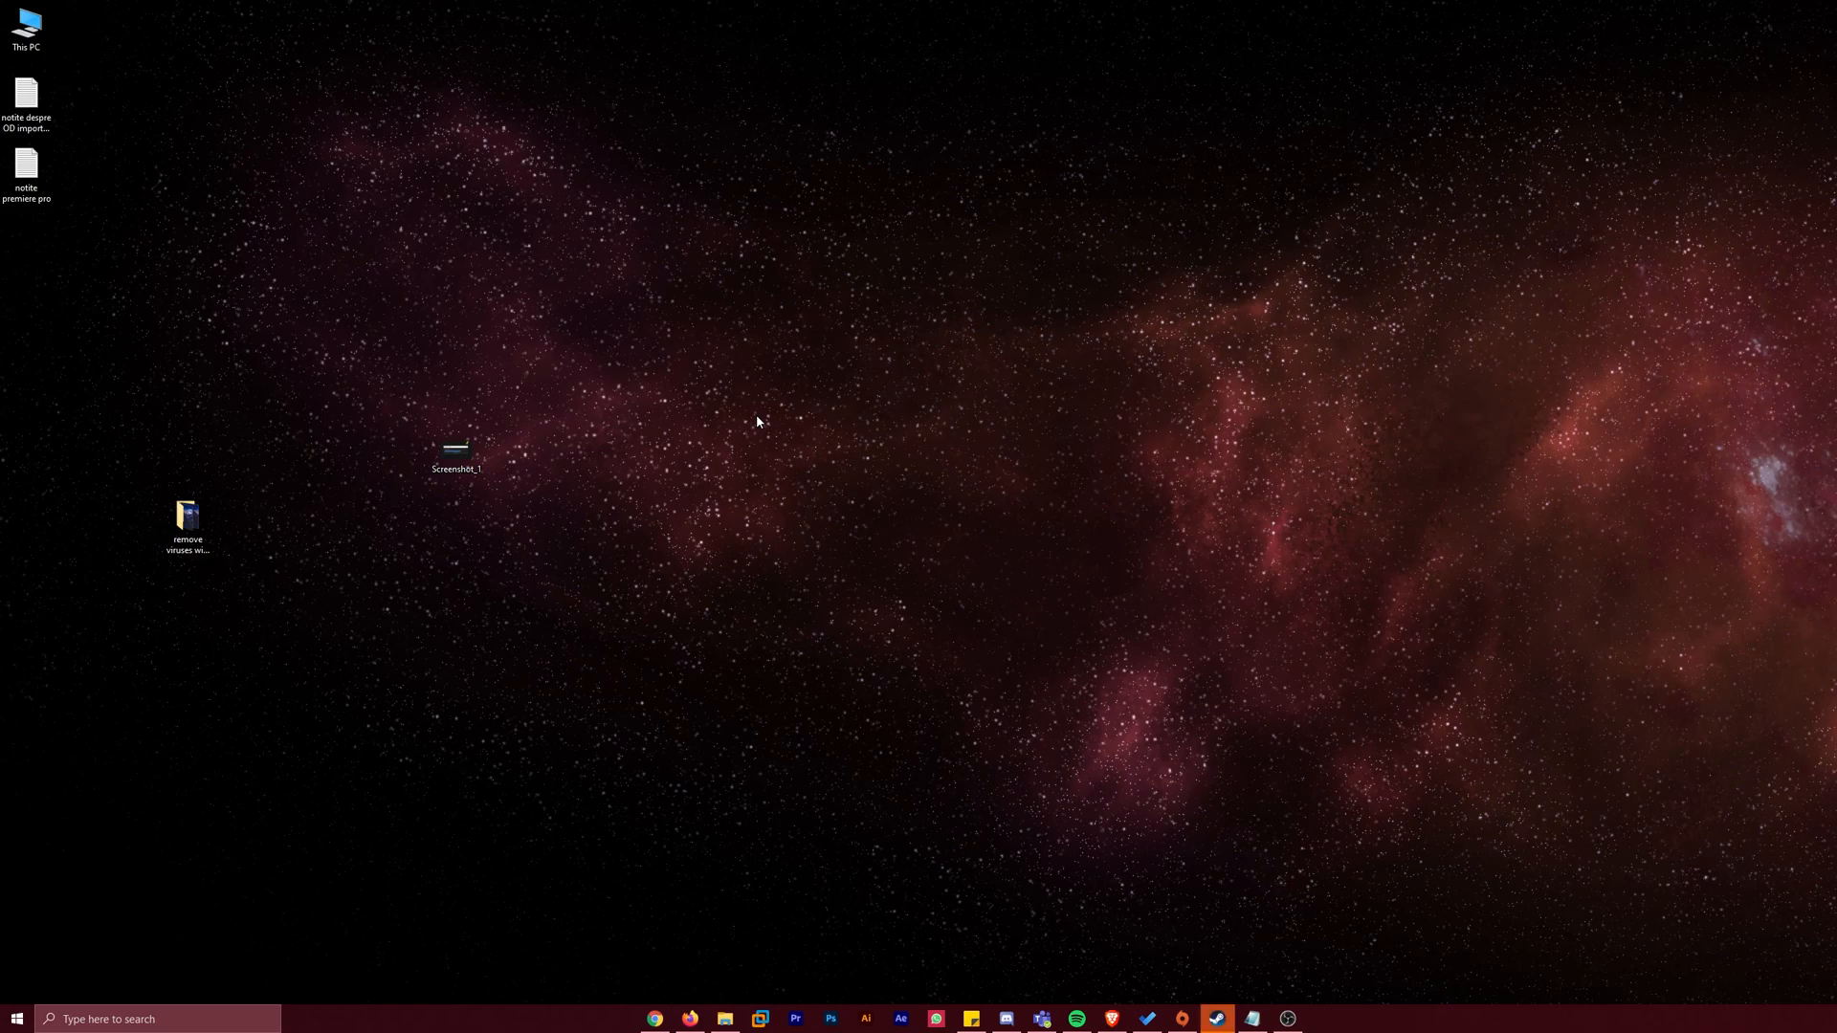
Open Screenshot_1 showing Premiere Pro stuck on the Locating media dialog
double_click(454, 449)
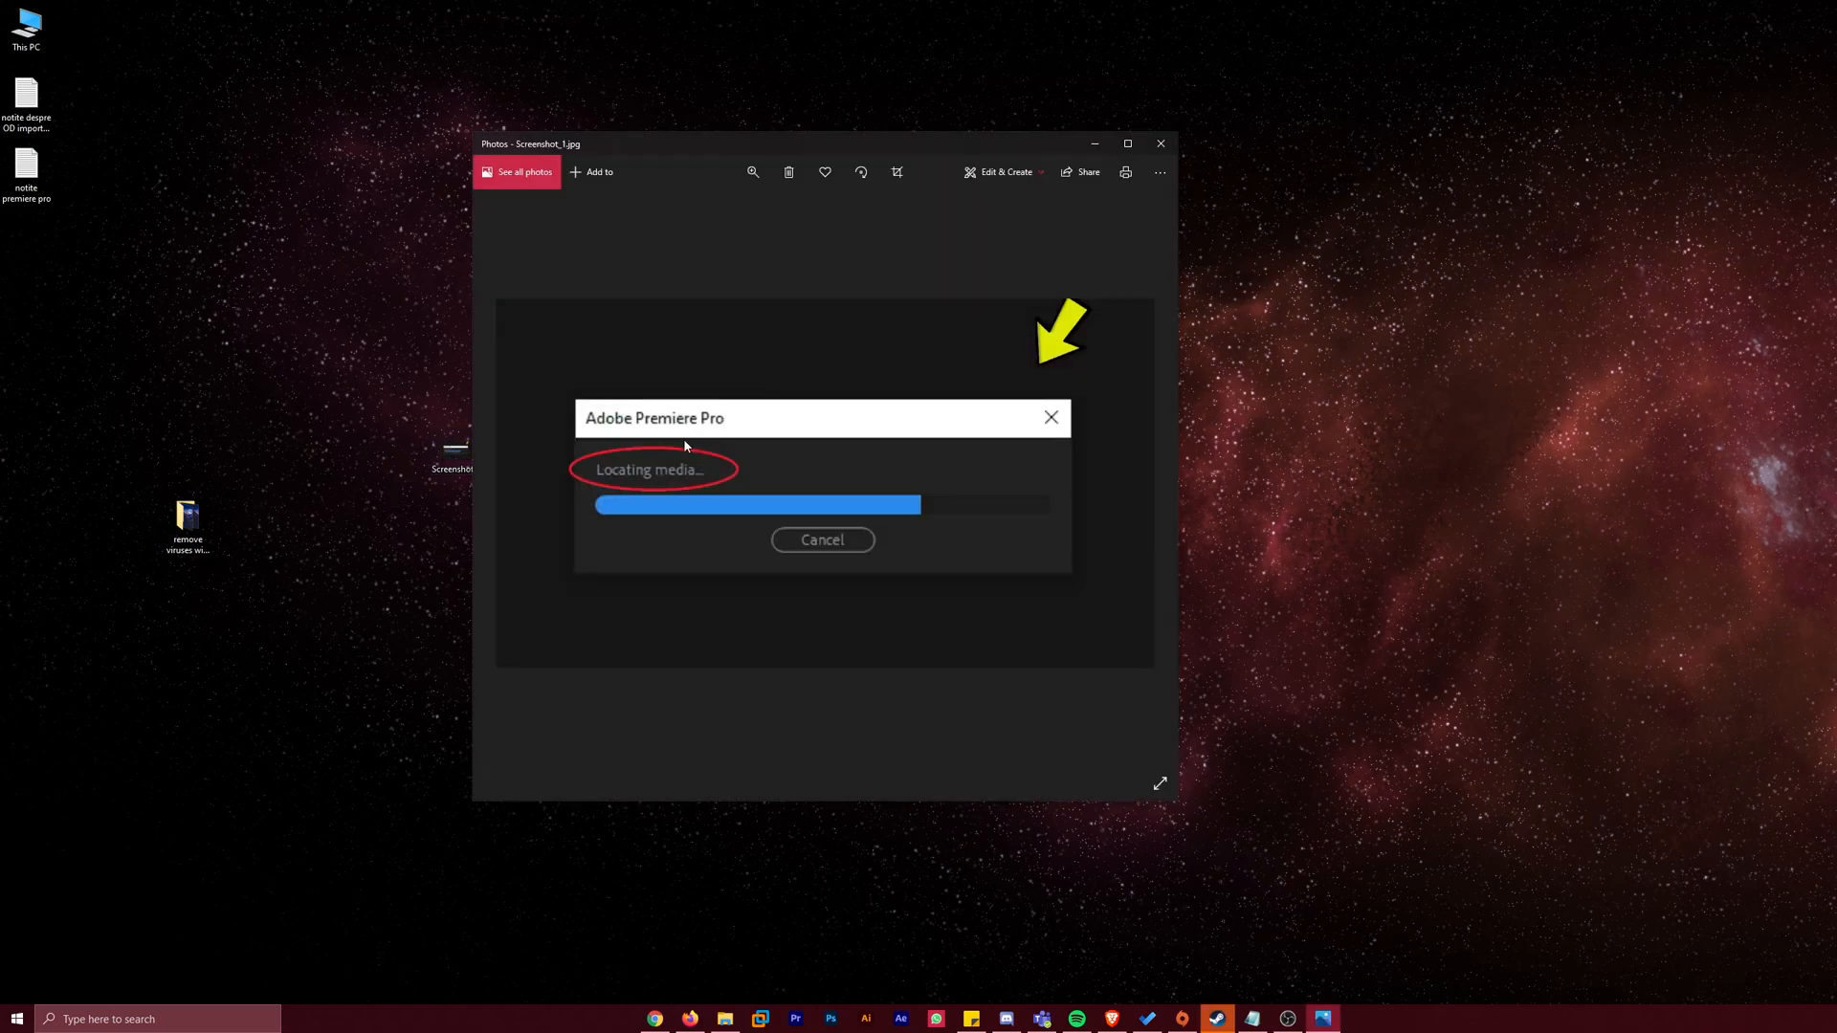
mouse_move(768, 469)
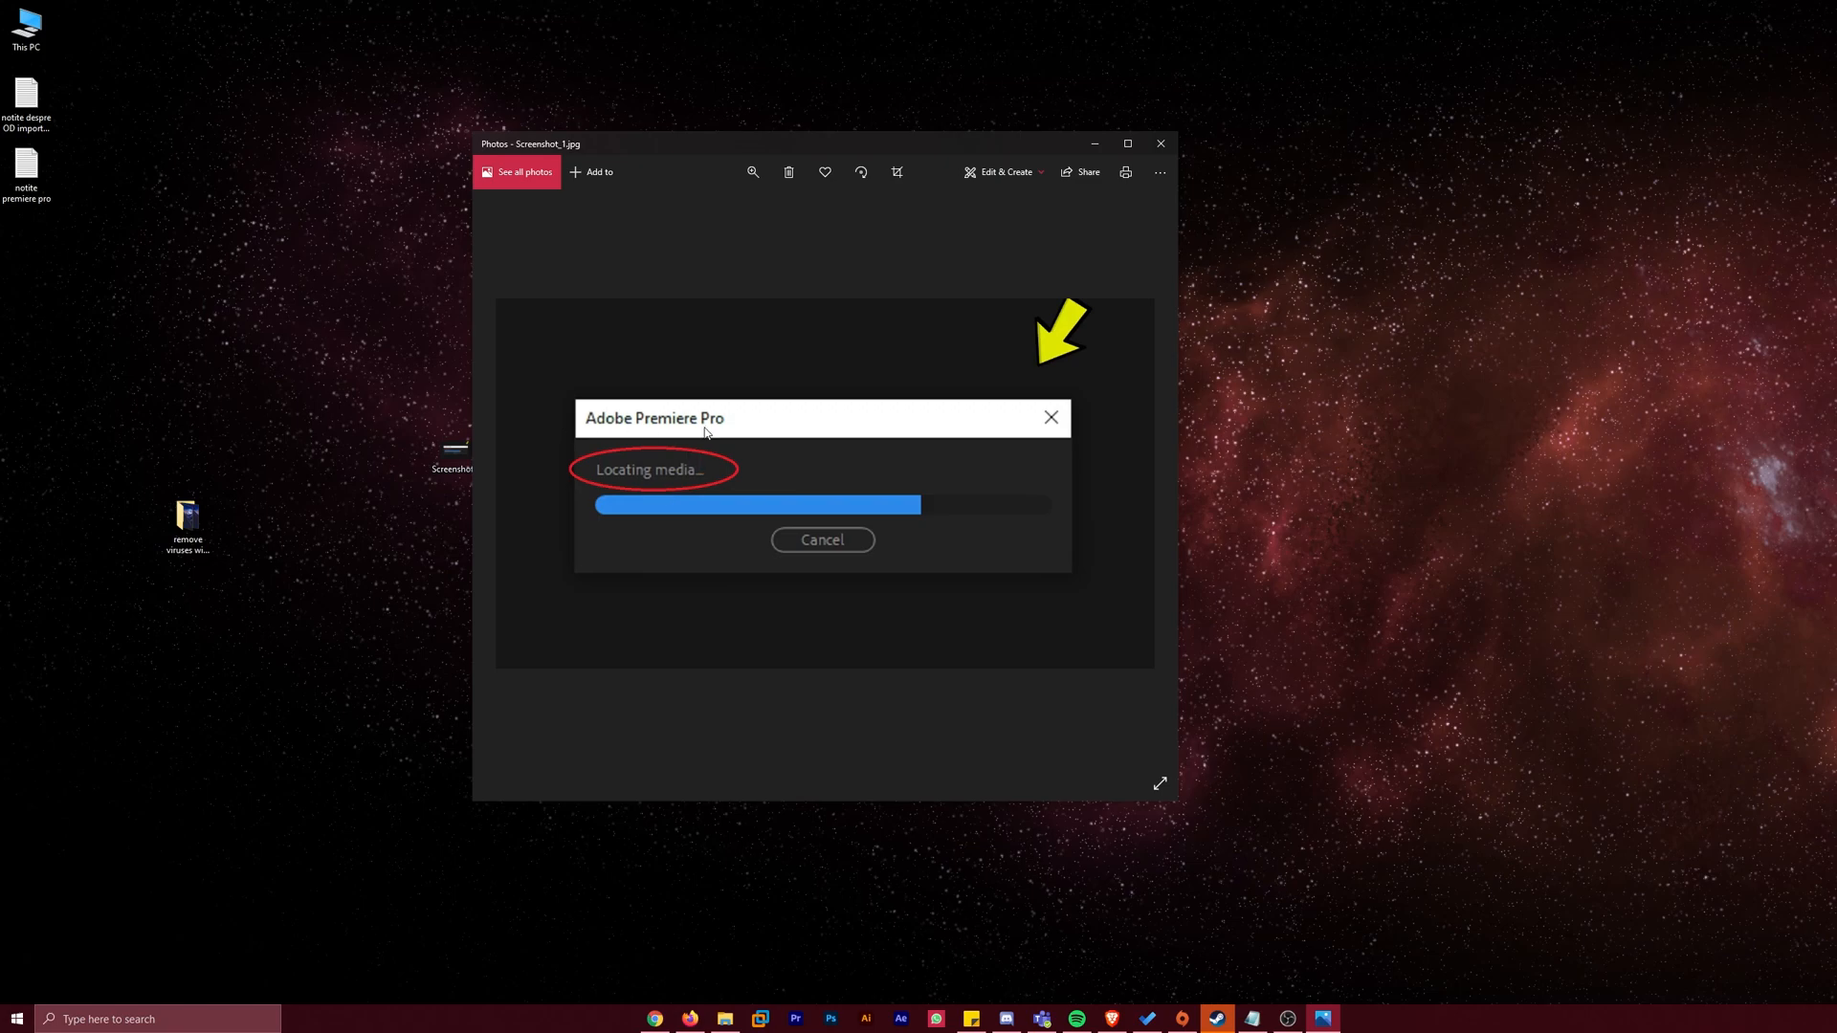
mouse_move(695, 499)
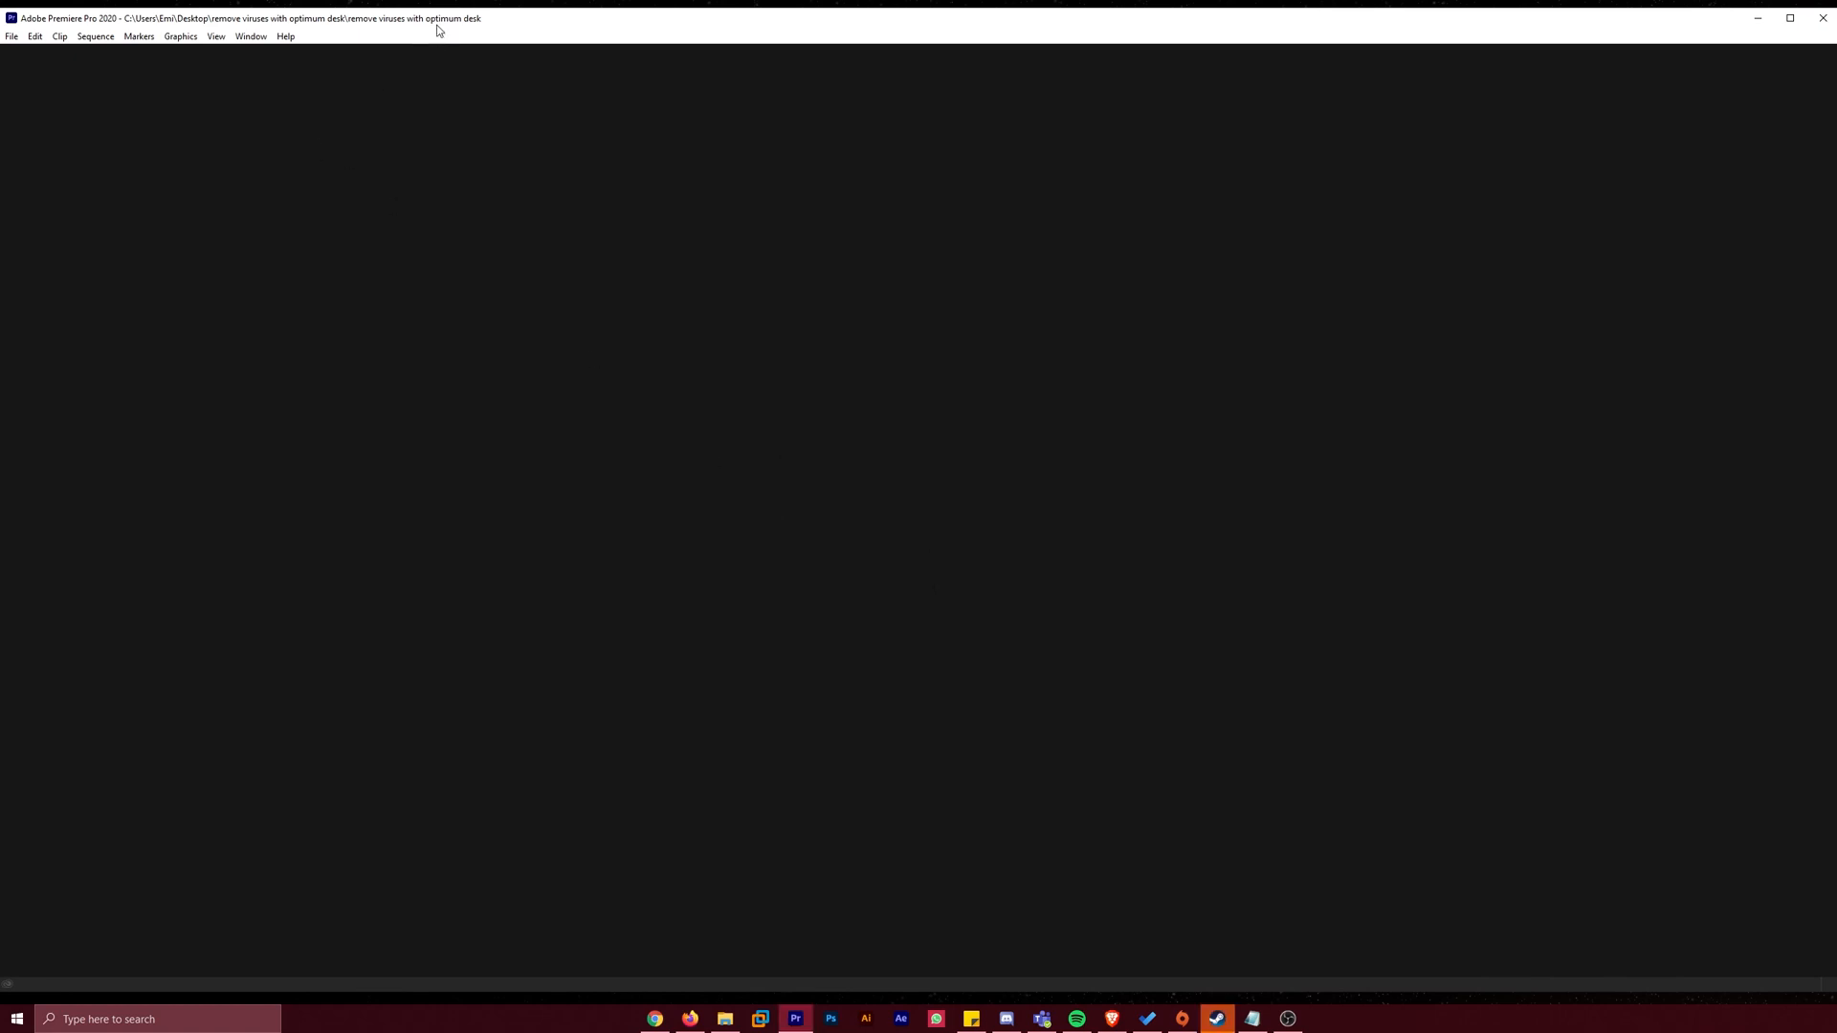
mouse_move(1412, 997)
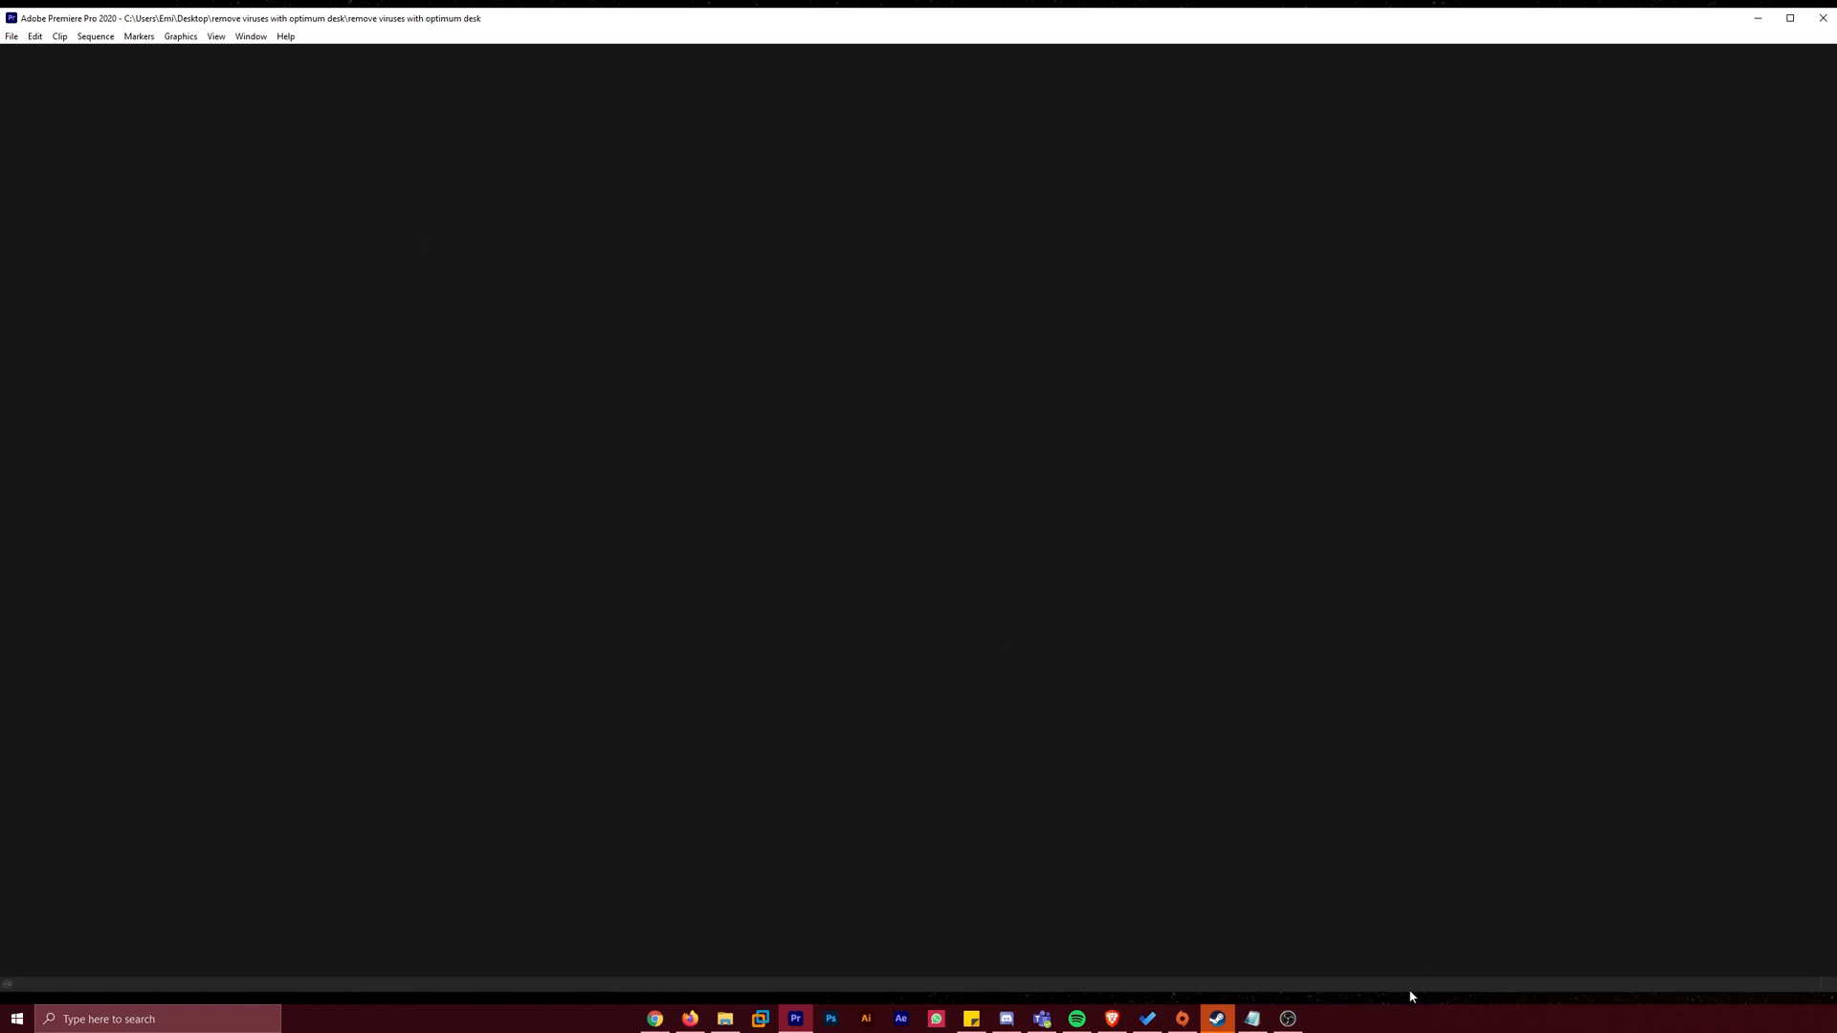
End the frozen Premiere Pro task in Task Manager, then close Task Manager
right_click(1412, 996)
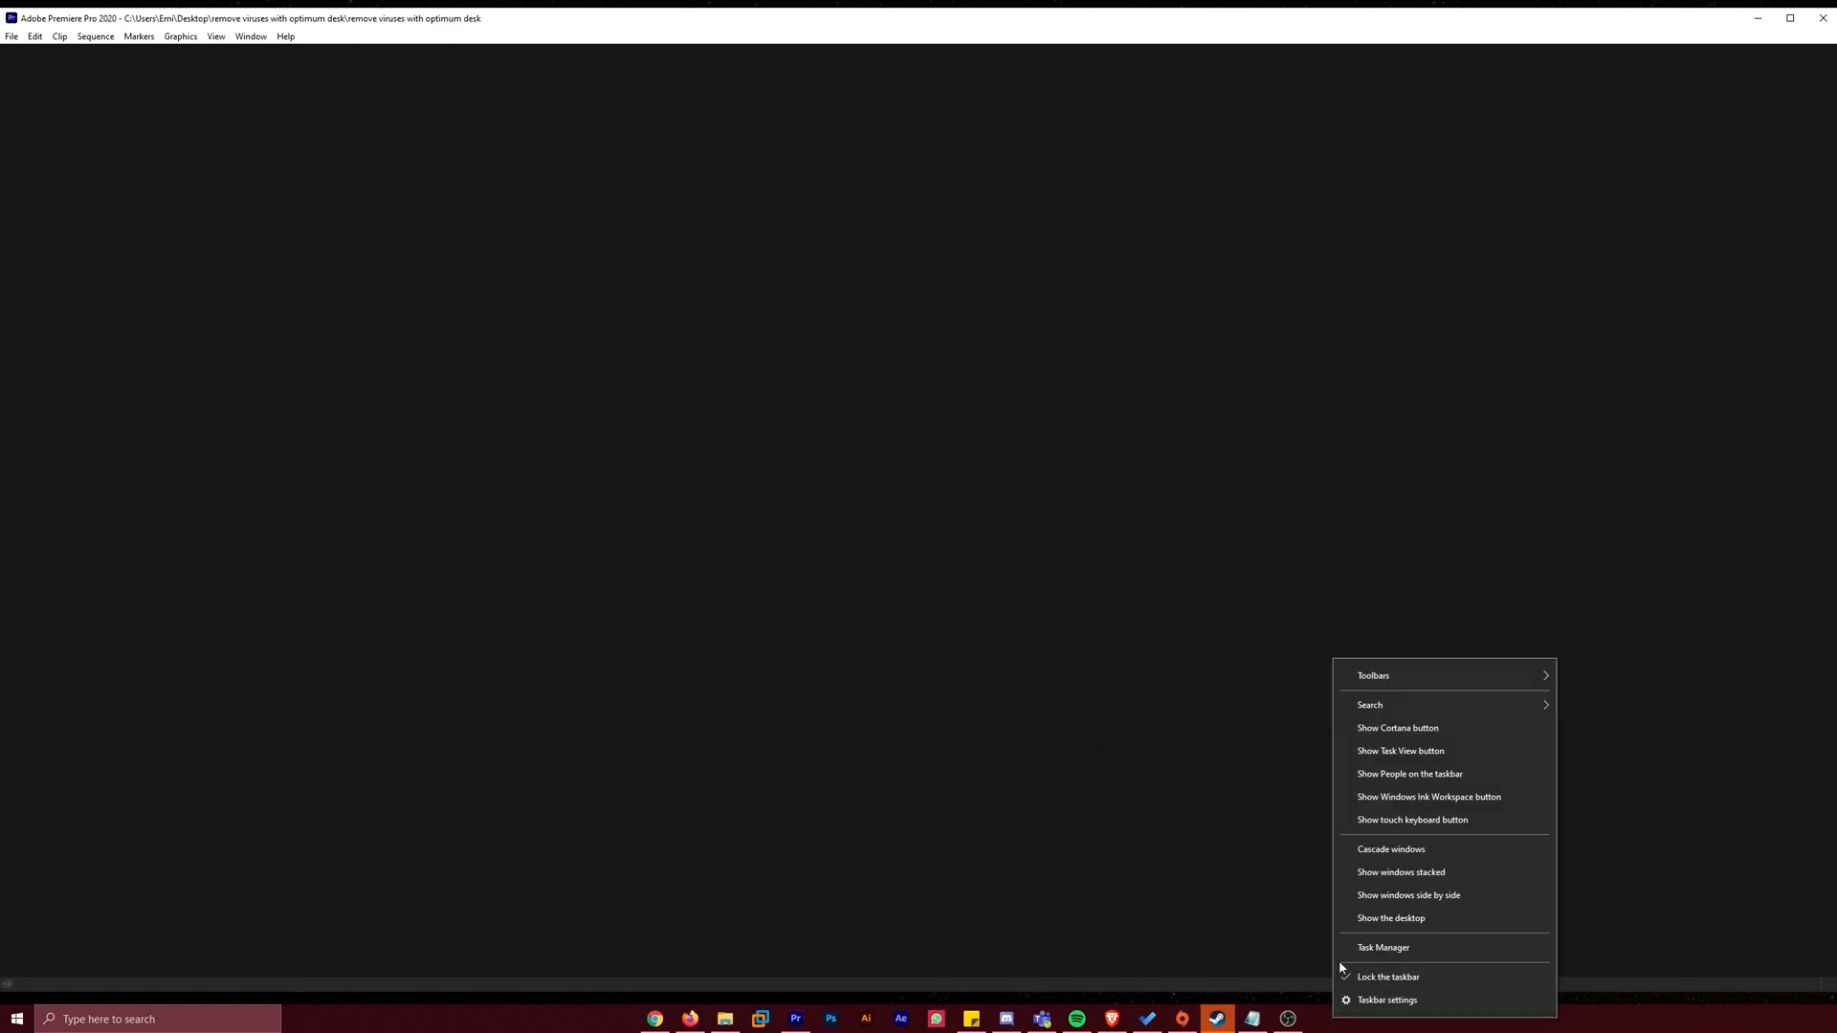
click(1382, 946)
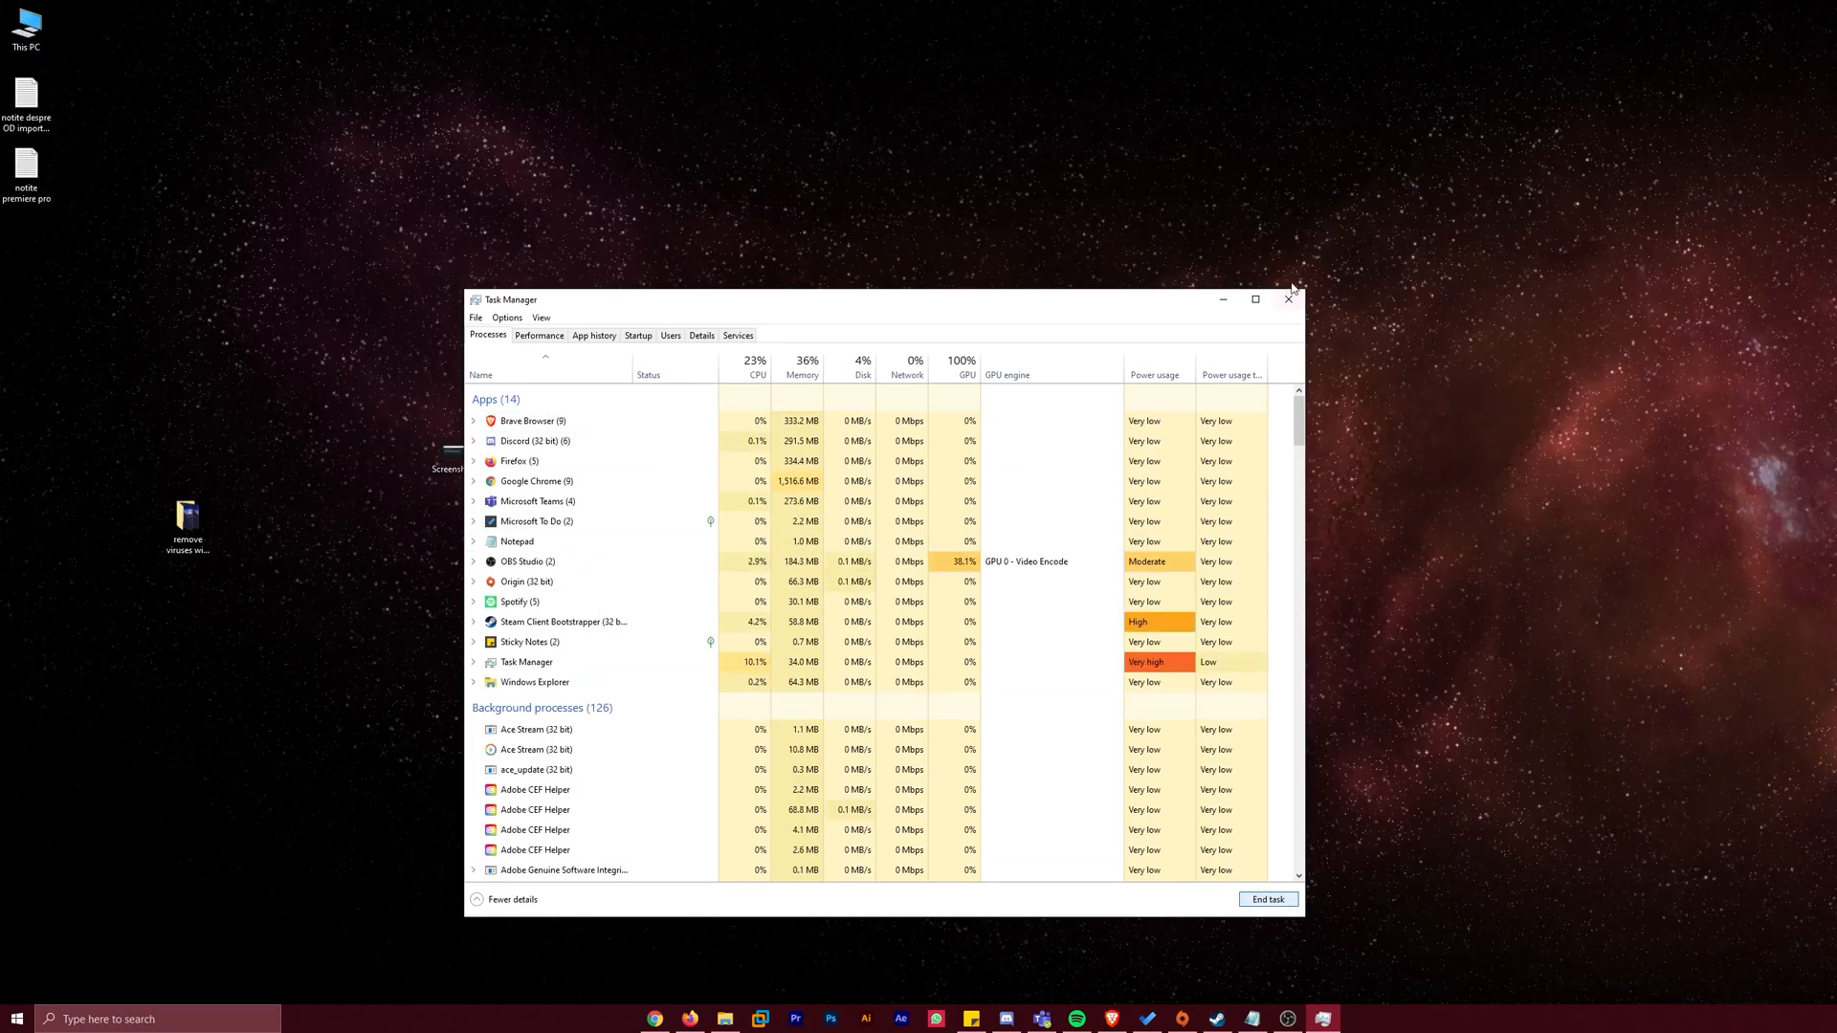
click(1289, 299)
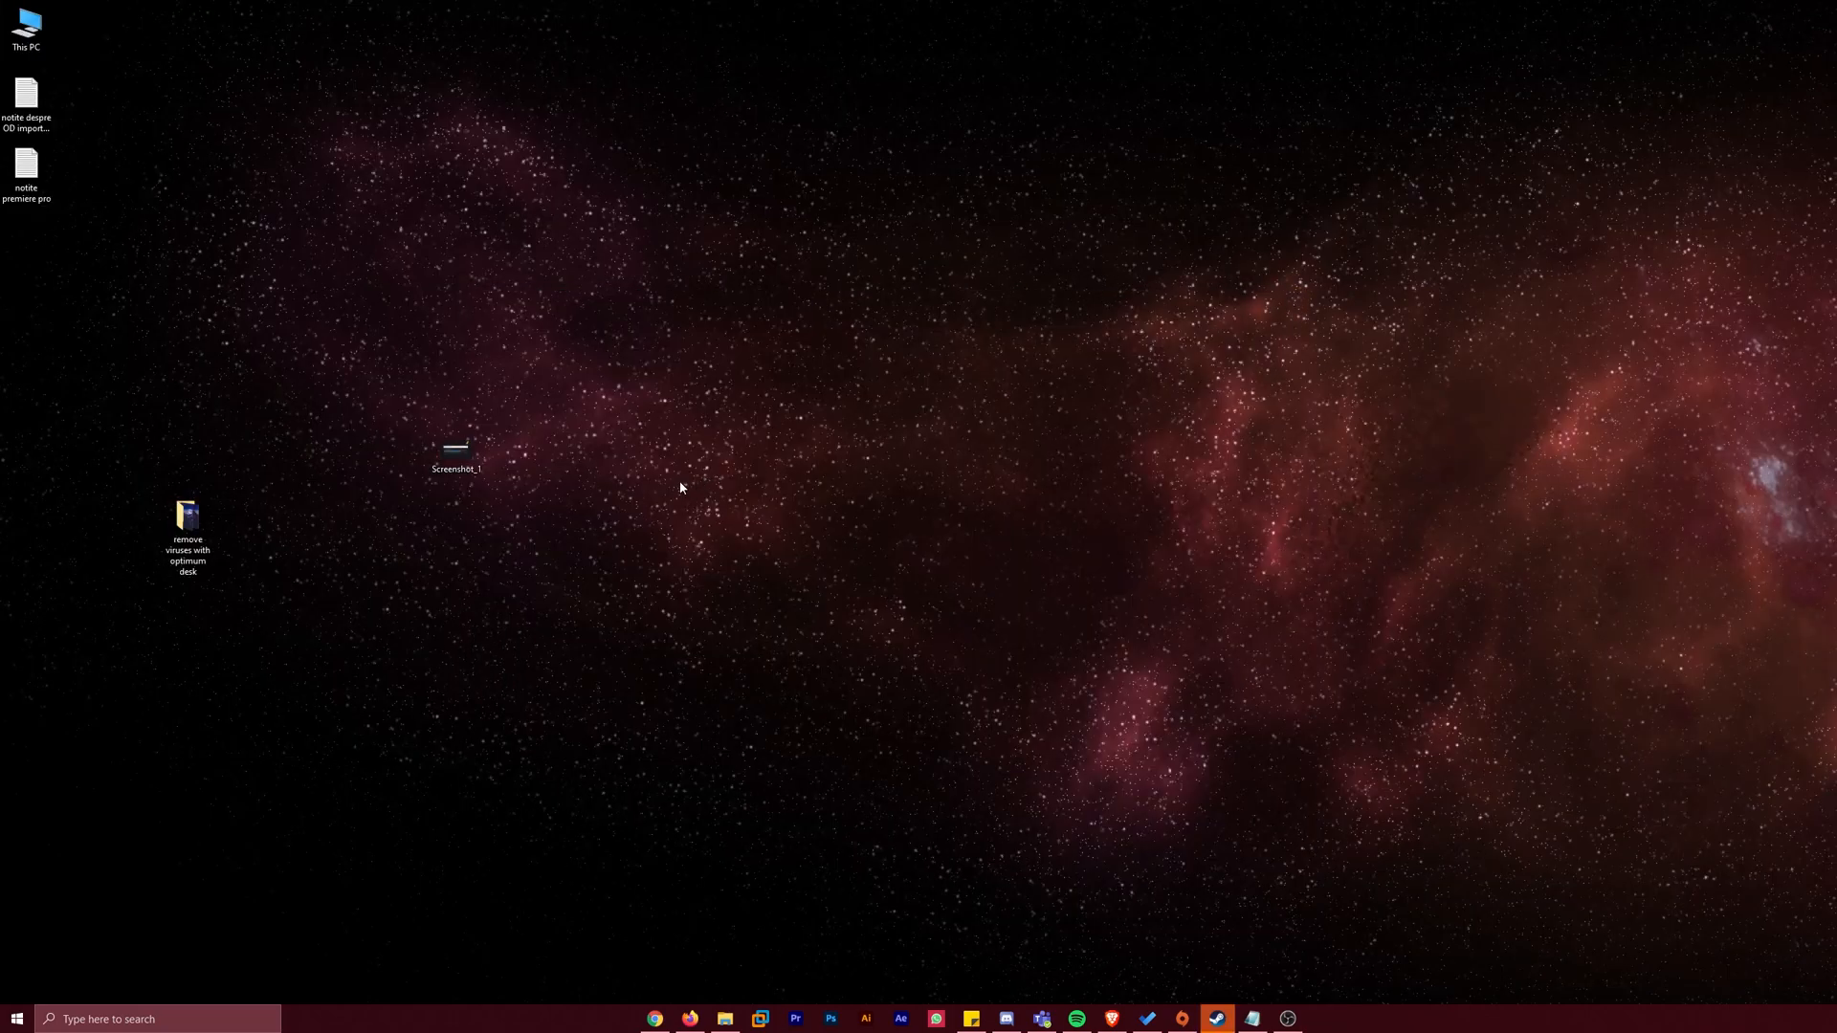
mouse_move(668, 597)
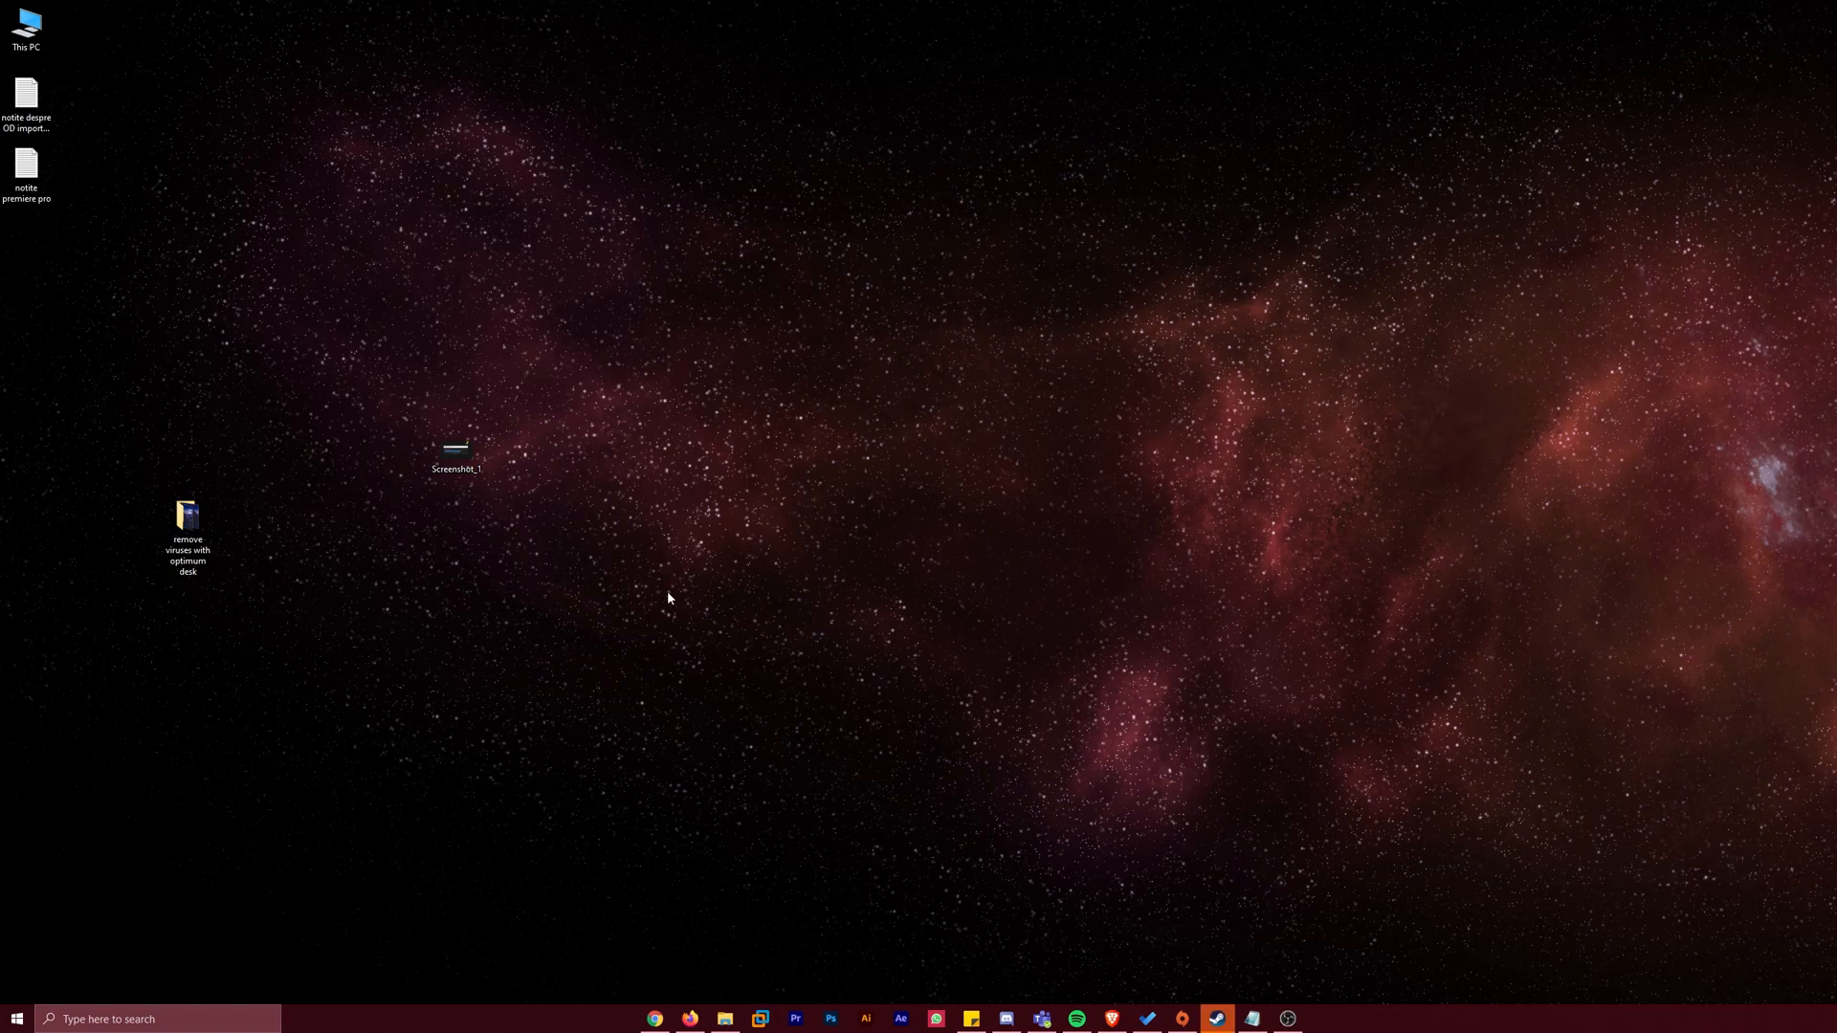
mouse_move(537, 557)
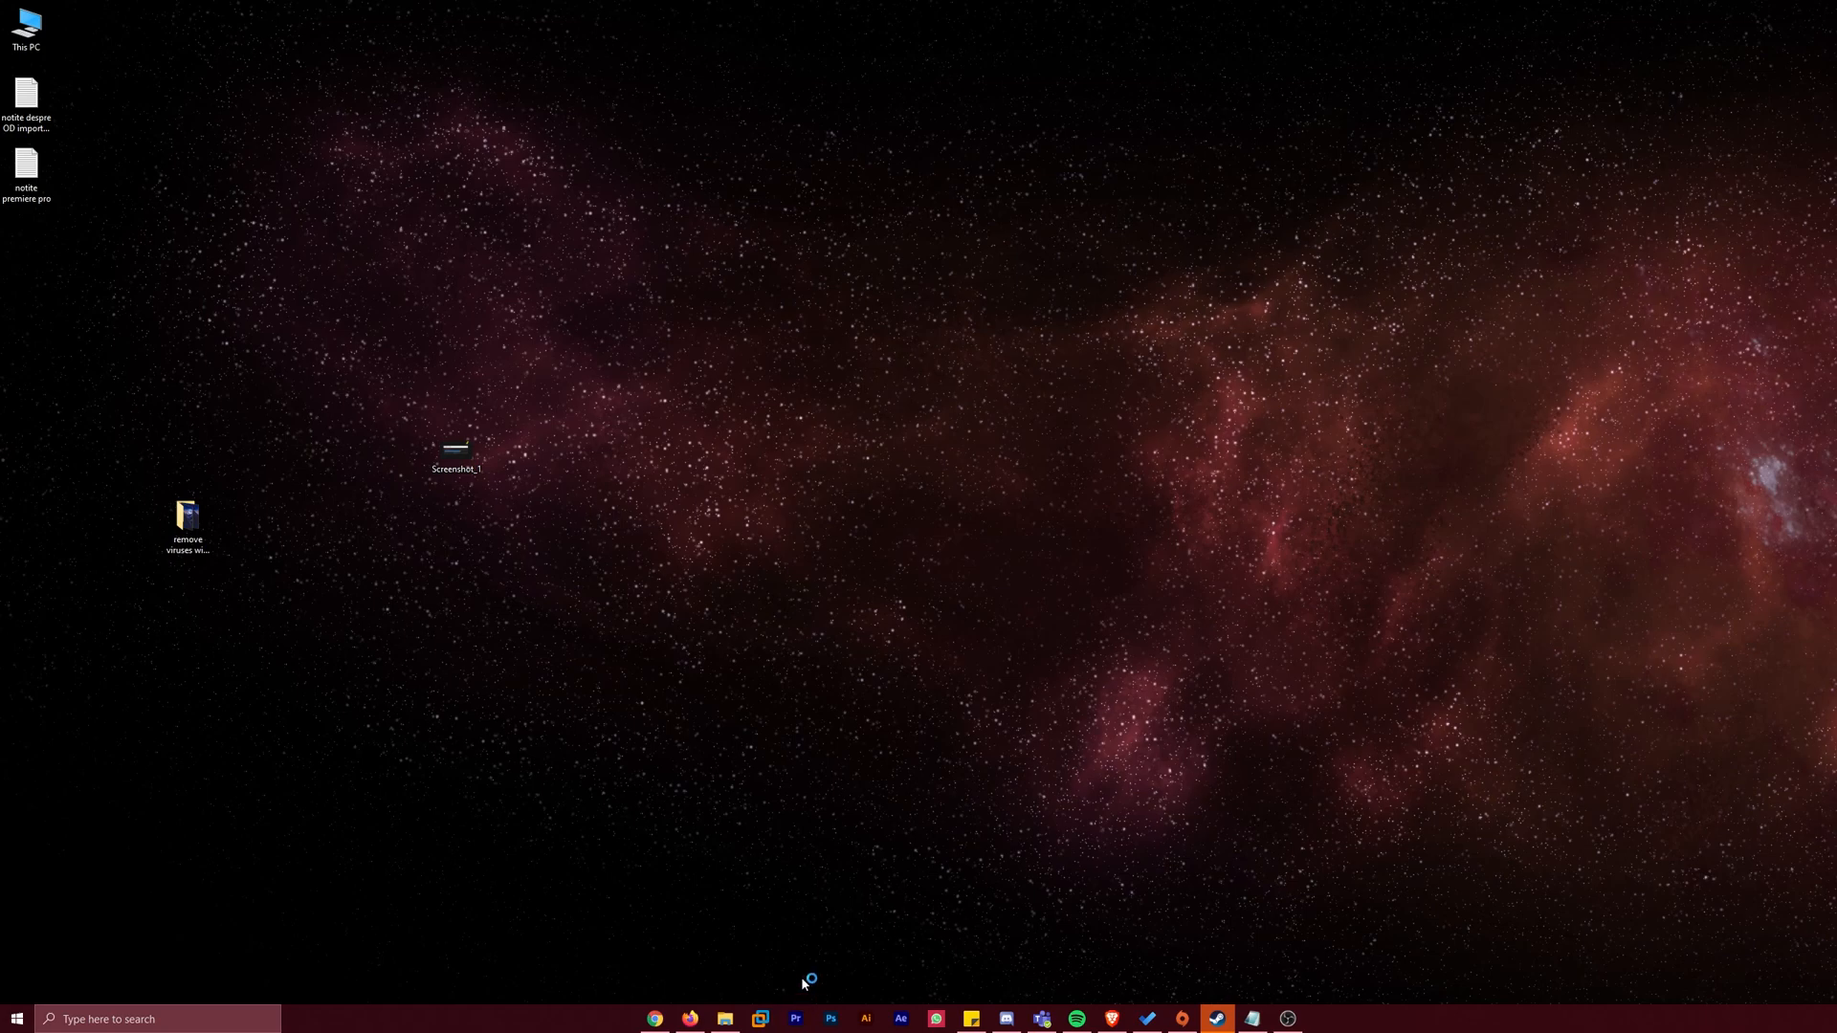
Start Premiere Pro again from its taskbar icon
click(795, 1018)
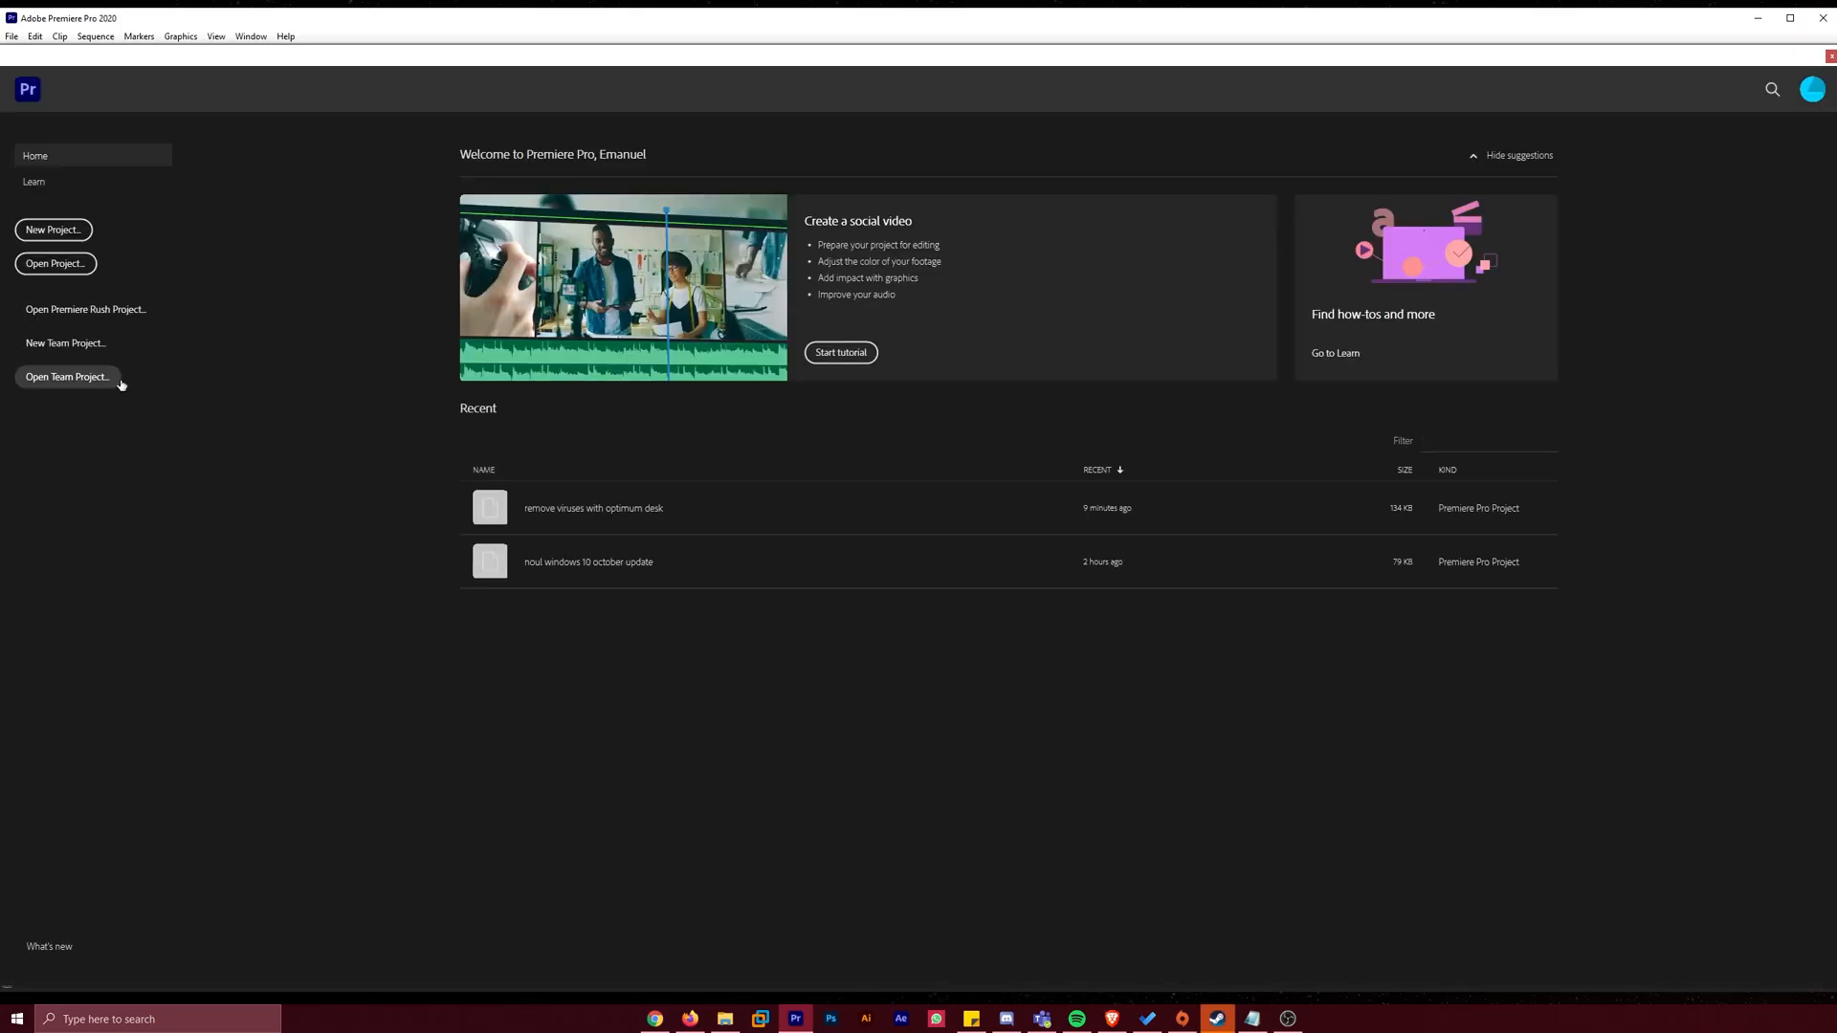
Open the remove viruses with optimum desk project, then close Premiere Pro
click(56, 264)
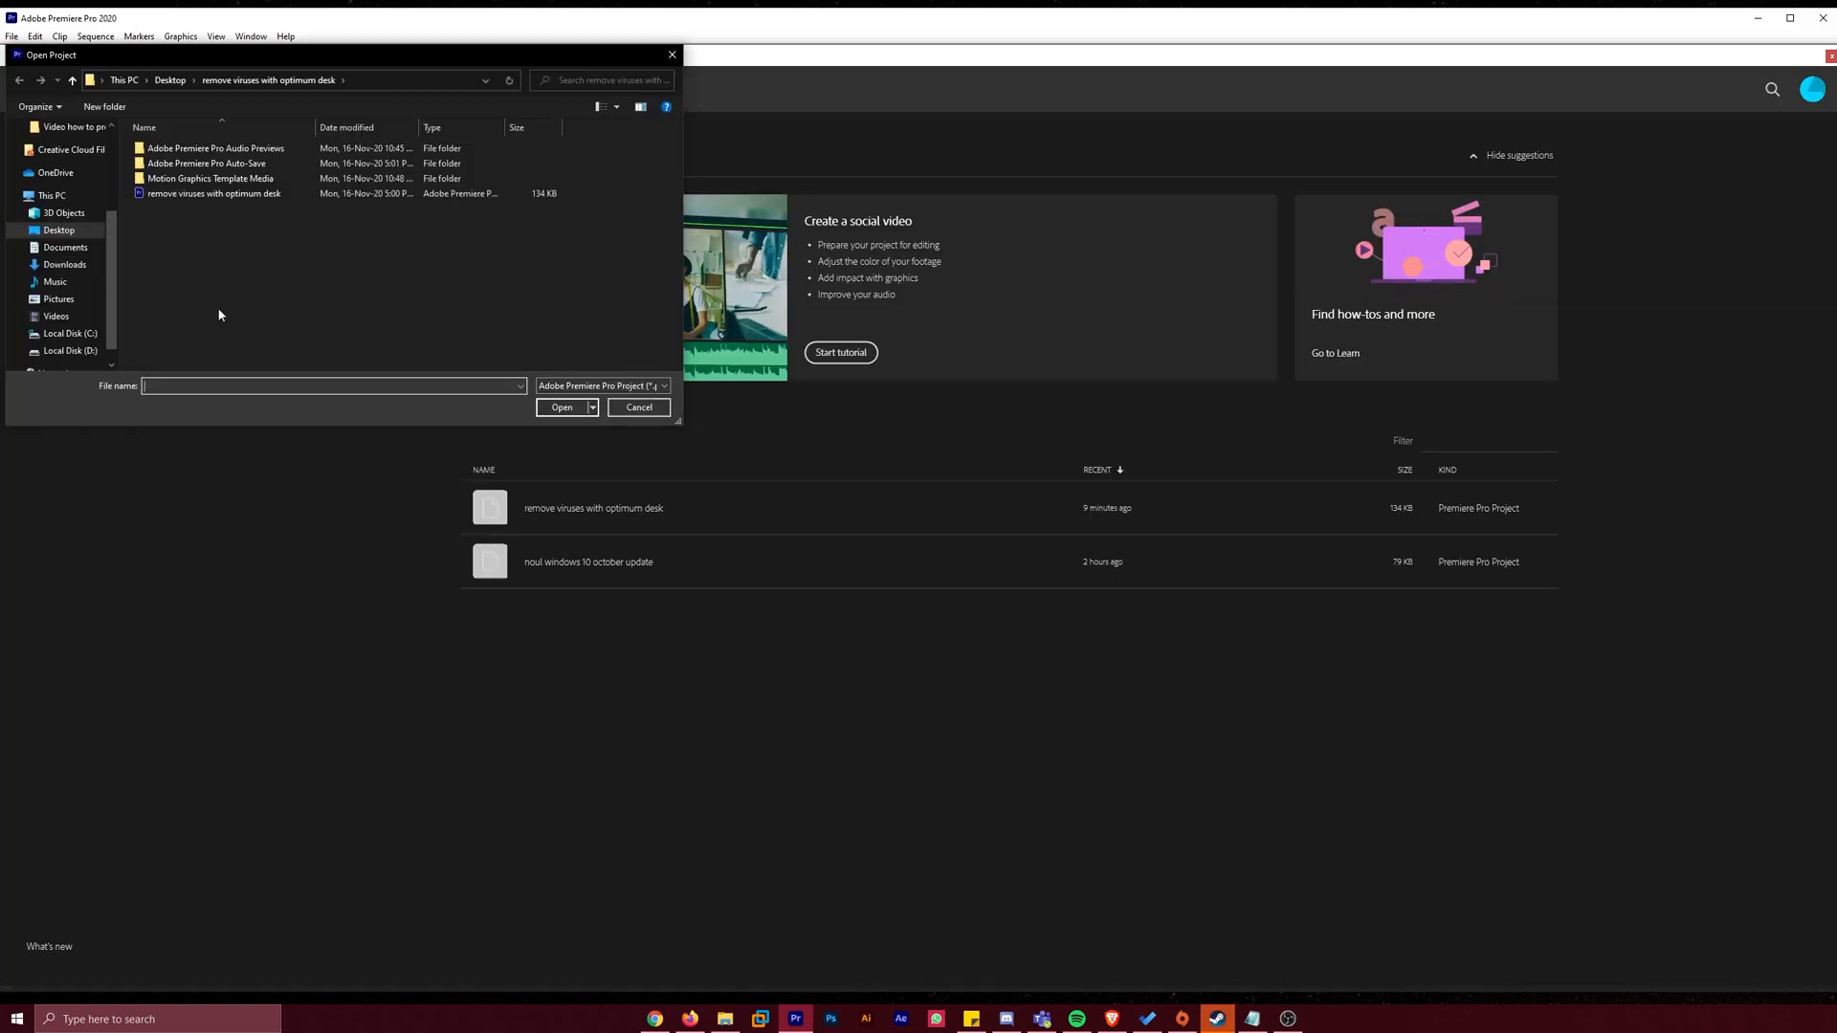
click(562, 408)
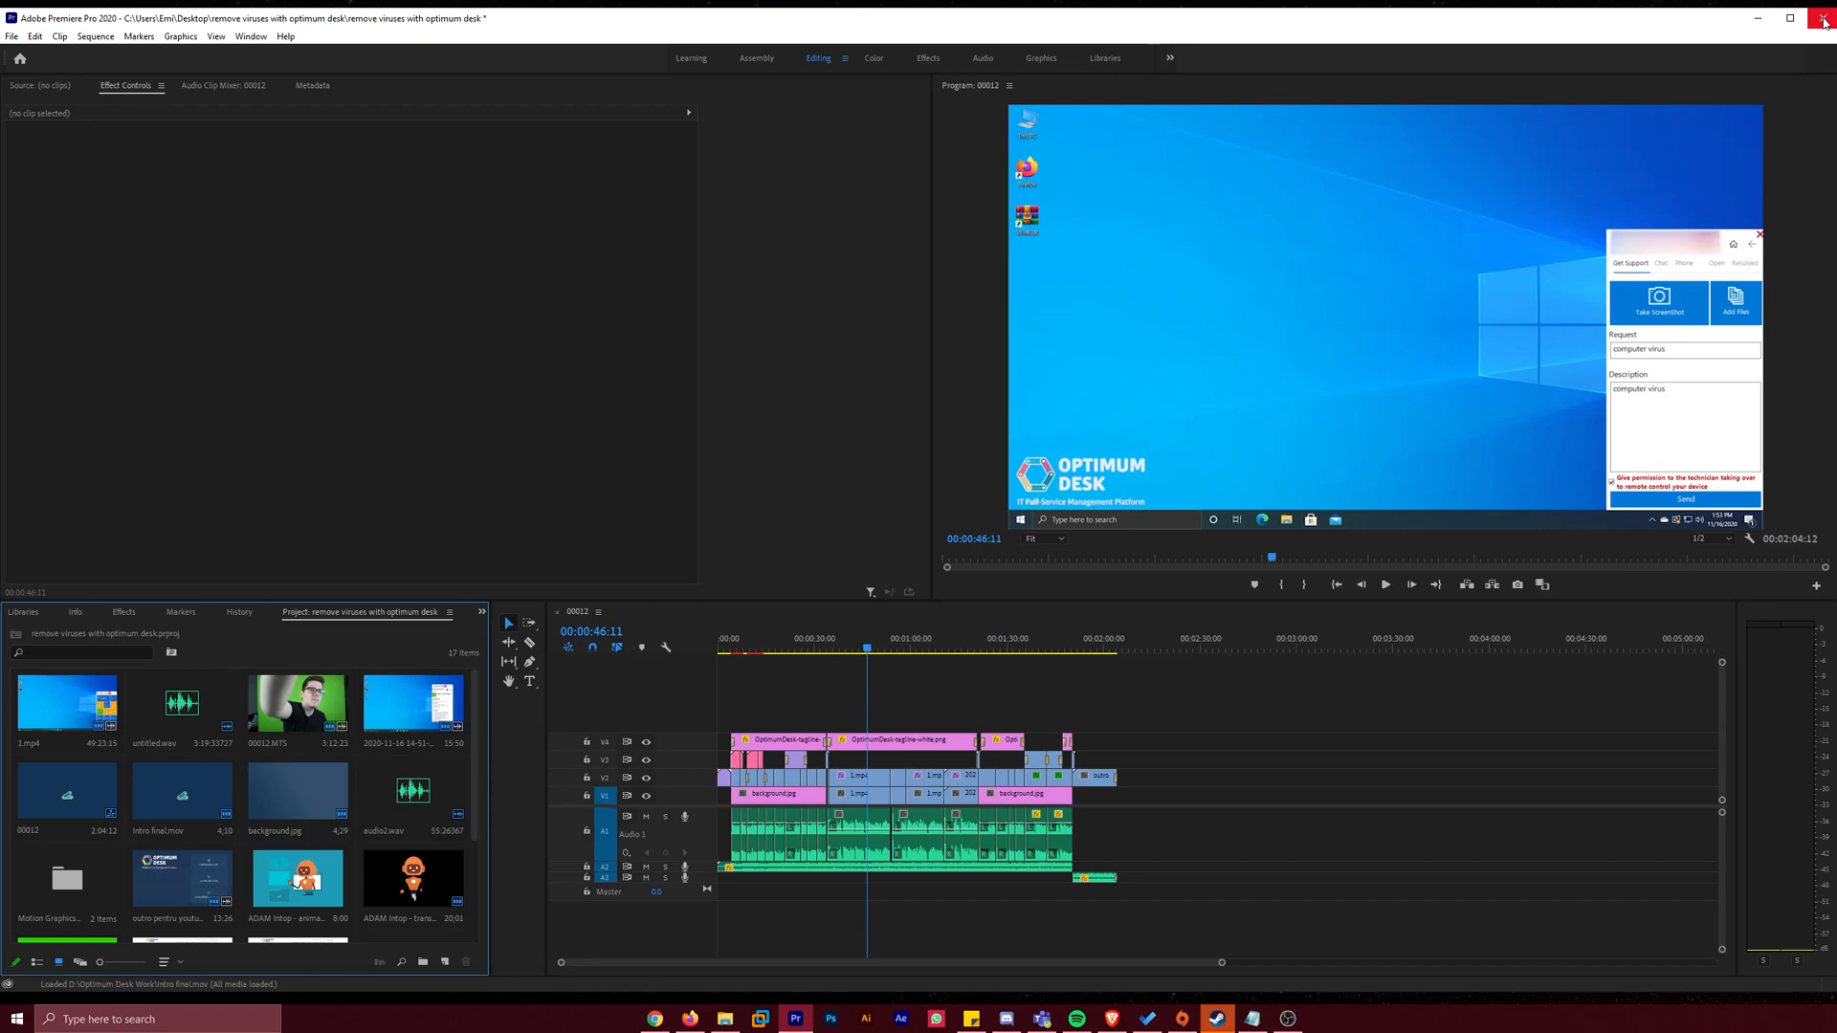
key(ctrl+s)
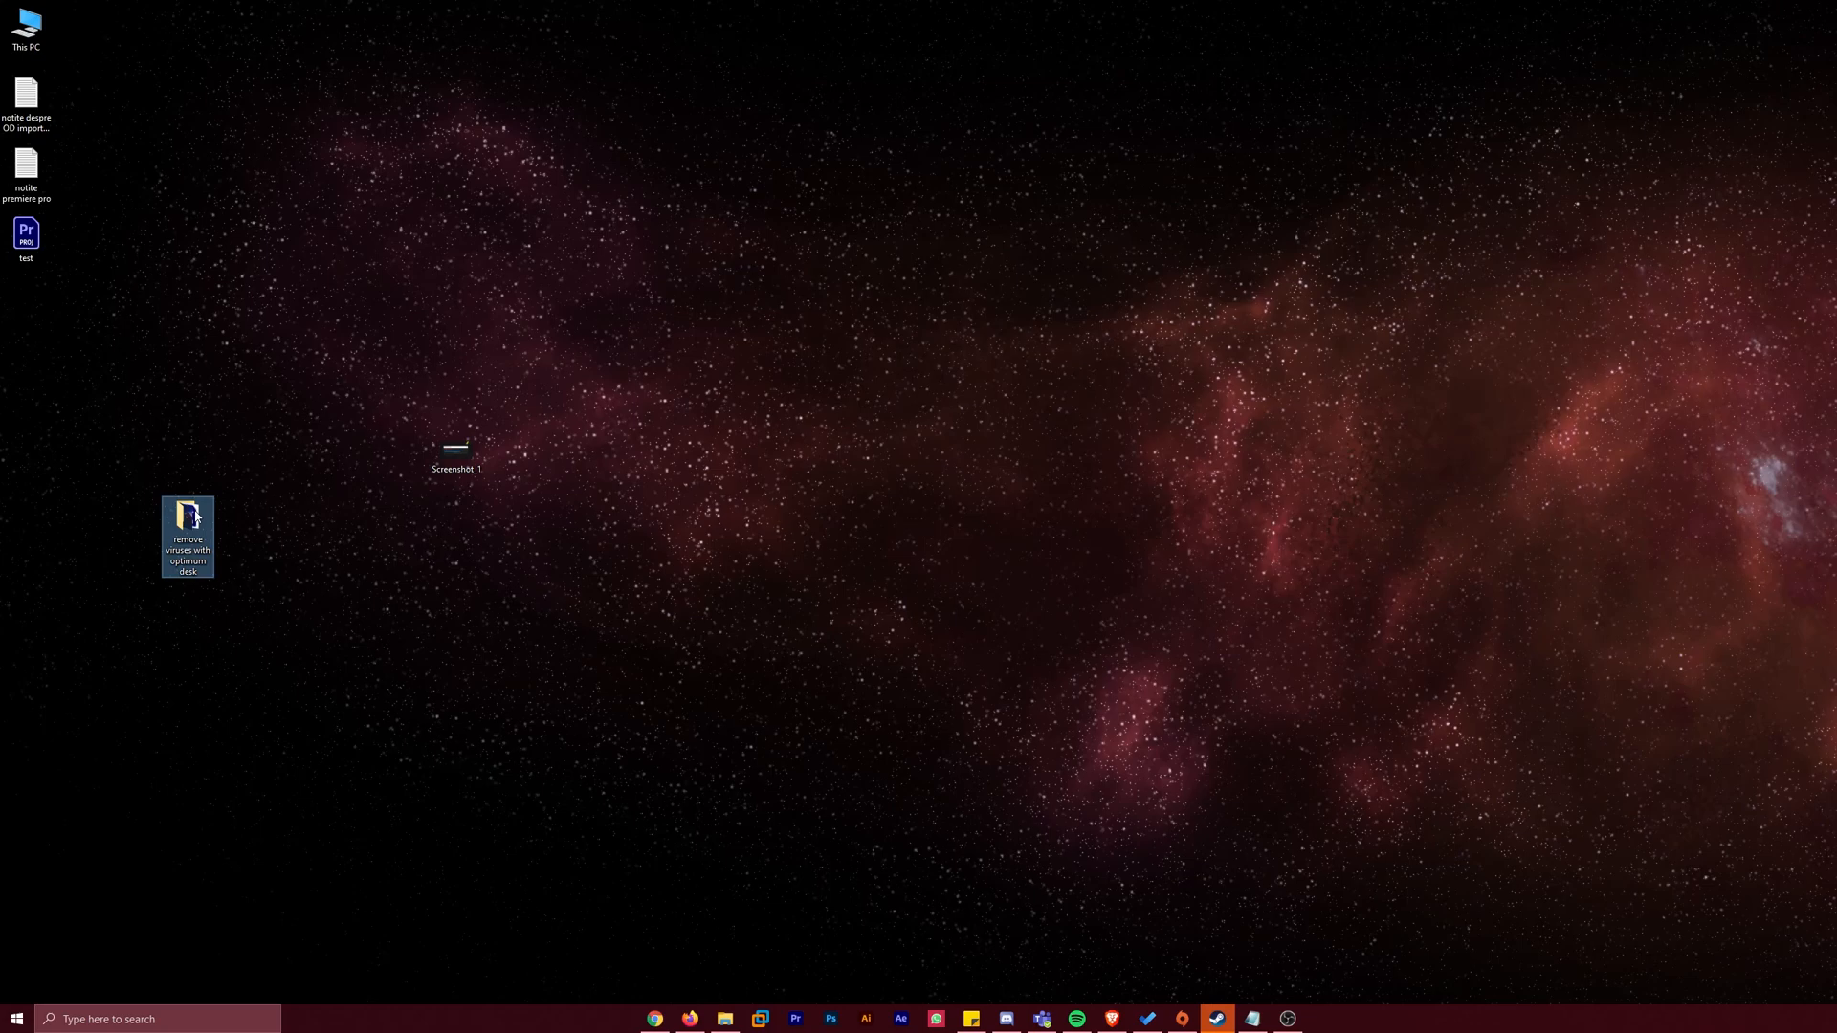
Launch the remove viruses with optimum desk .prproj from its desktop folder in Premiere Pro
double_click(188, 516)
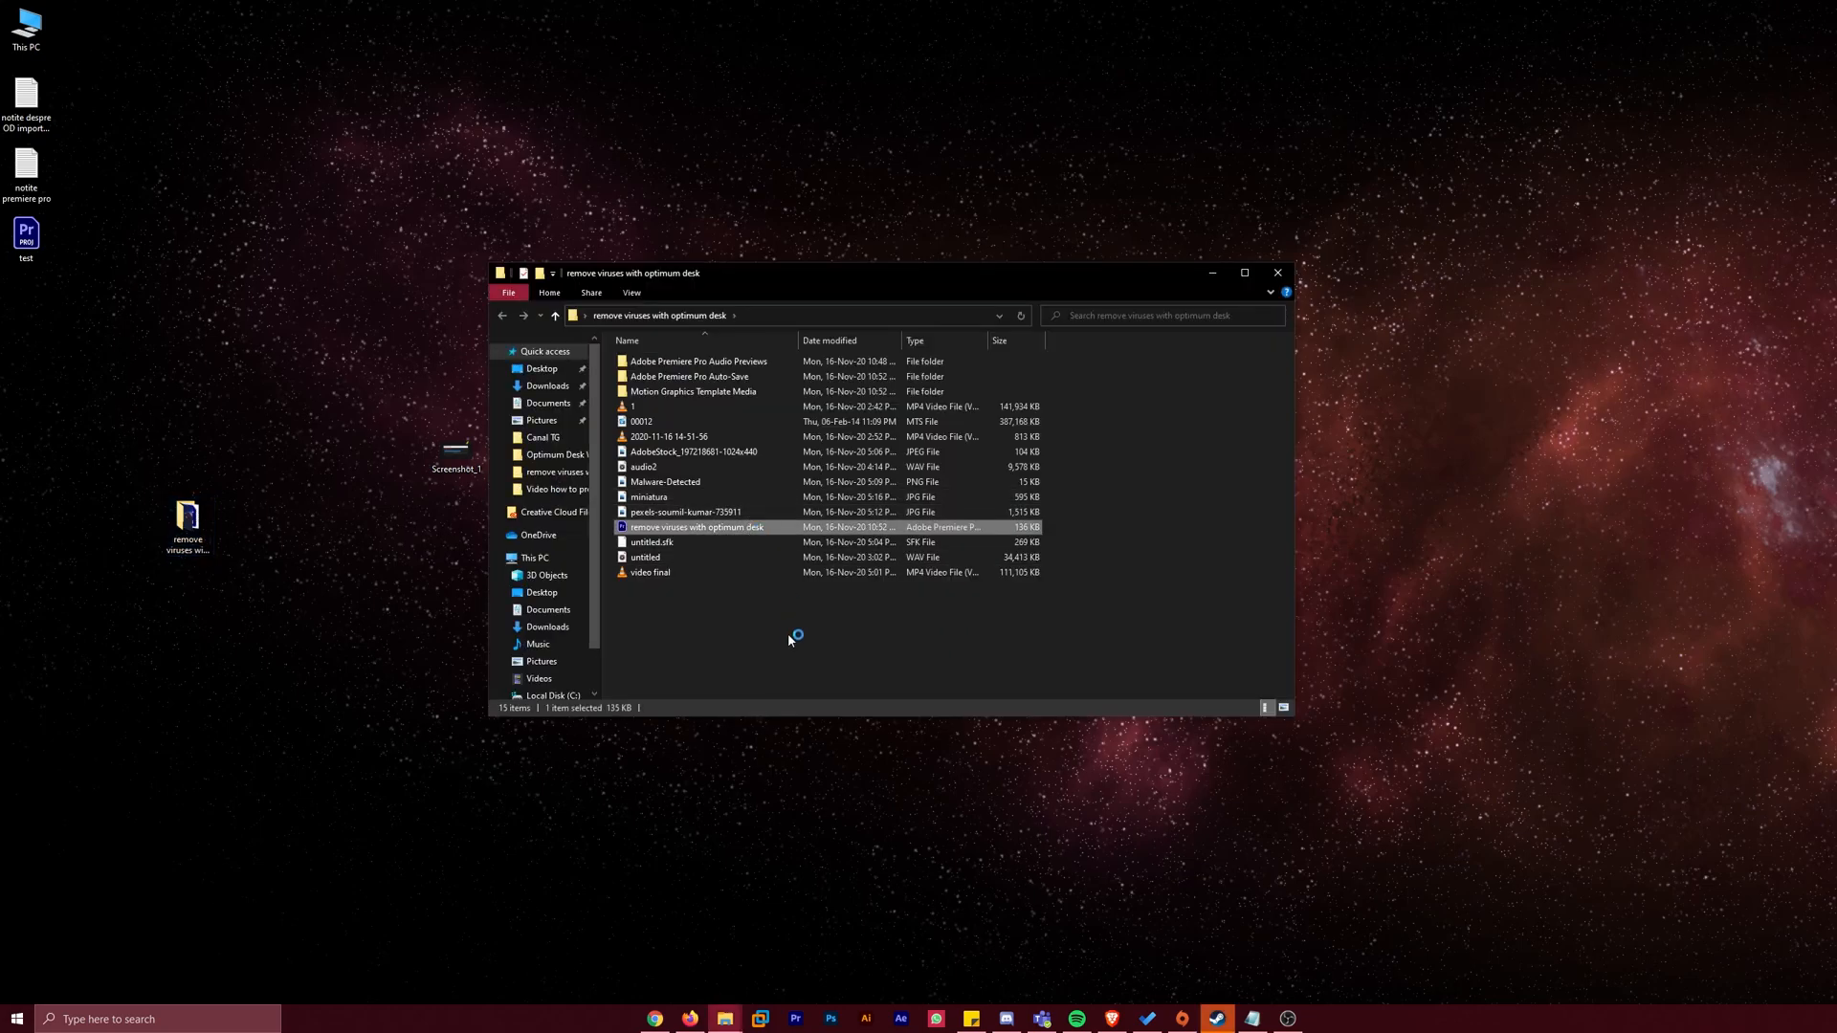
mouse_move(789, 634)
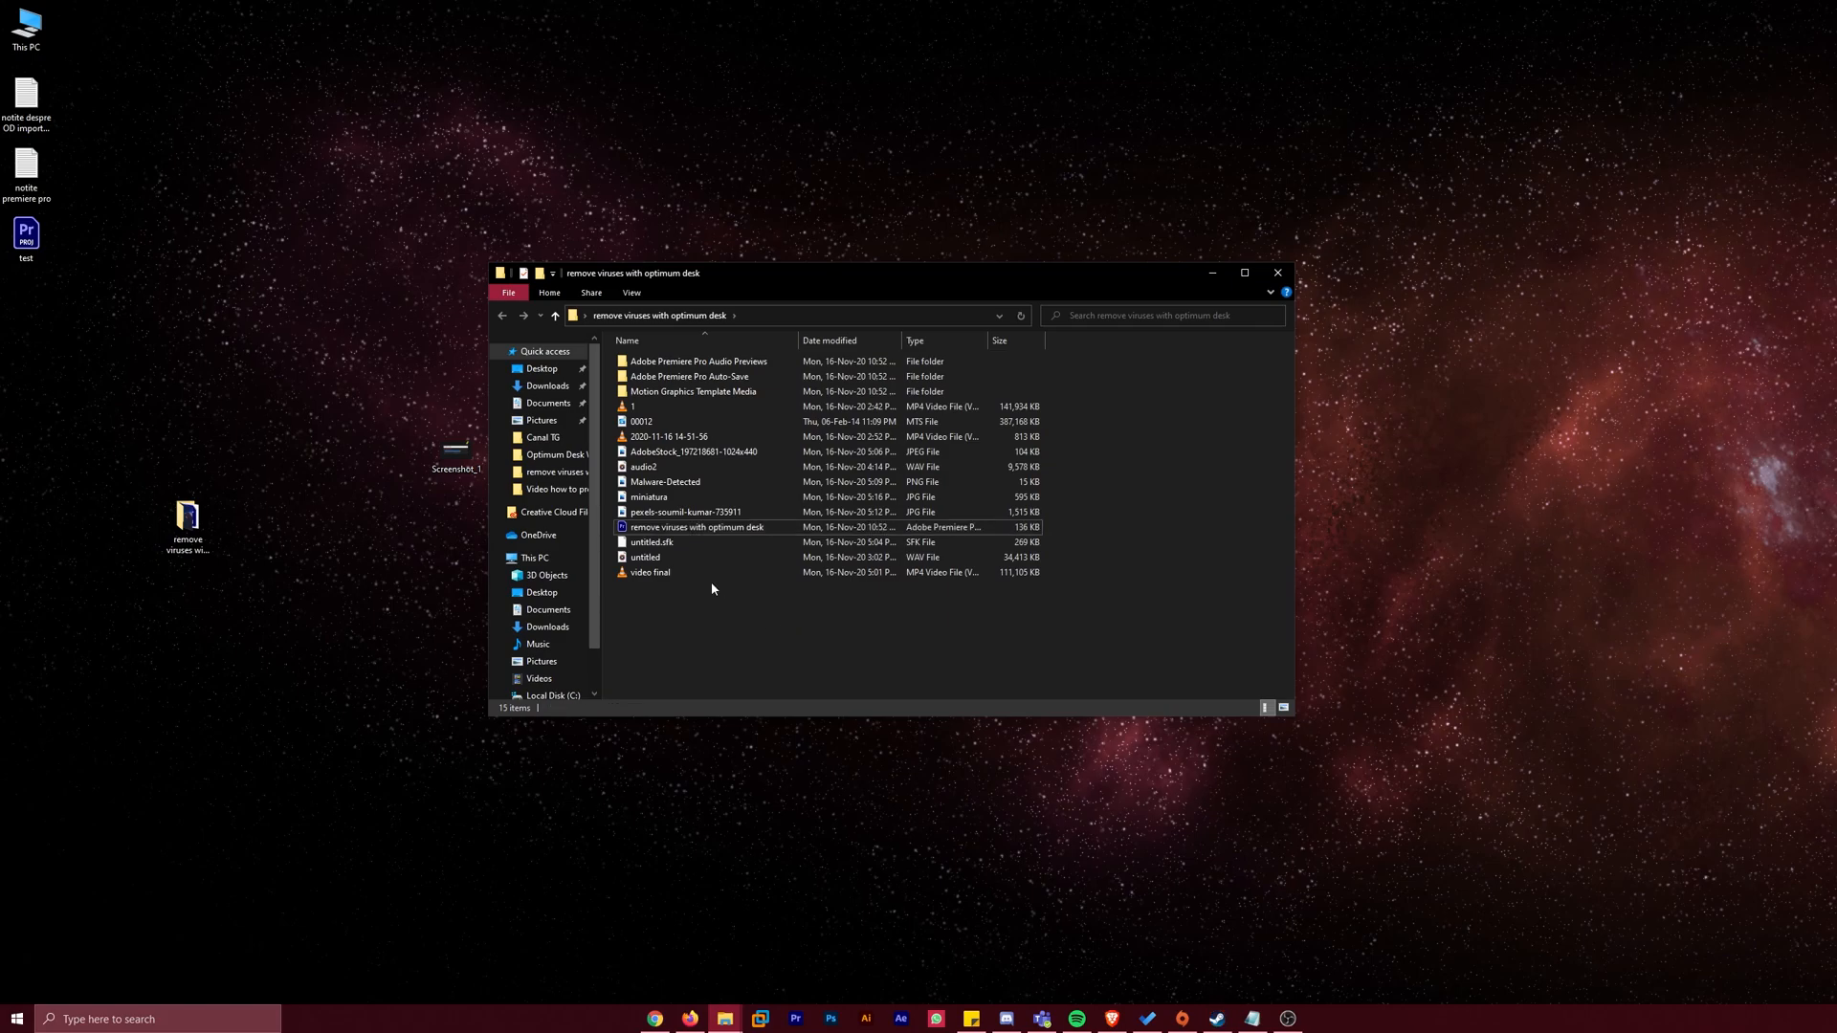
double_click(698, 527)
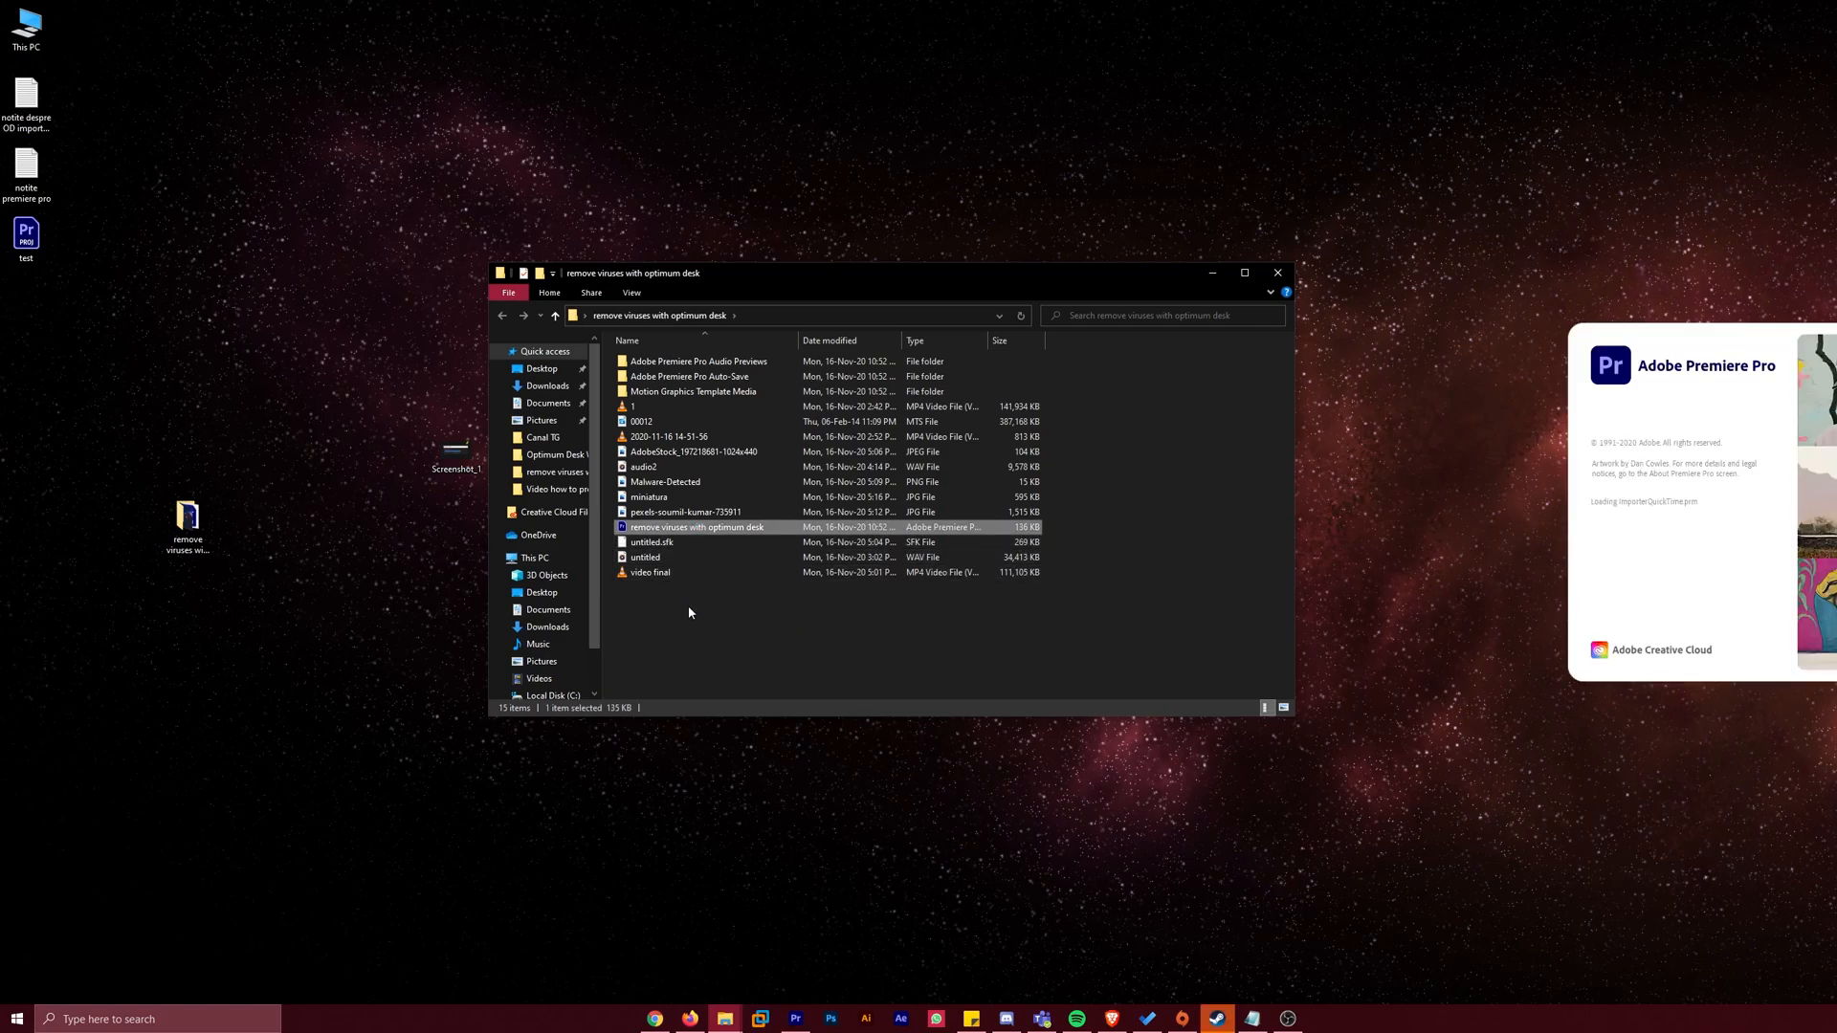
double_click(698, 527)
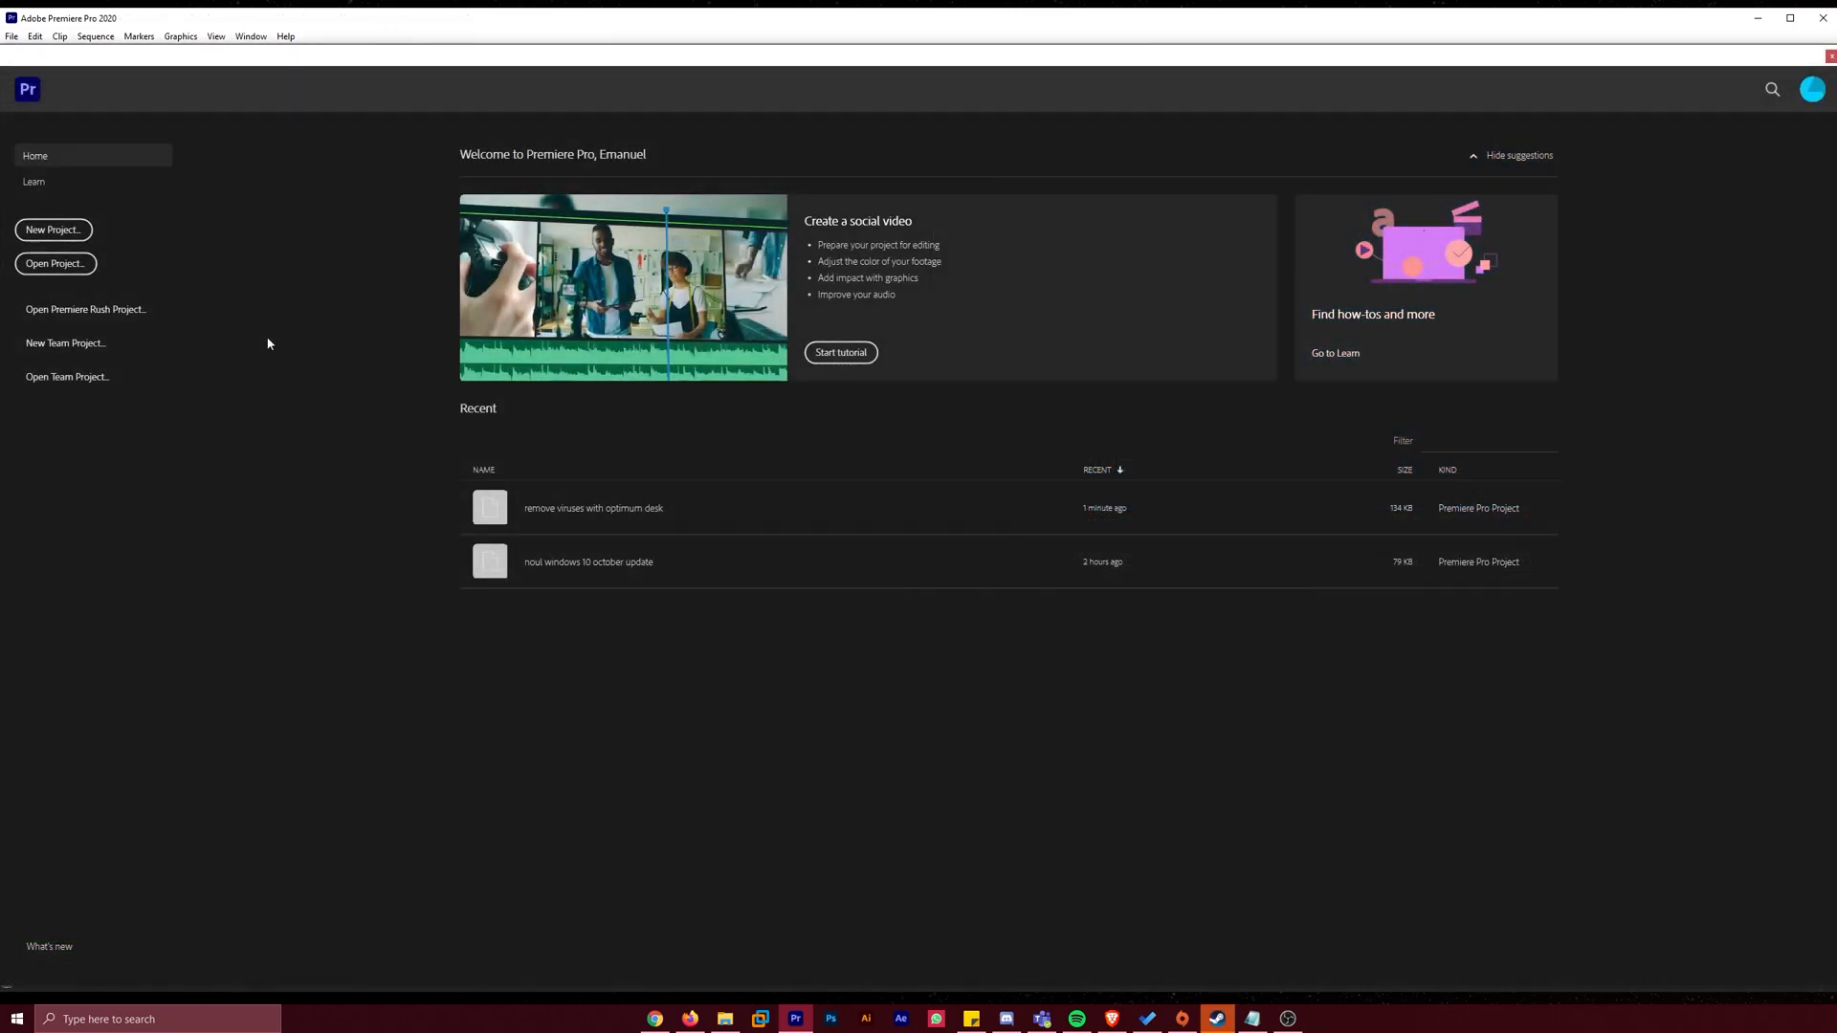
mouse_move(123, 239)
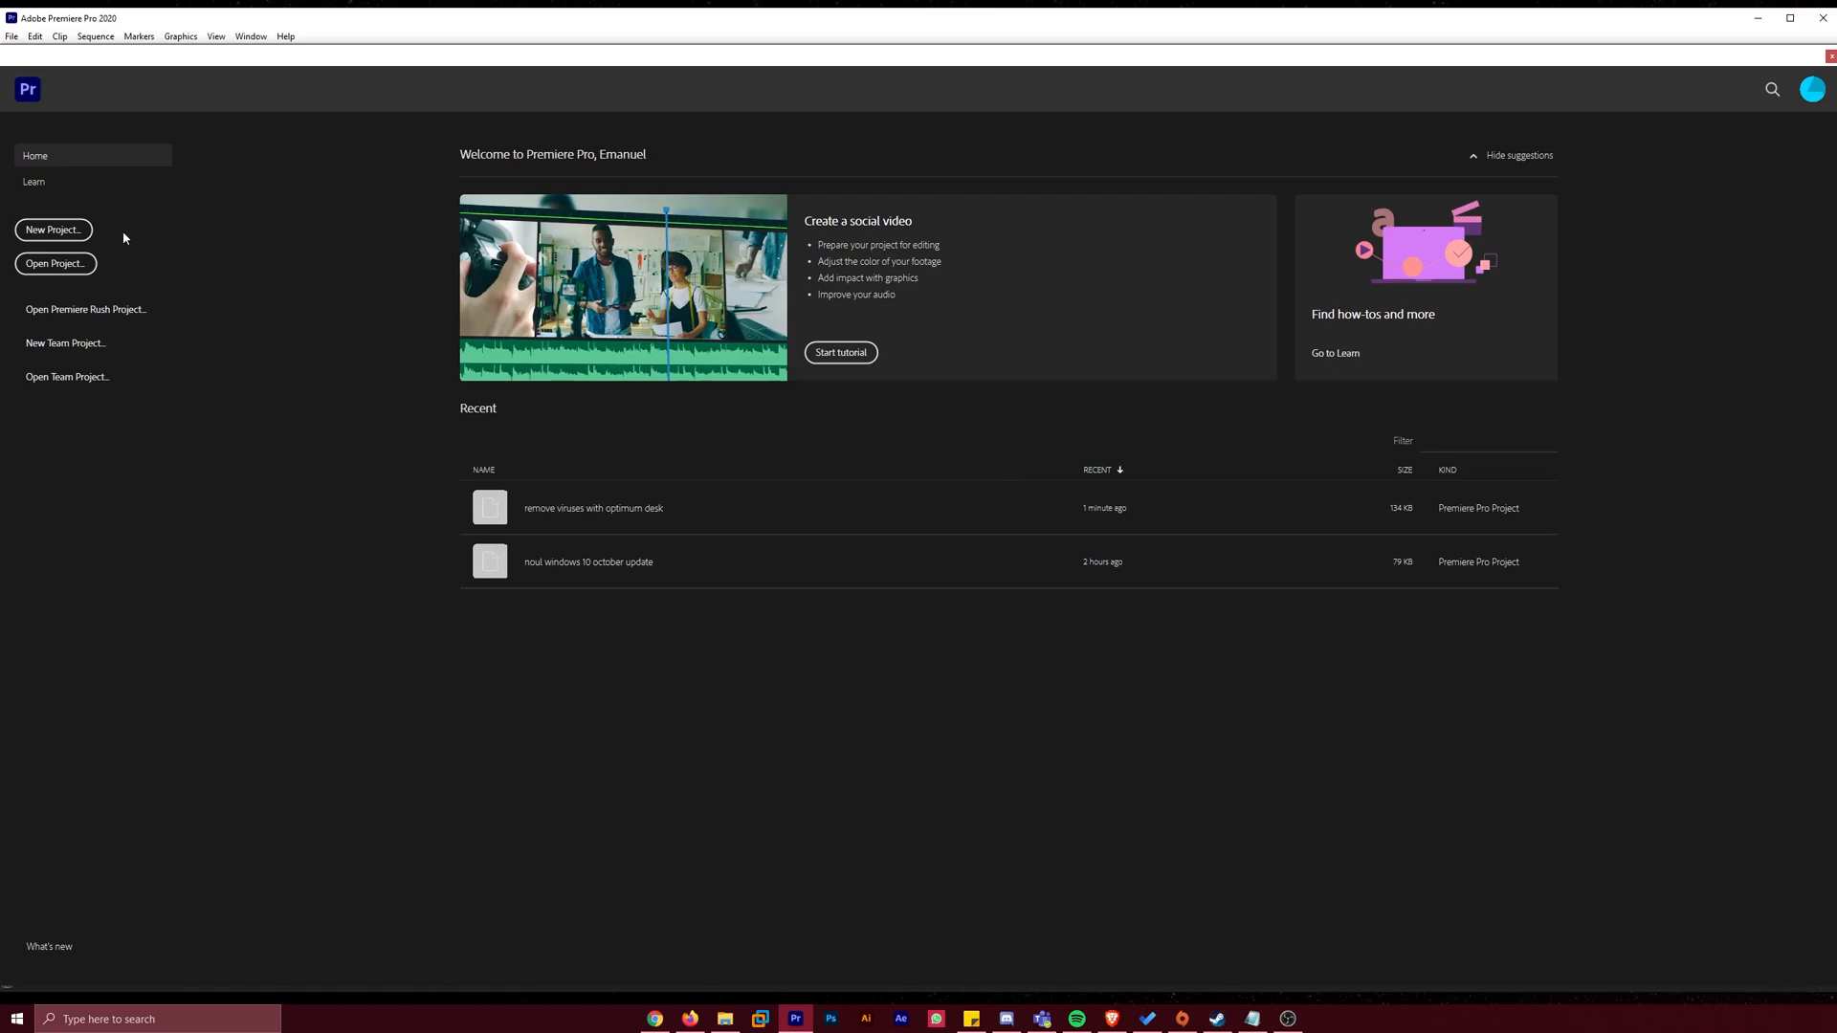
Create a new empty Premiere Pro project named 'test'
click(53, 229)
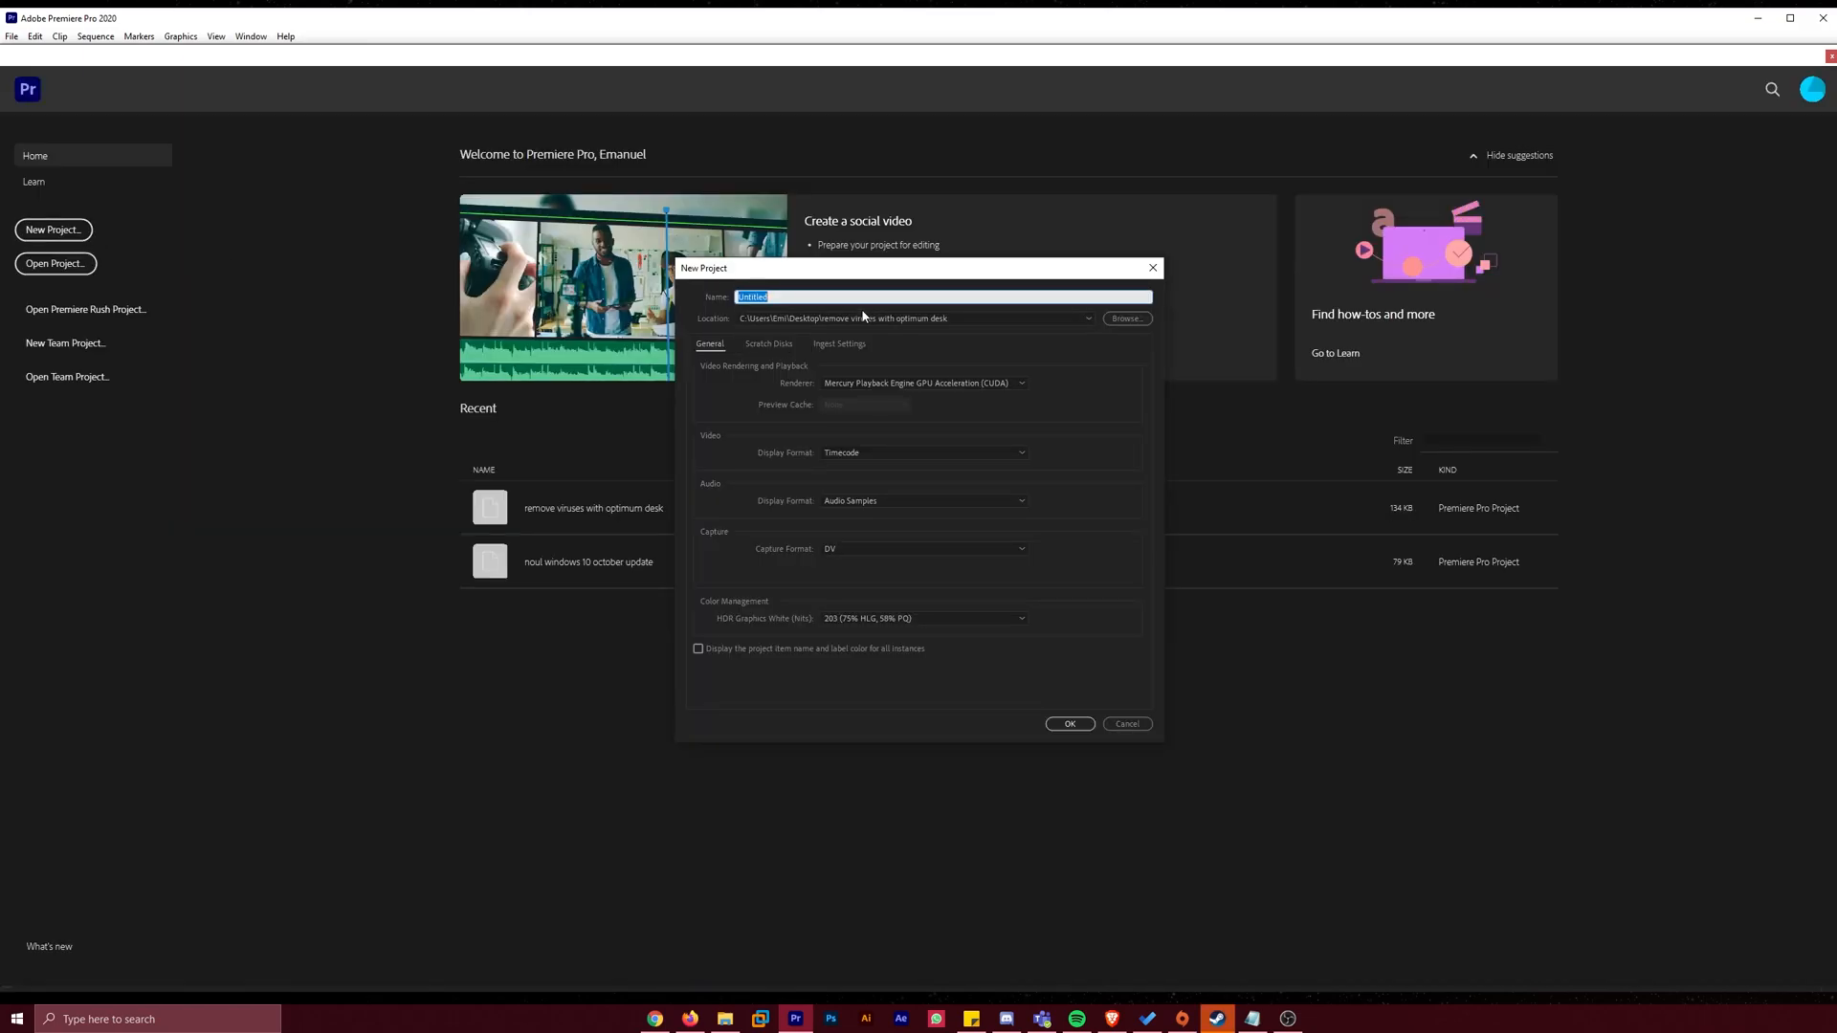
text(test)
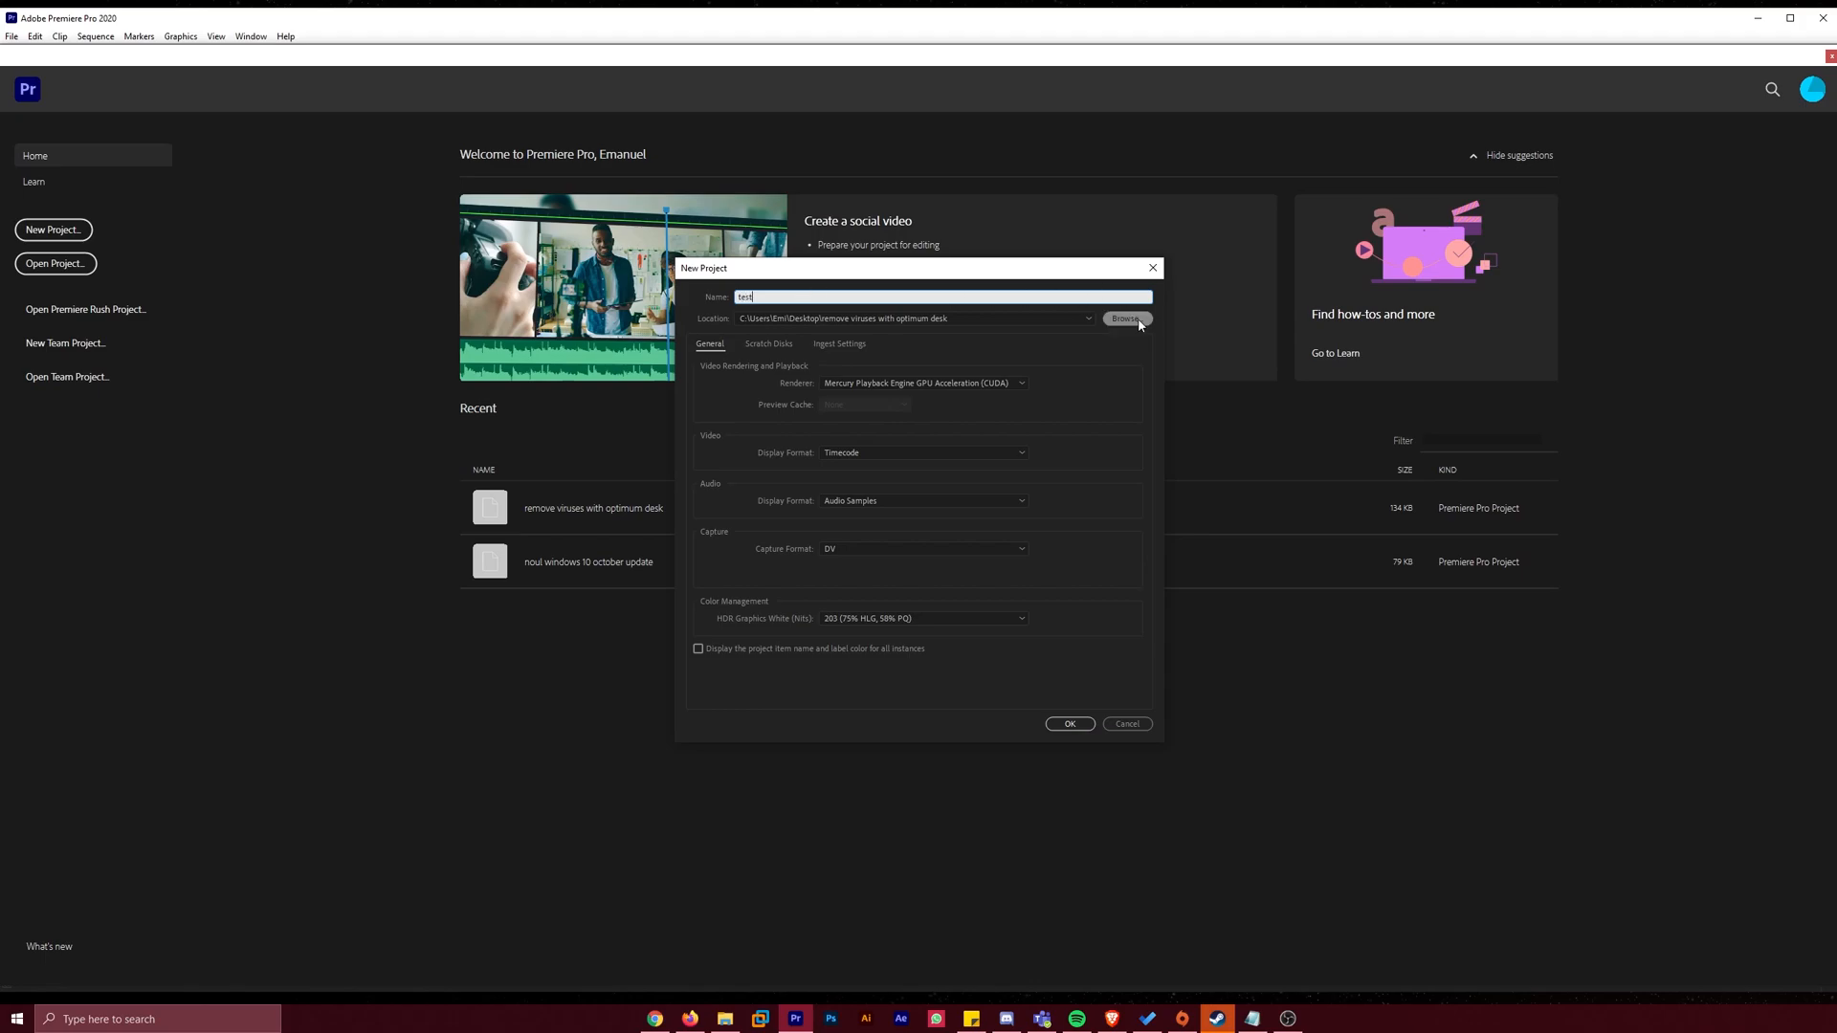
click(1125, 317)
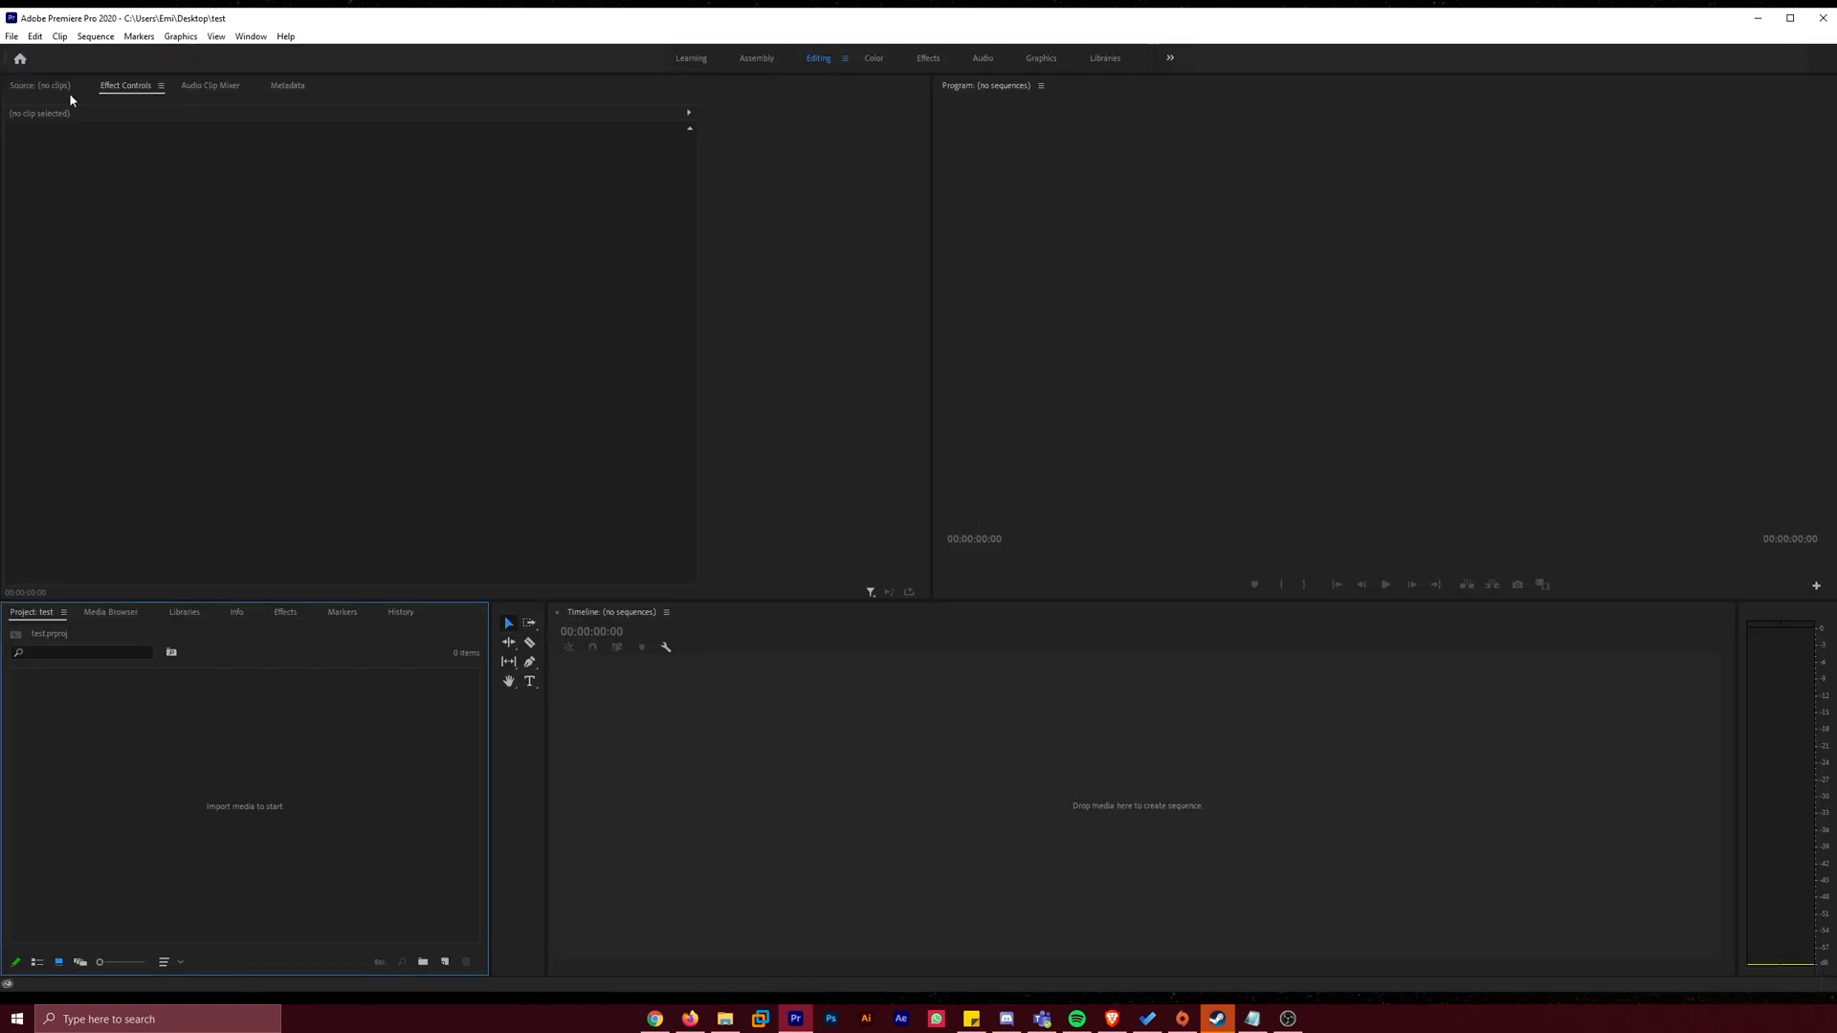
Import the entire remove viruses with optimum desk project into the test project
click(11, 36)
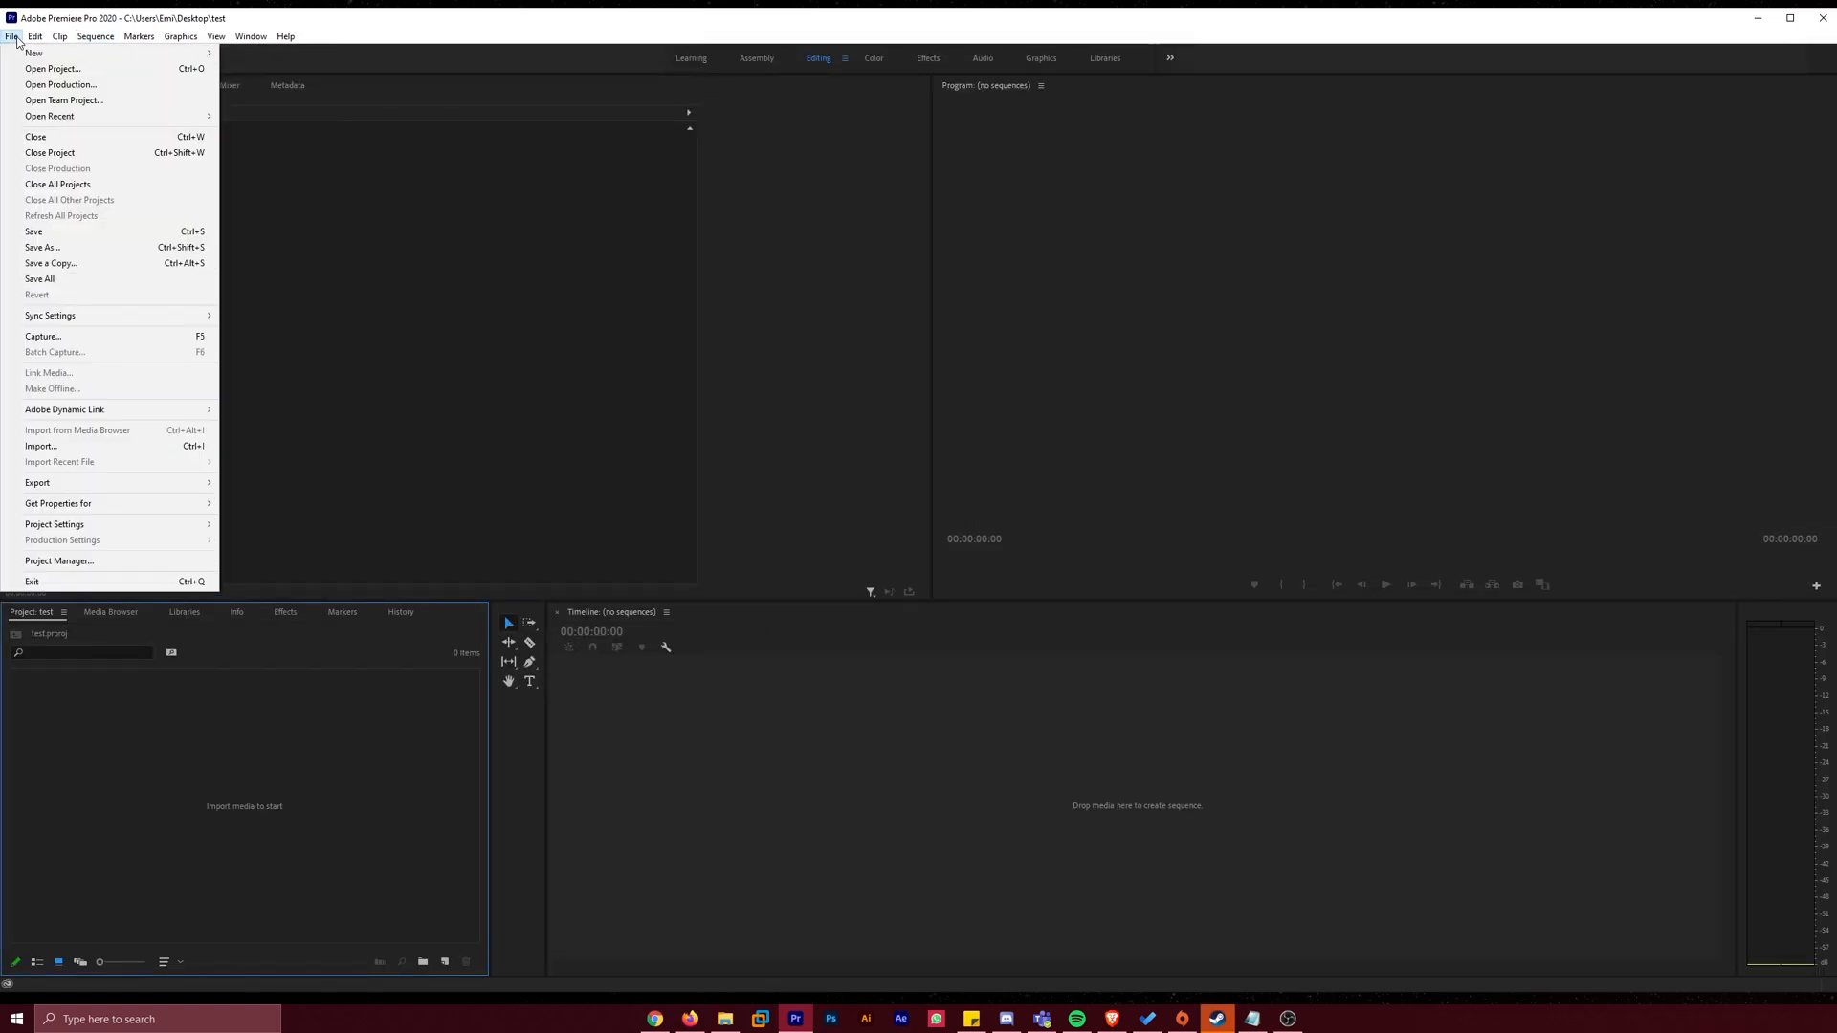
click(41, 447)
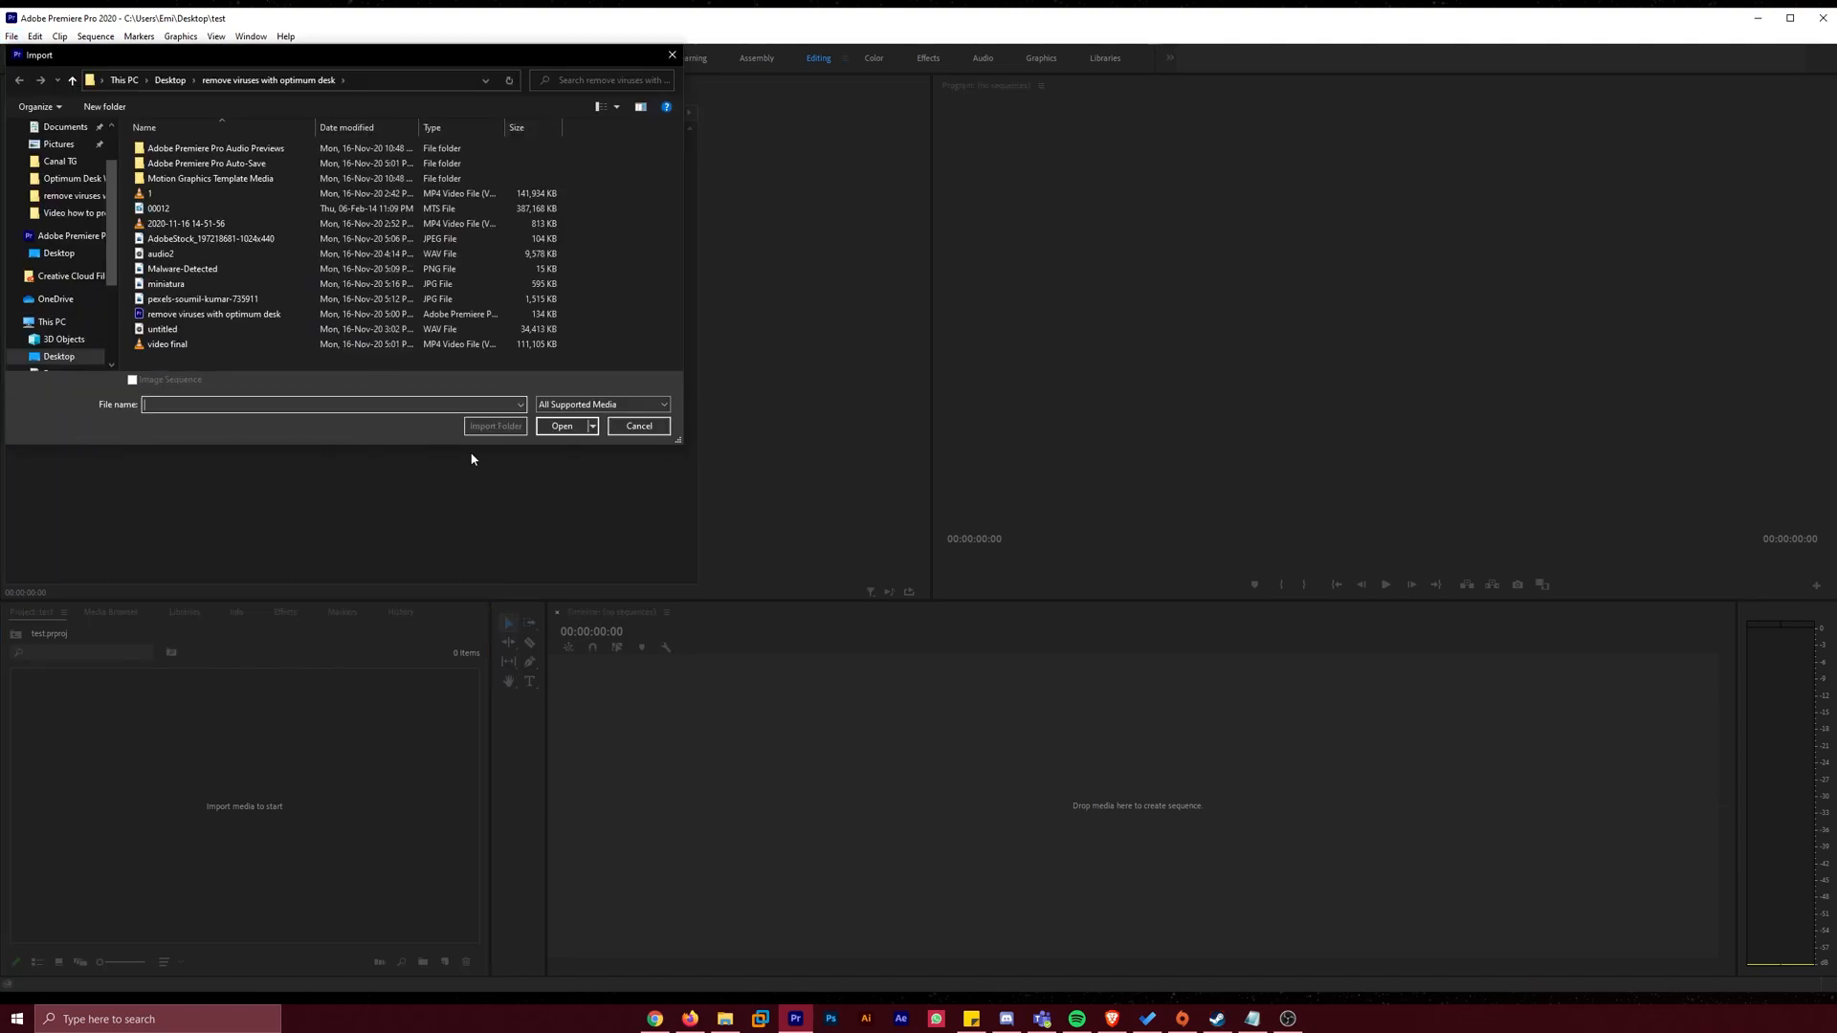
click(213, 314)
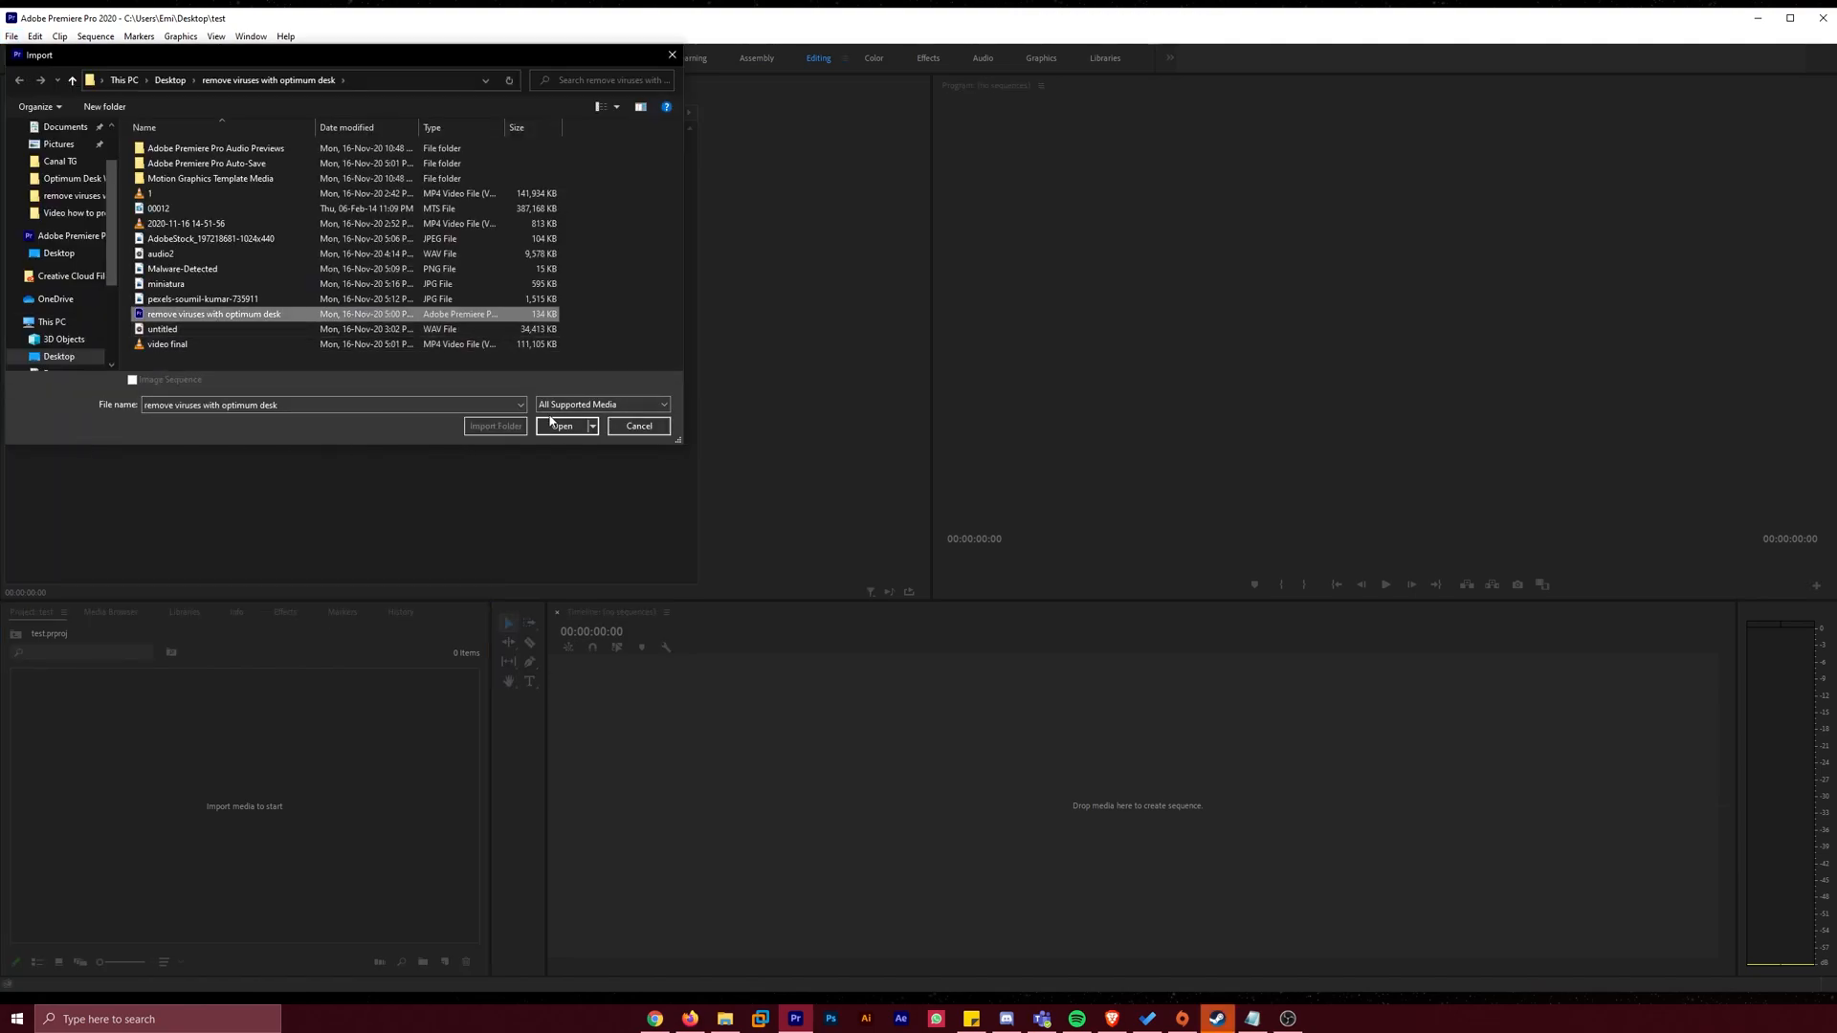
click(561, 425)
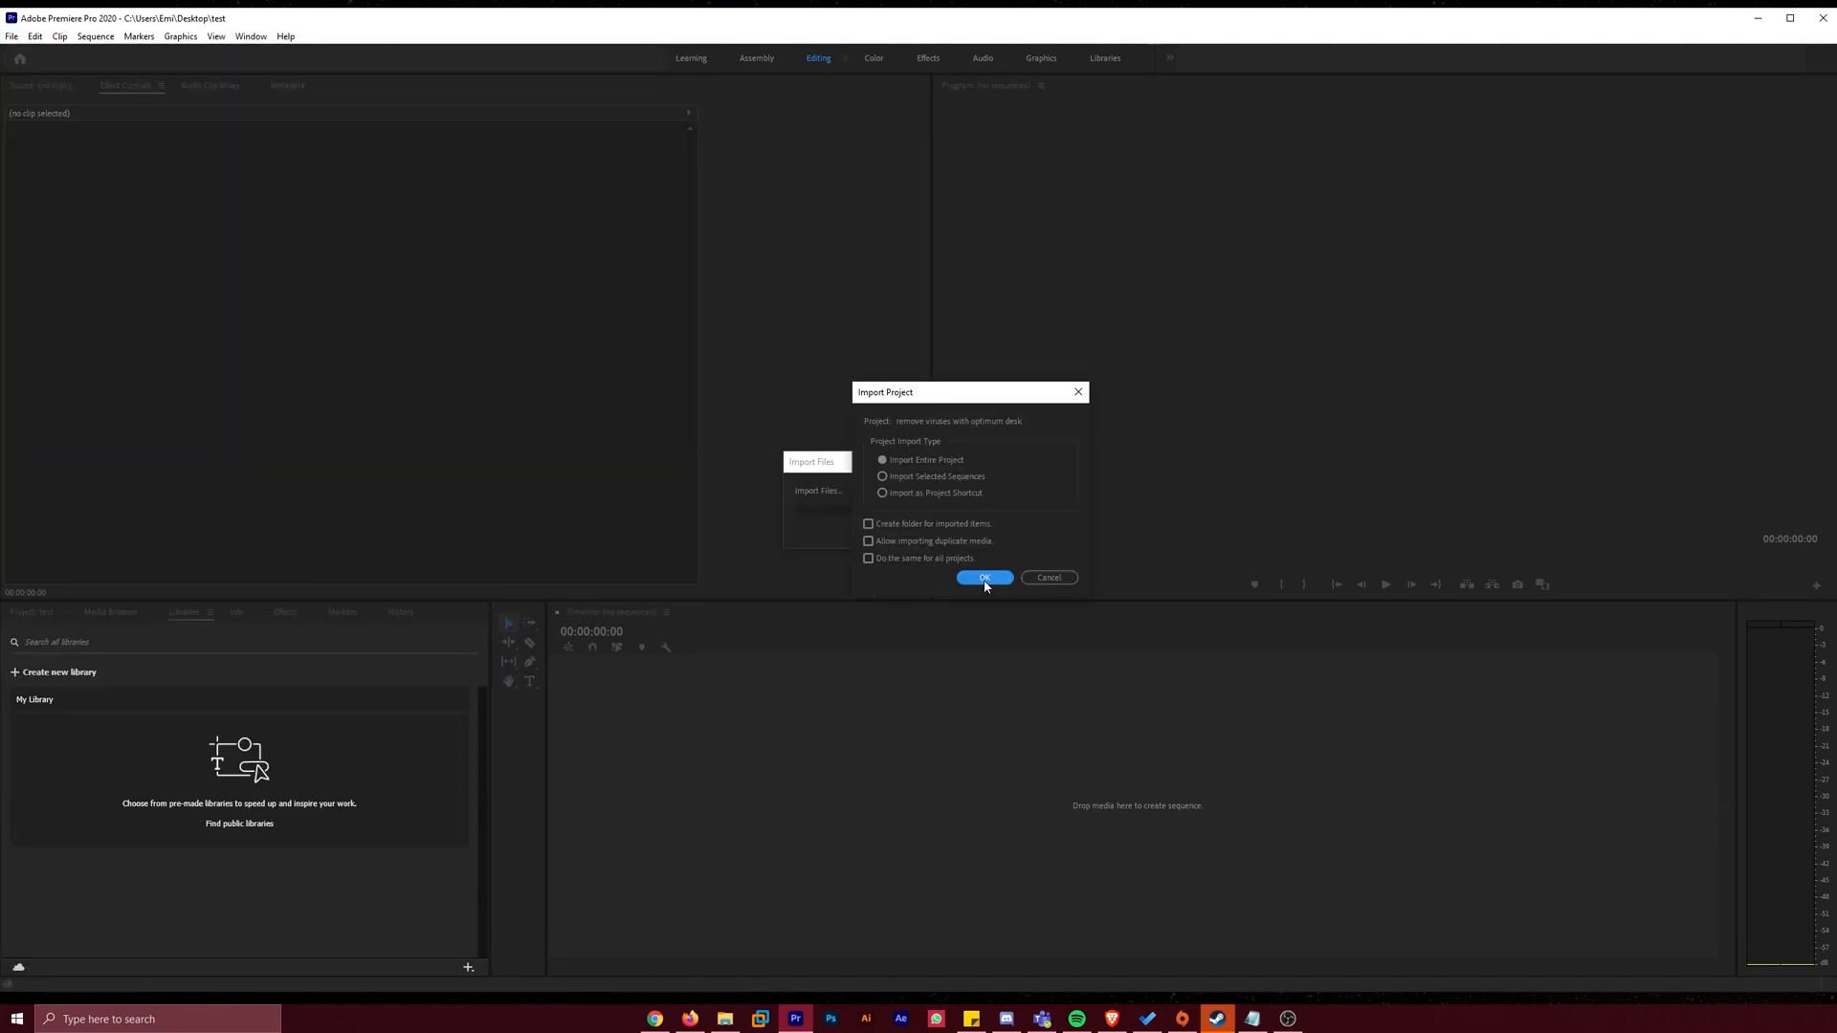
click(985, 578)
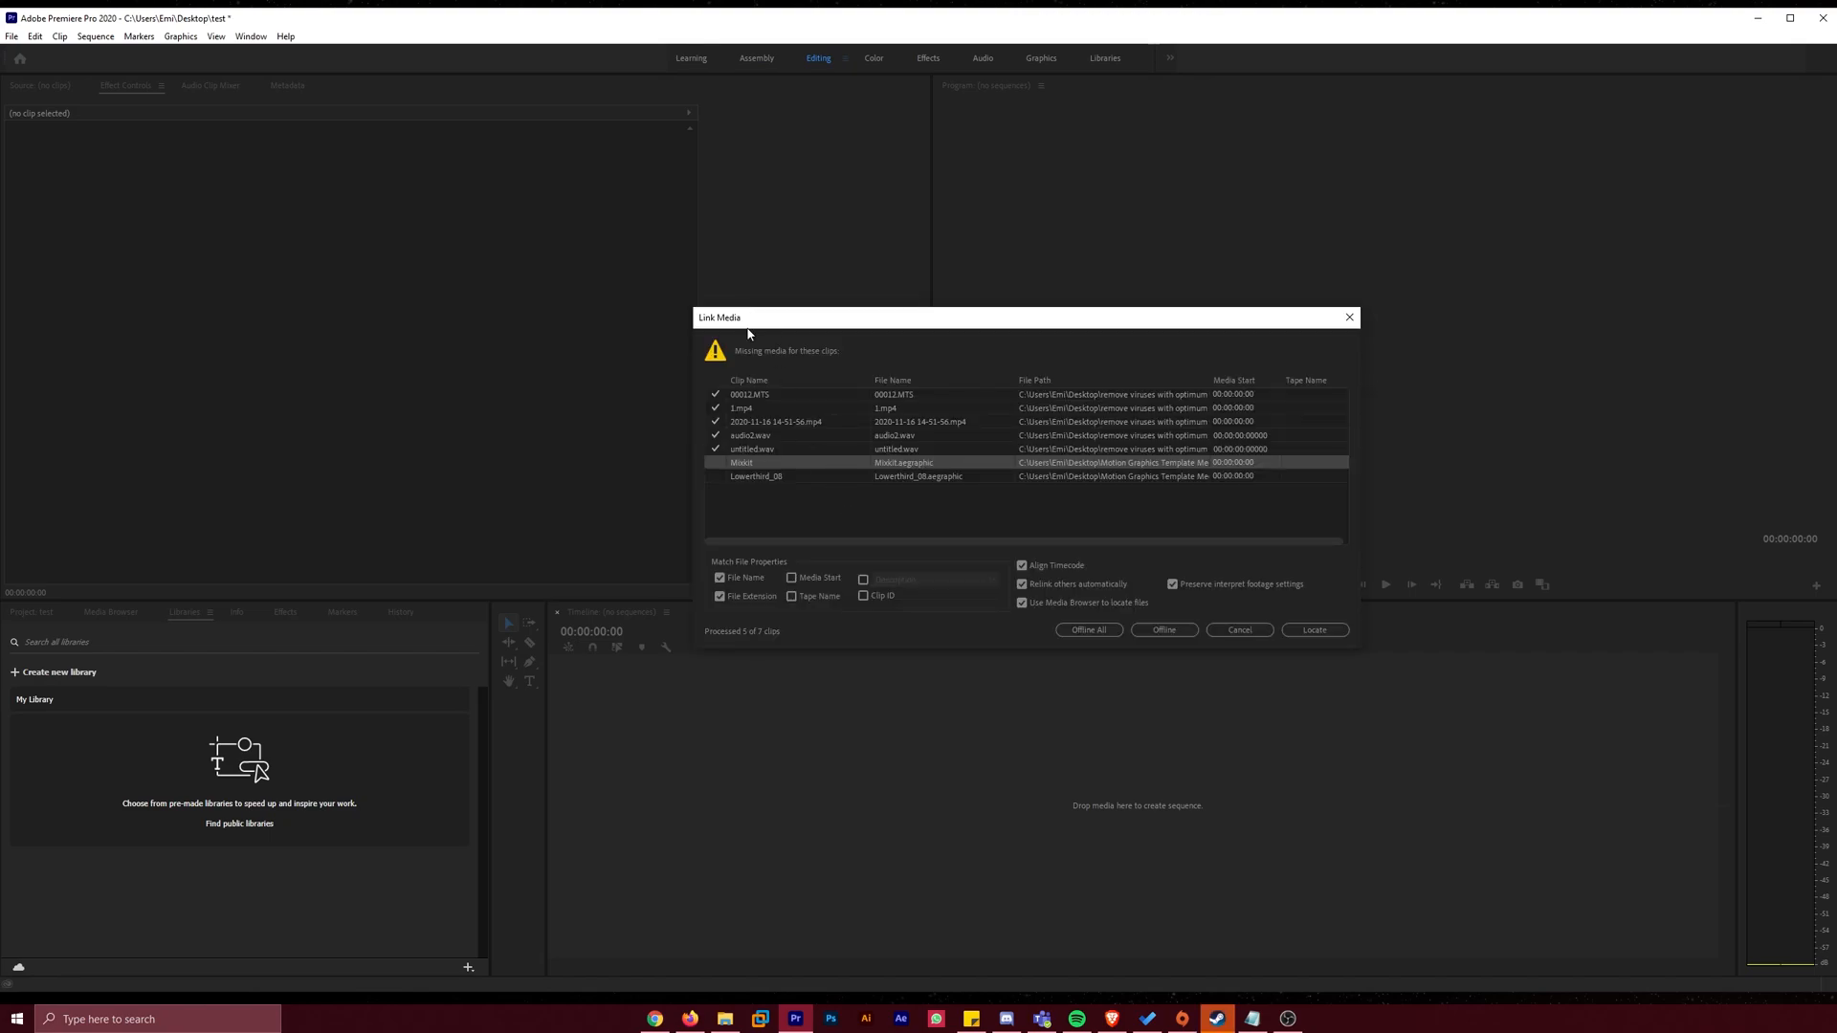
mouse_move(788, 485)
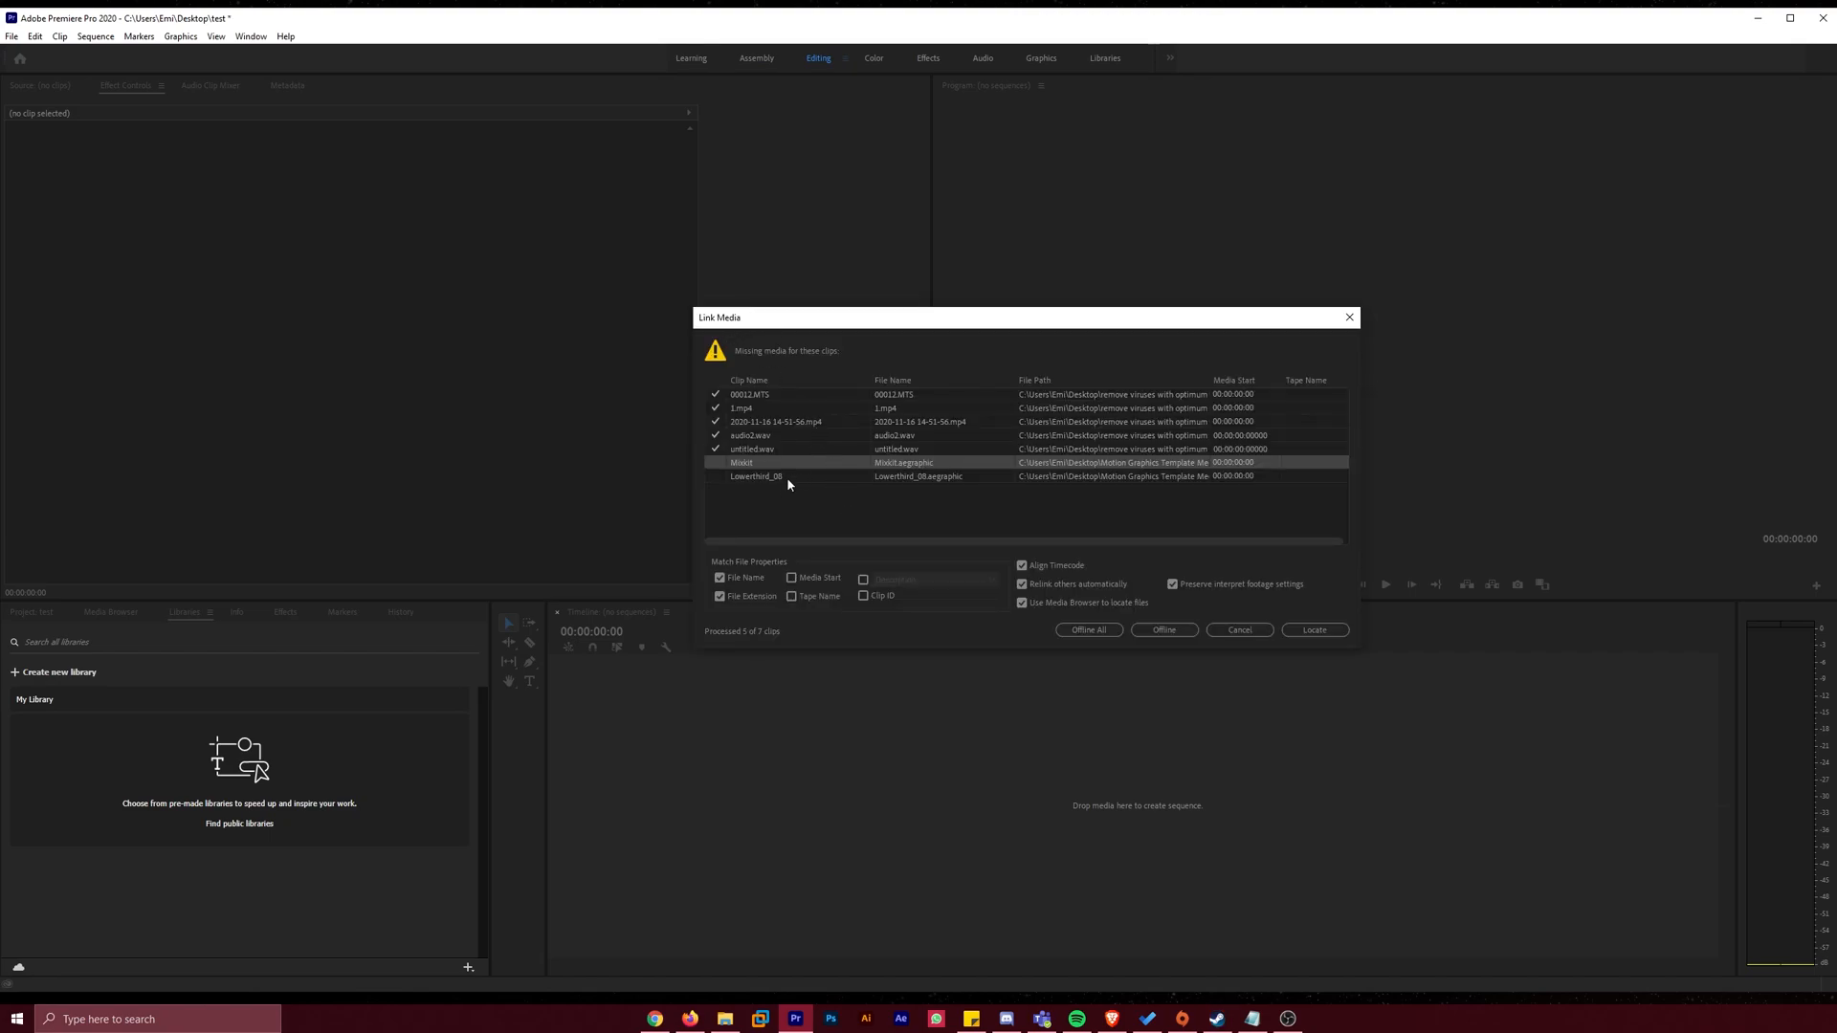
click(756, 476)
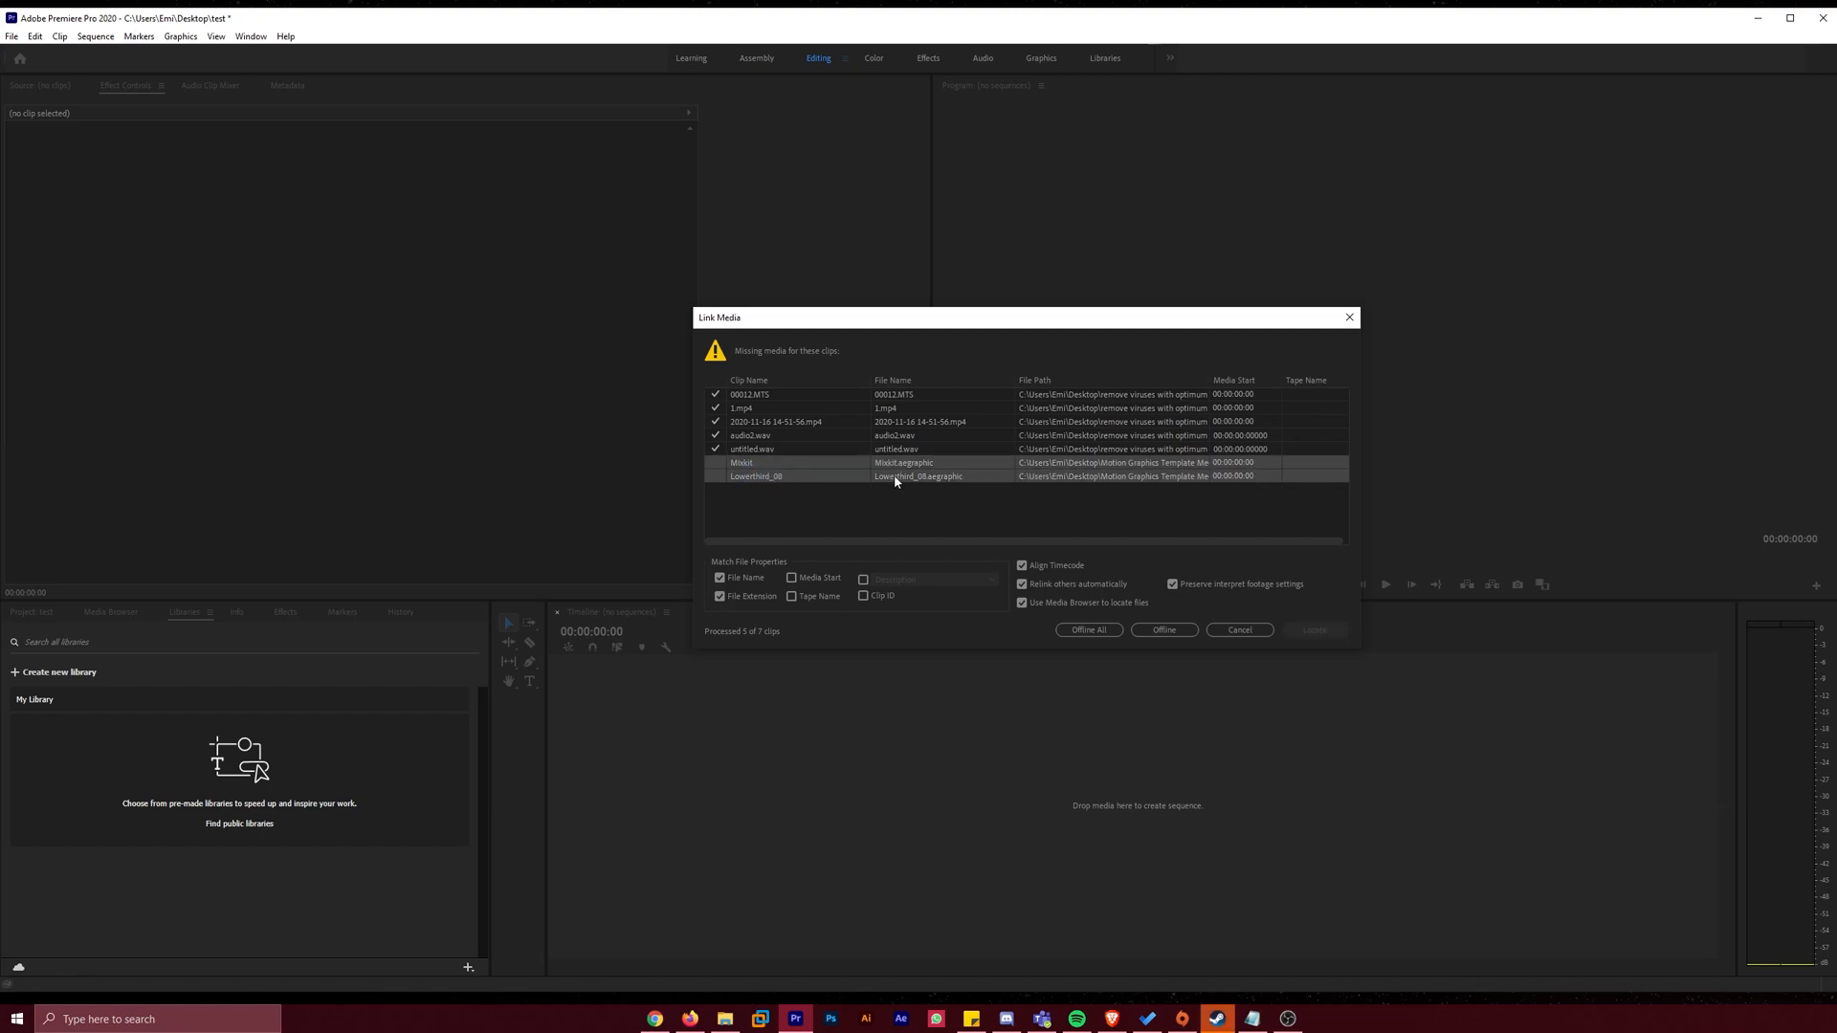
mouse_move(753, 512)
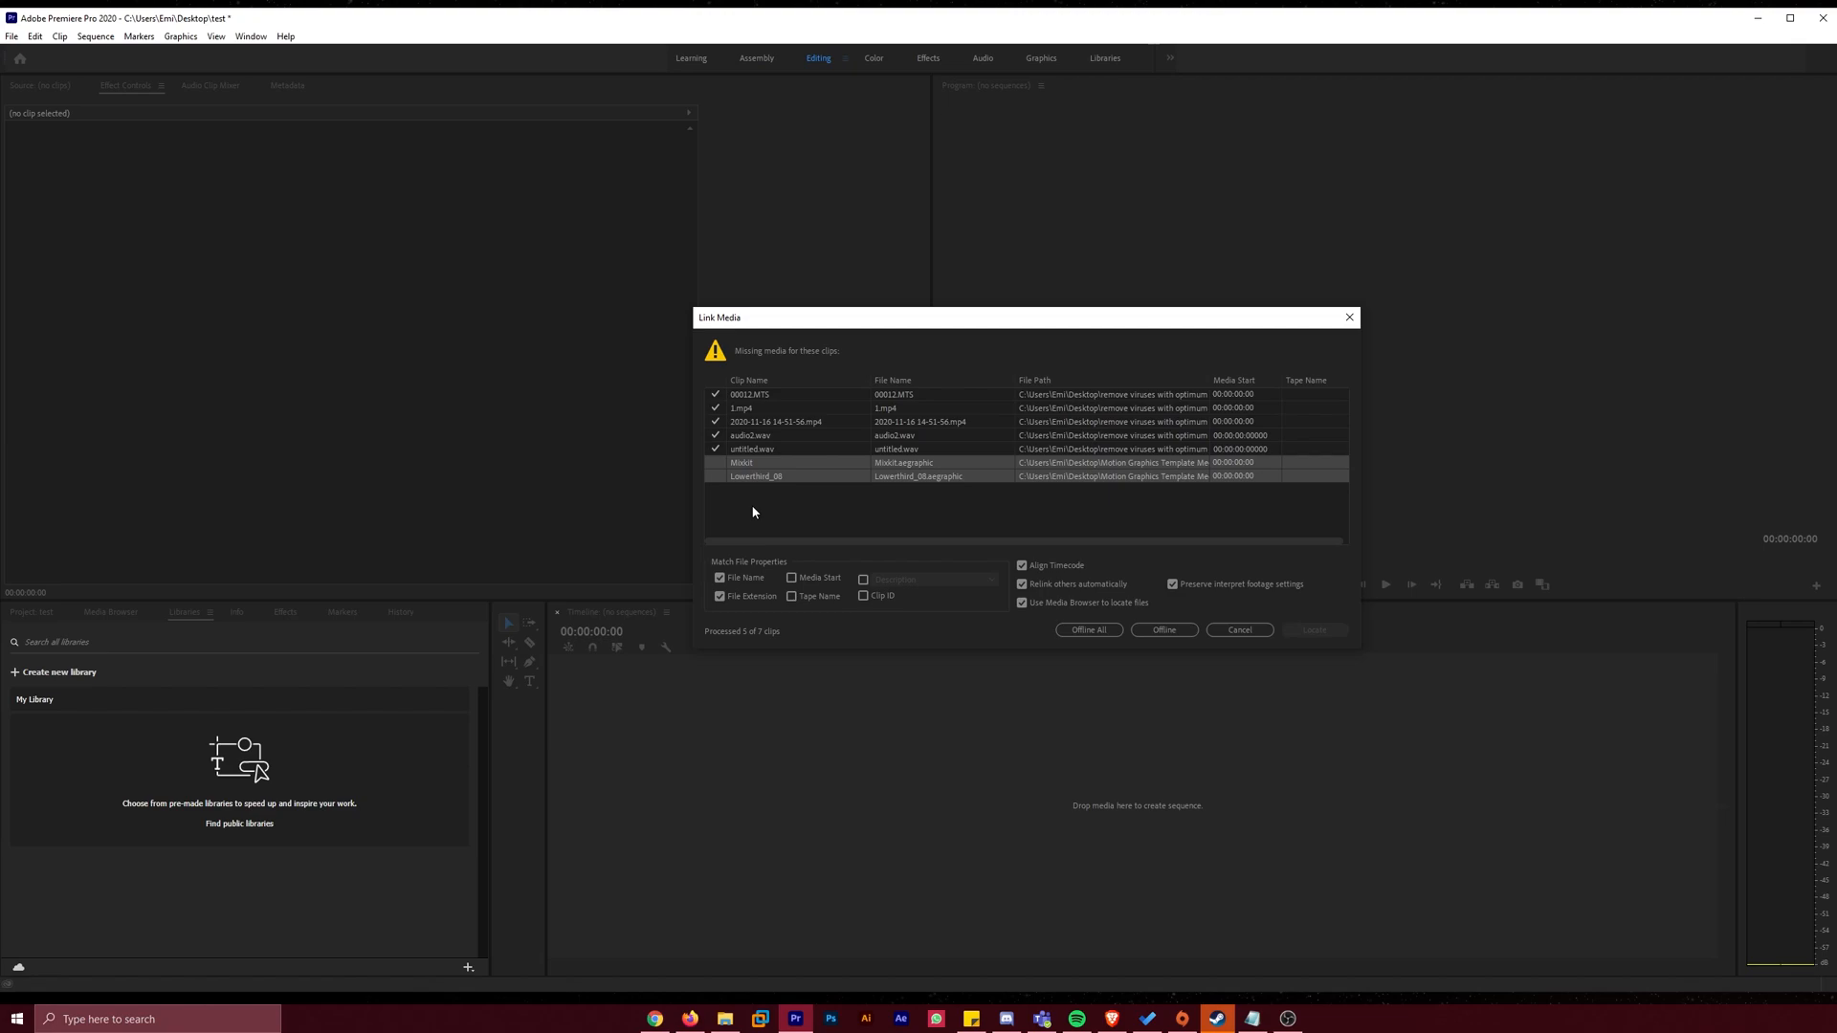
mouse_move(773, 513)
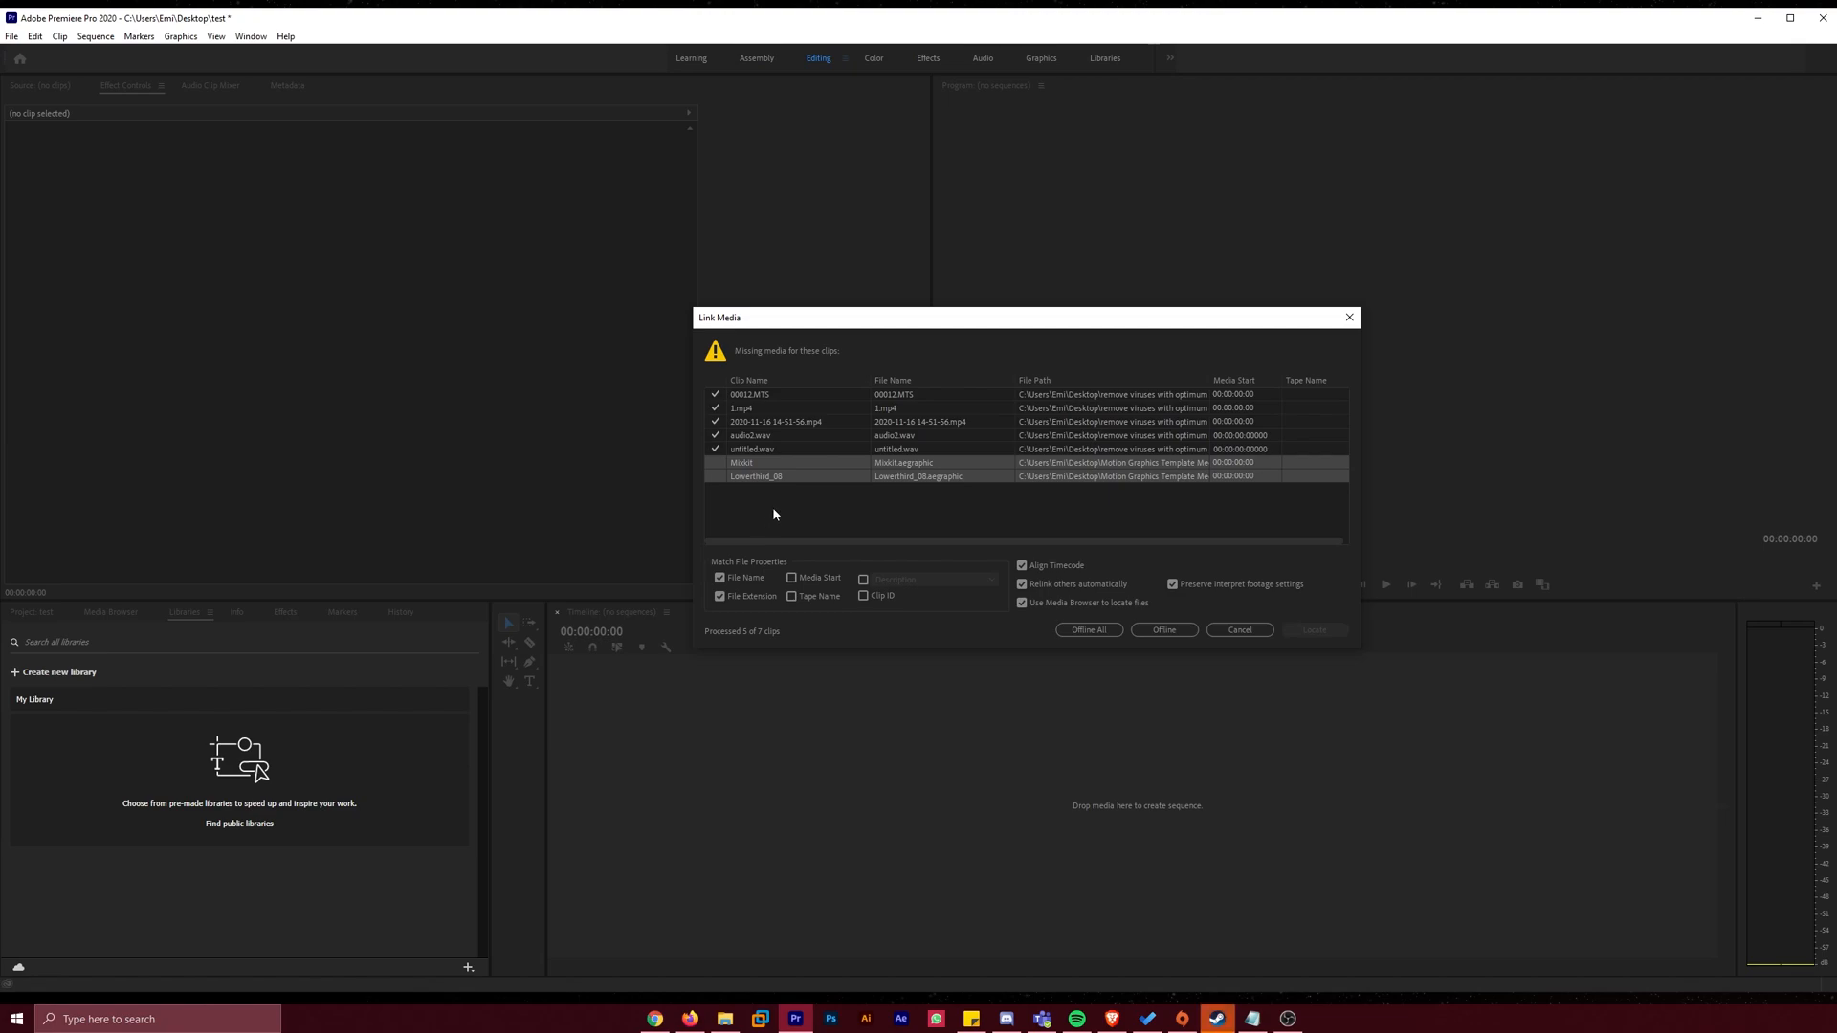
mouse_move(758, 498)
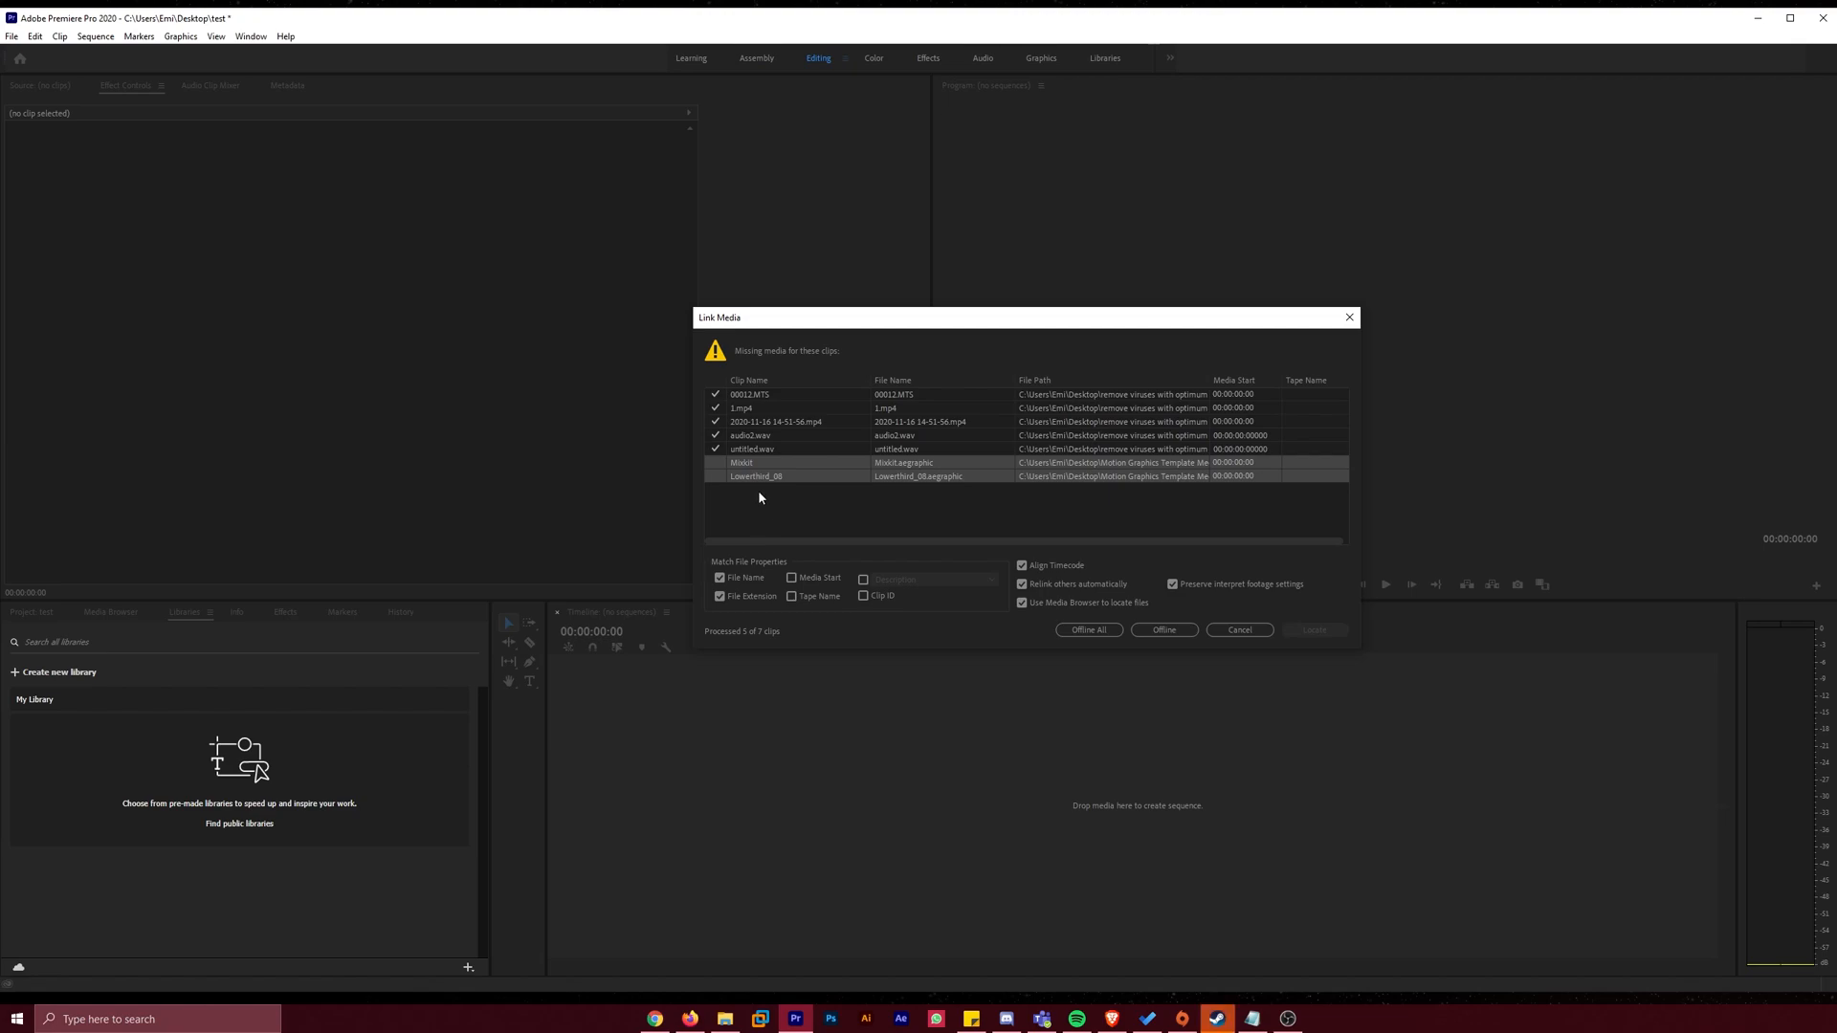
click(757, 475)
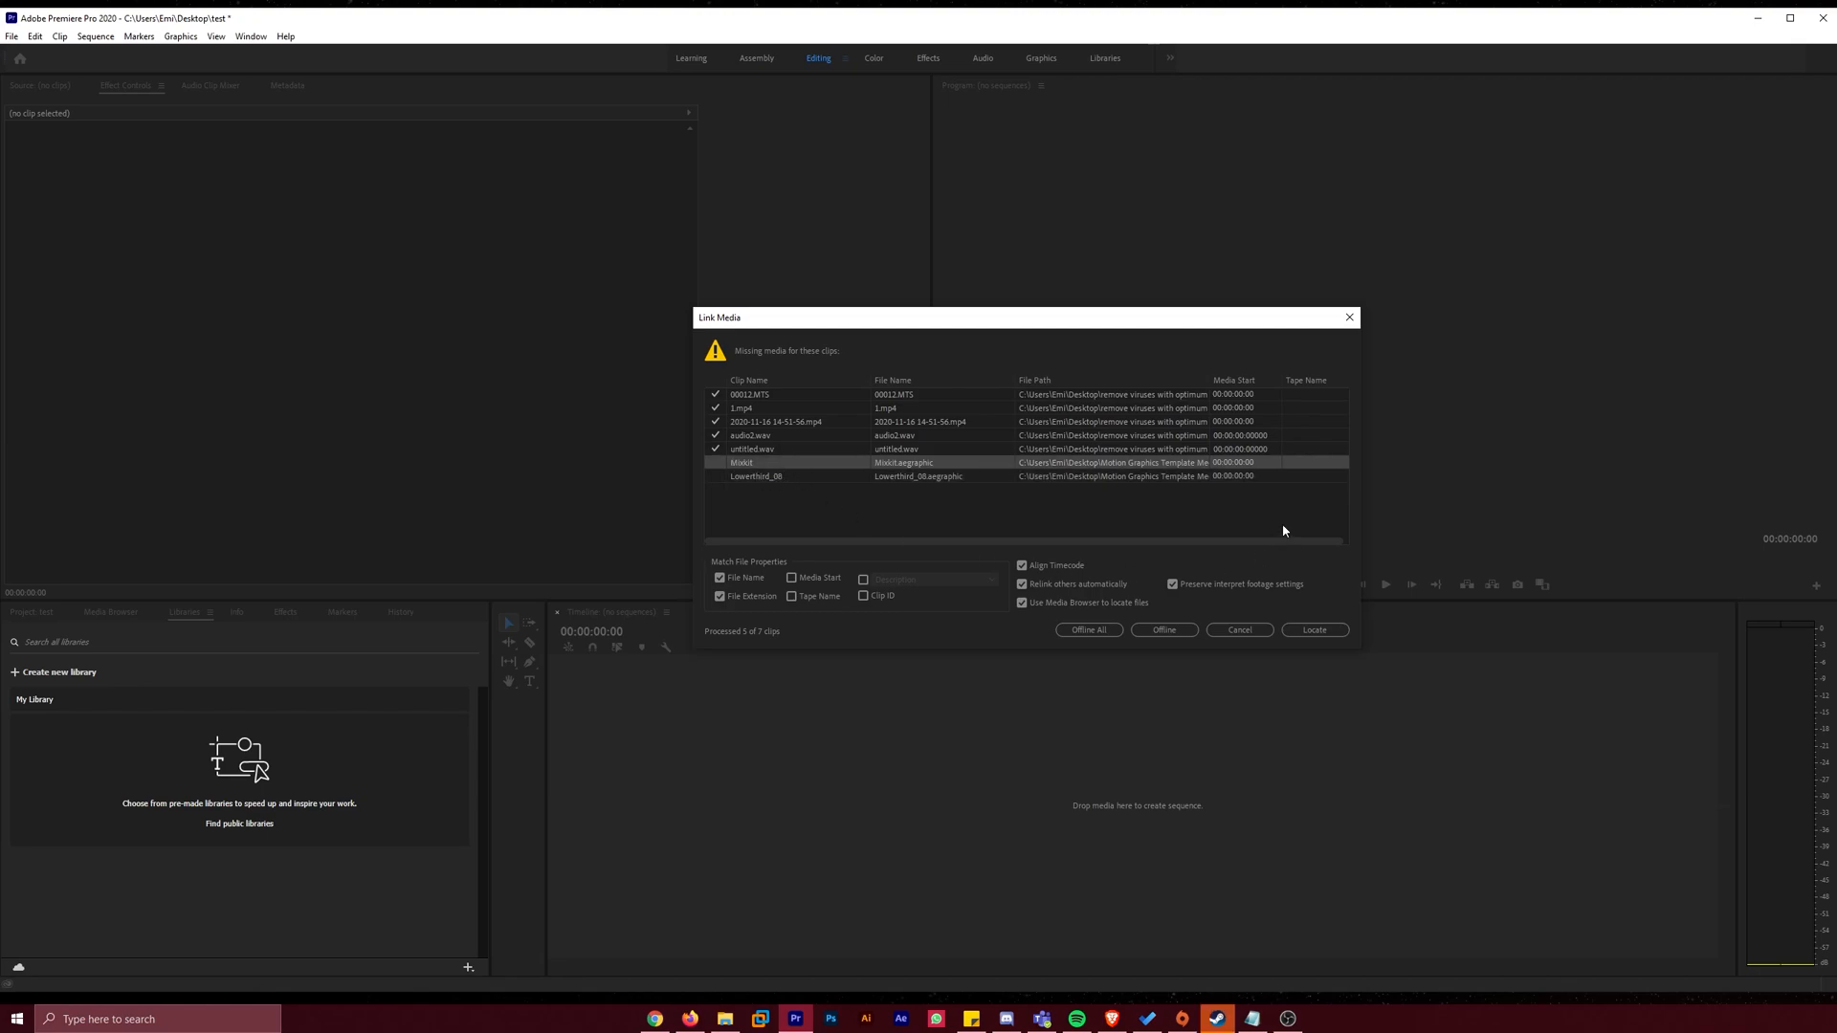
mouse_move(1055, 474)
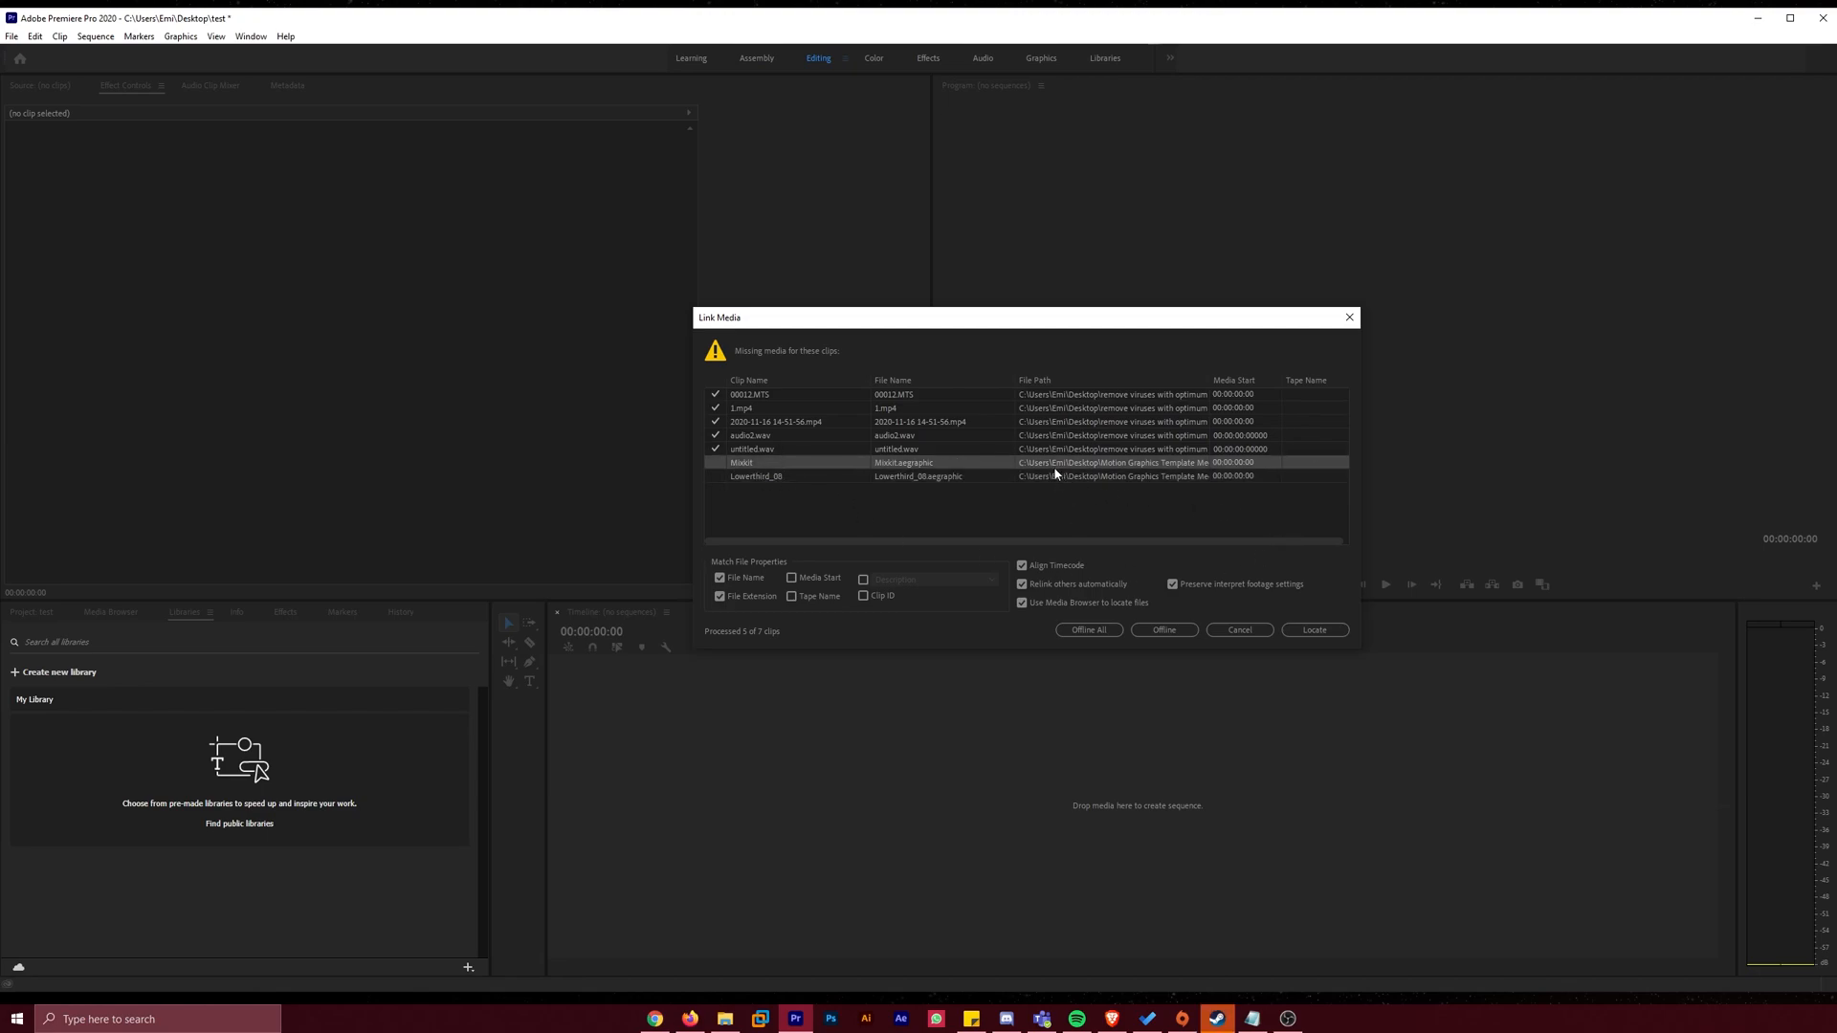
mouse_move(1059, 482)
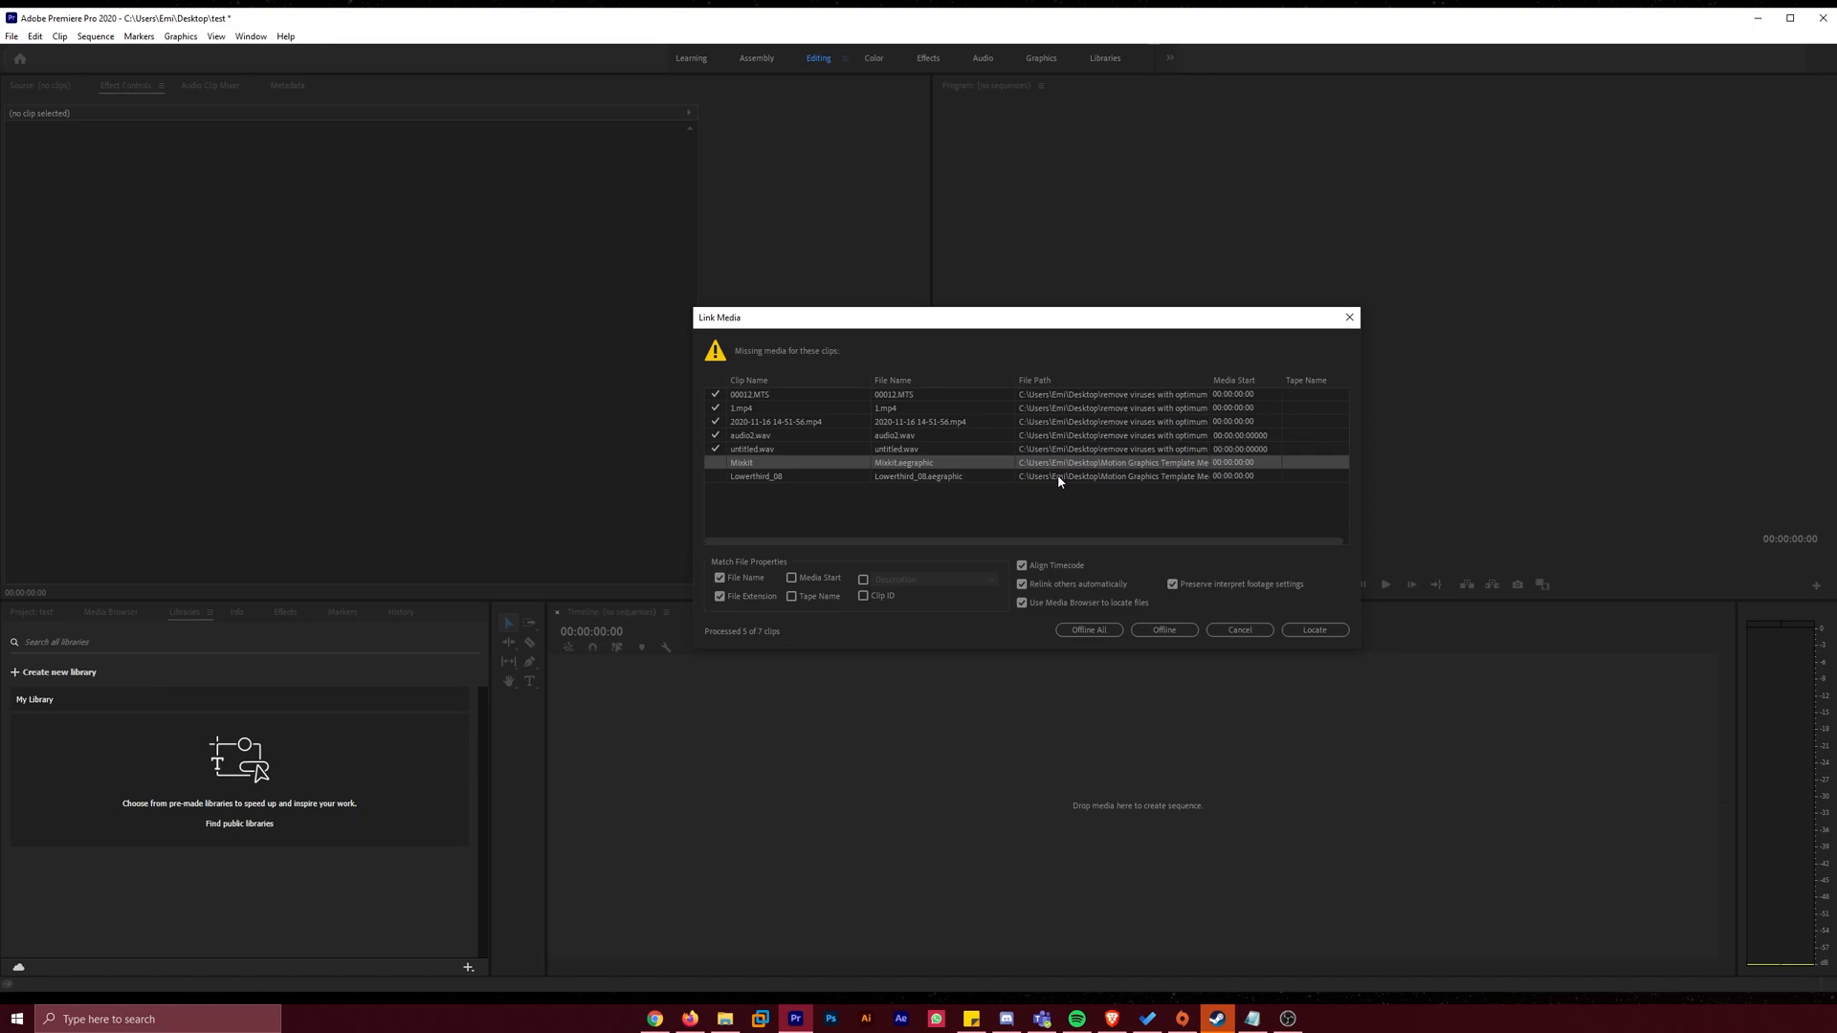
mouse_move(1111, 387)
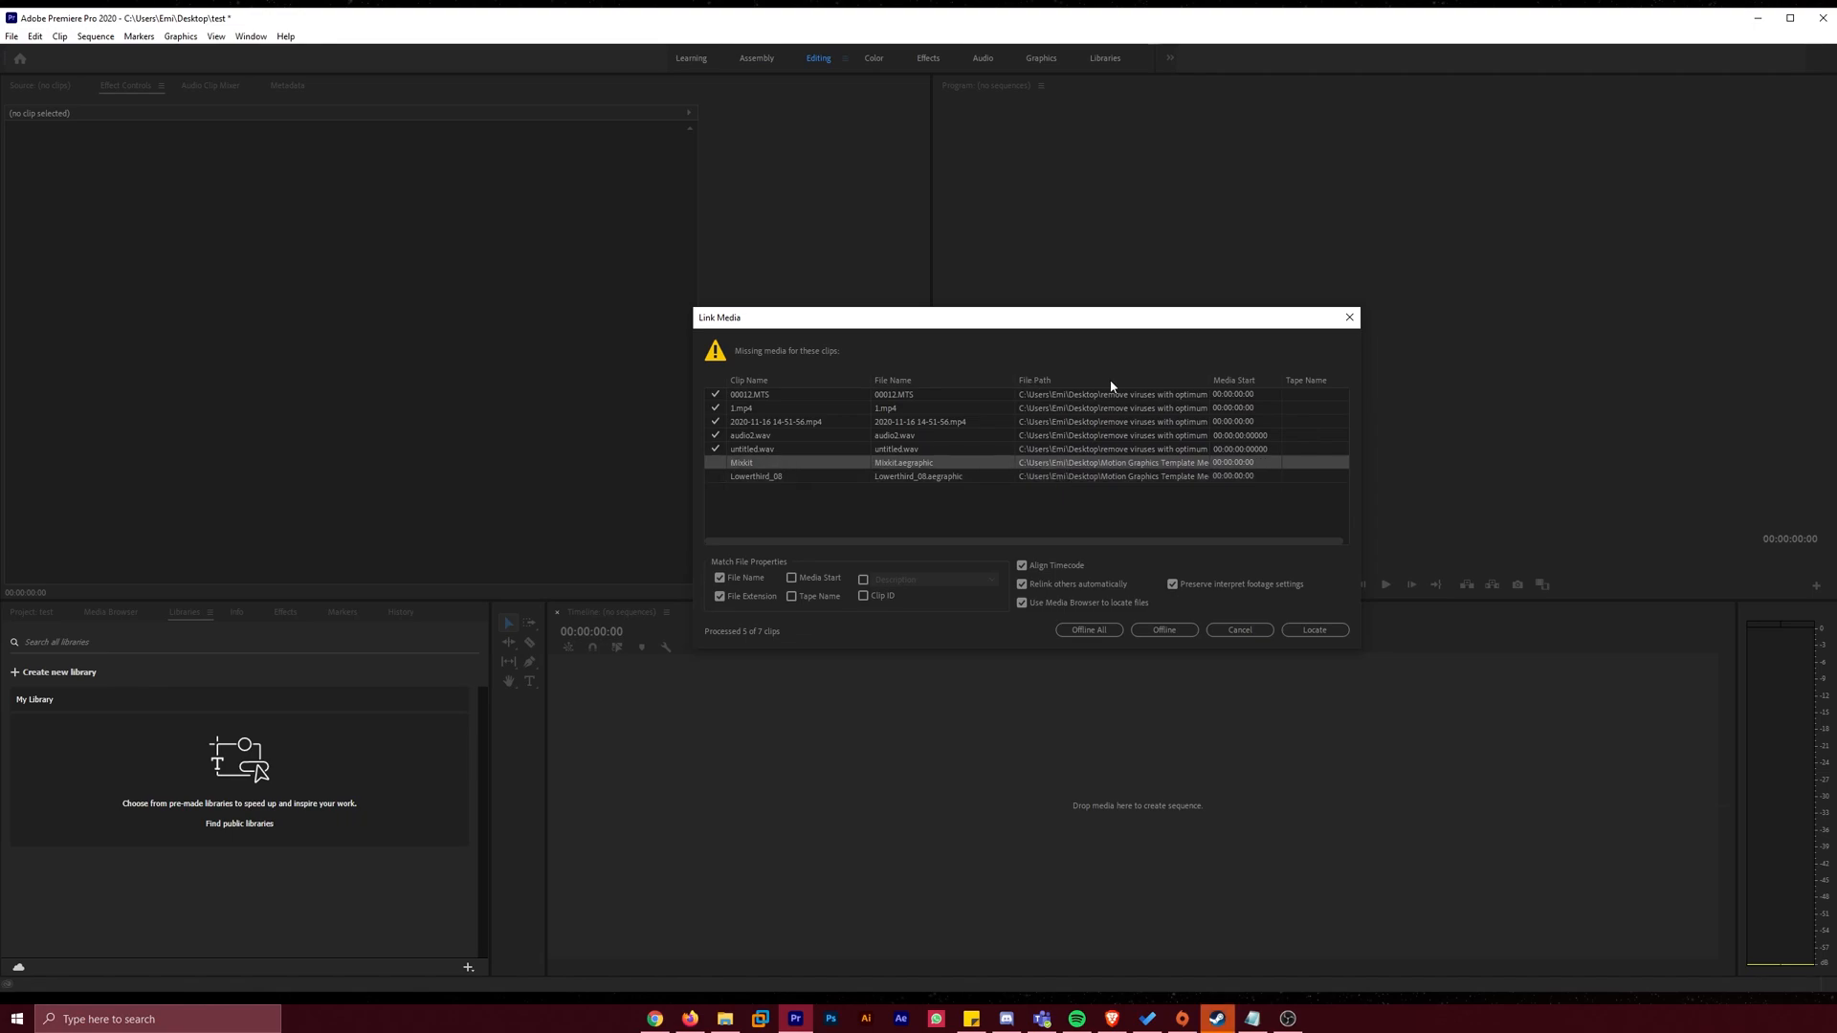
click(757, 475)
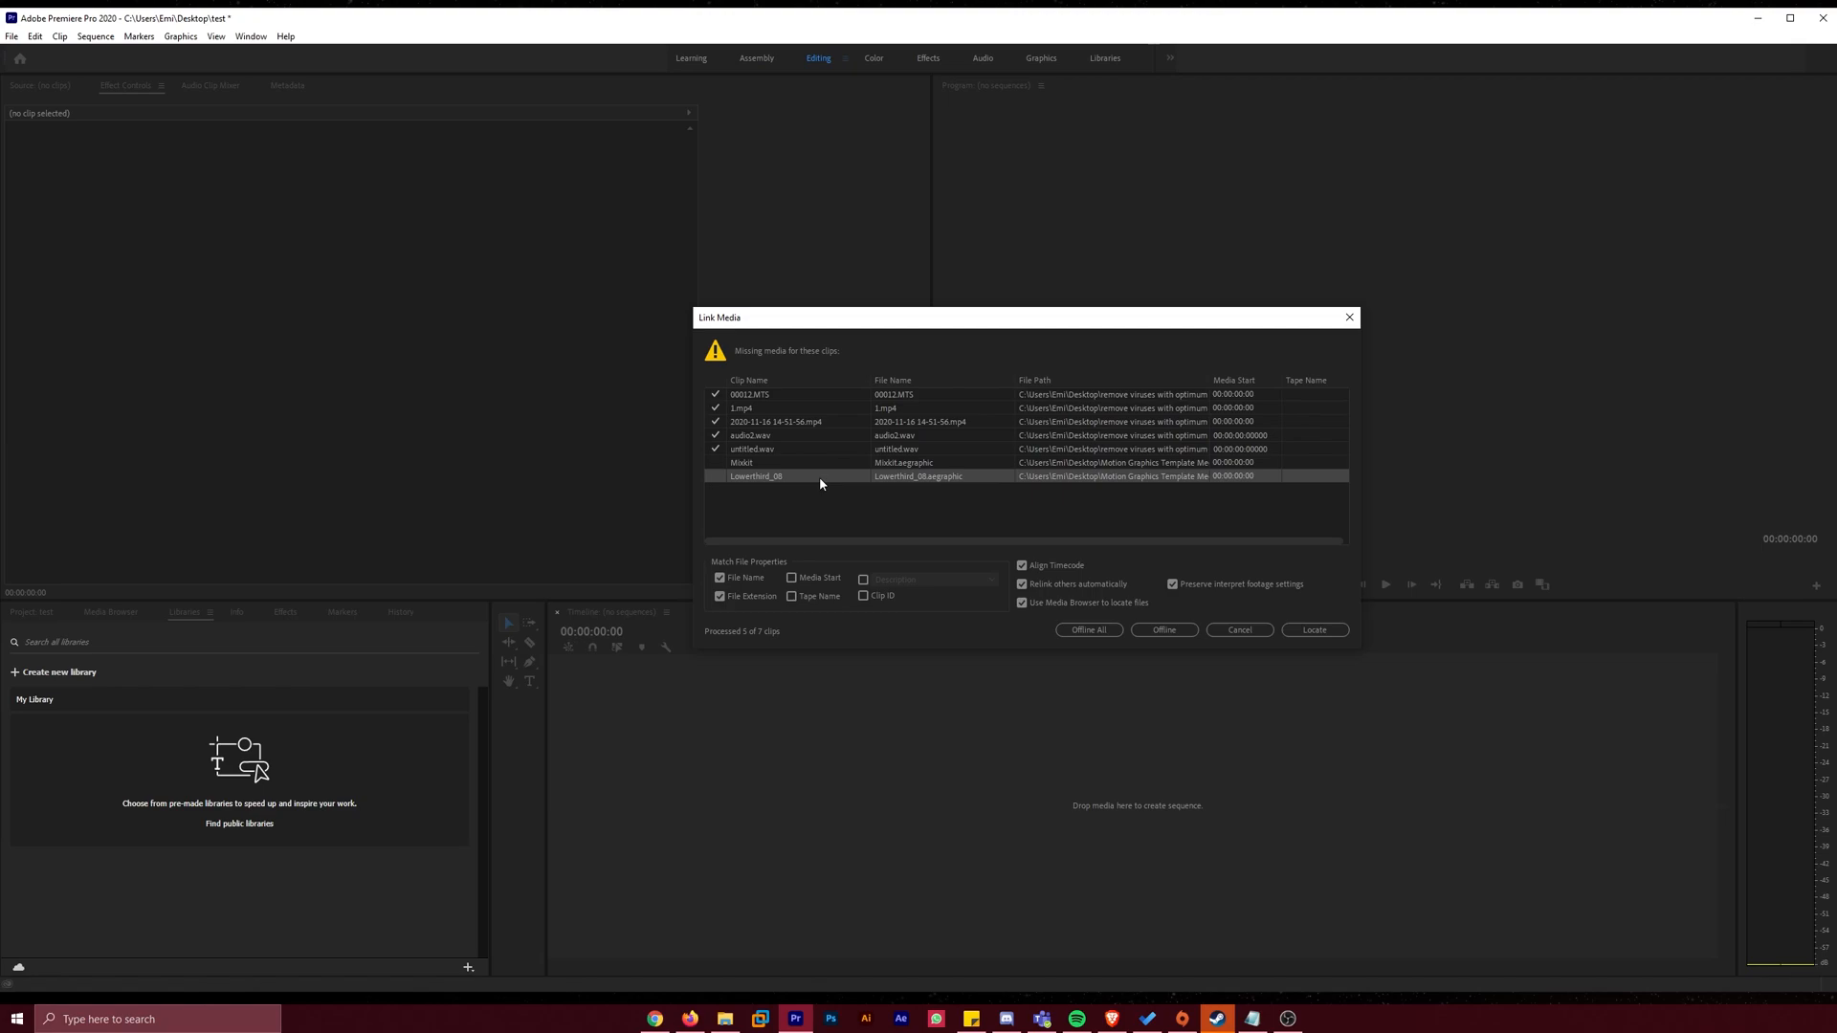
click(756, 461)
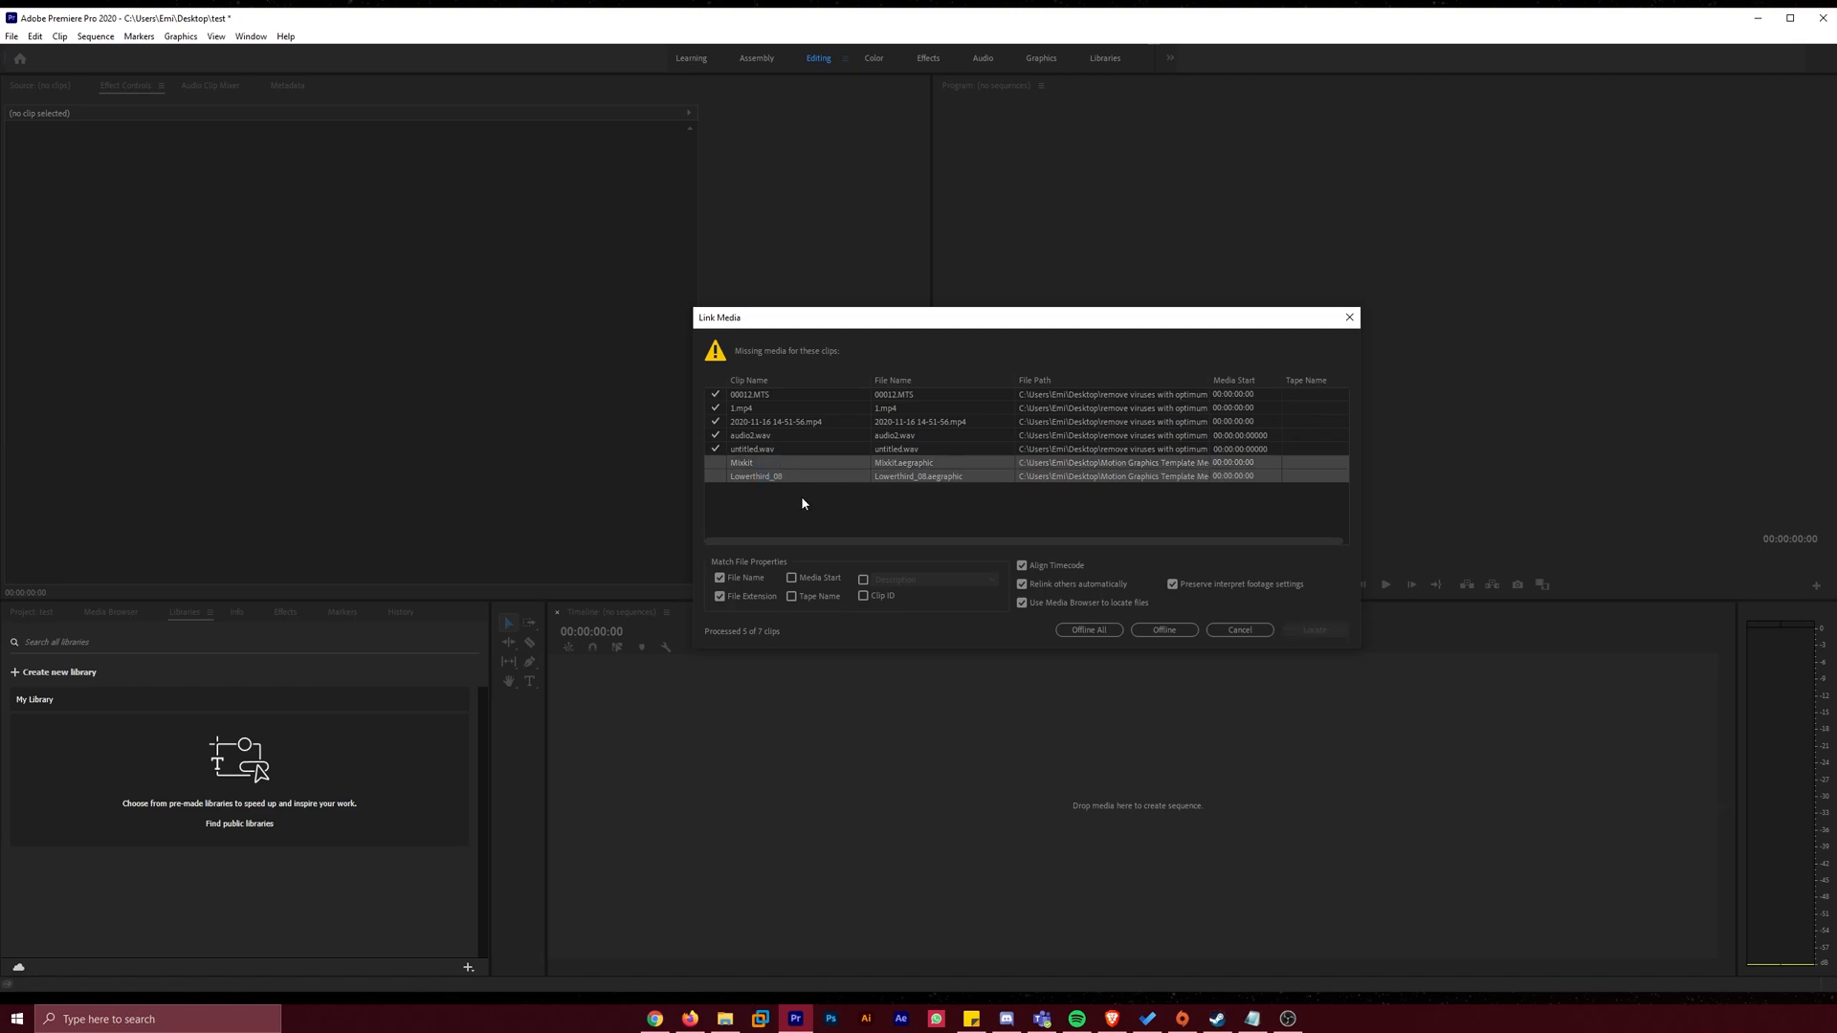
mouse_move(795, 471)
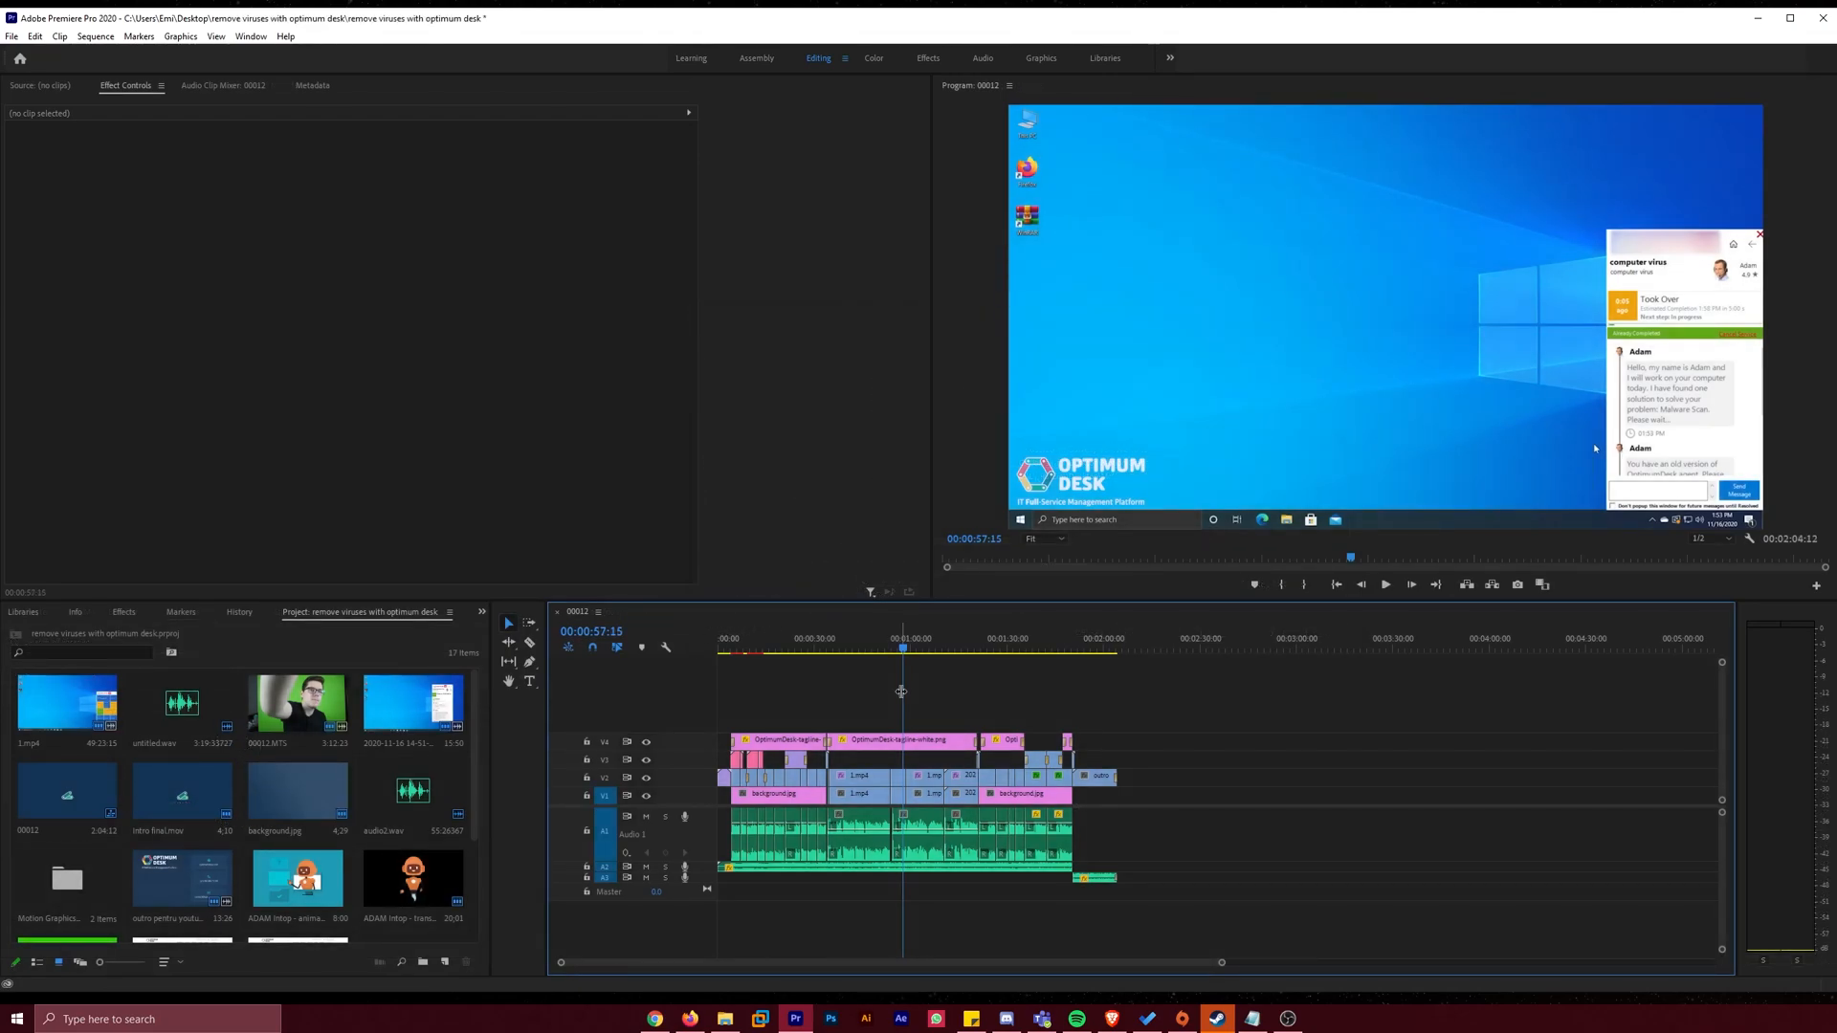
mouse_move(887, 682)
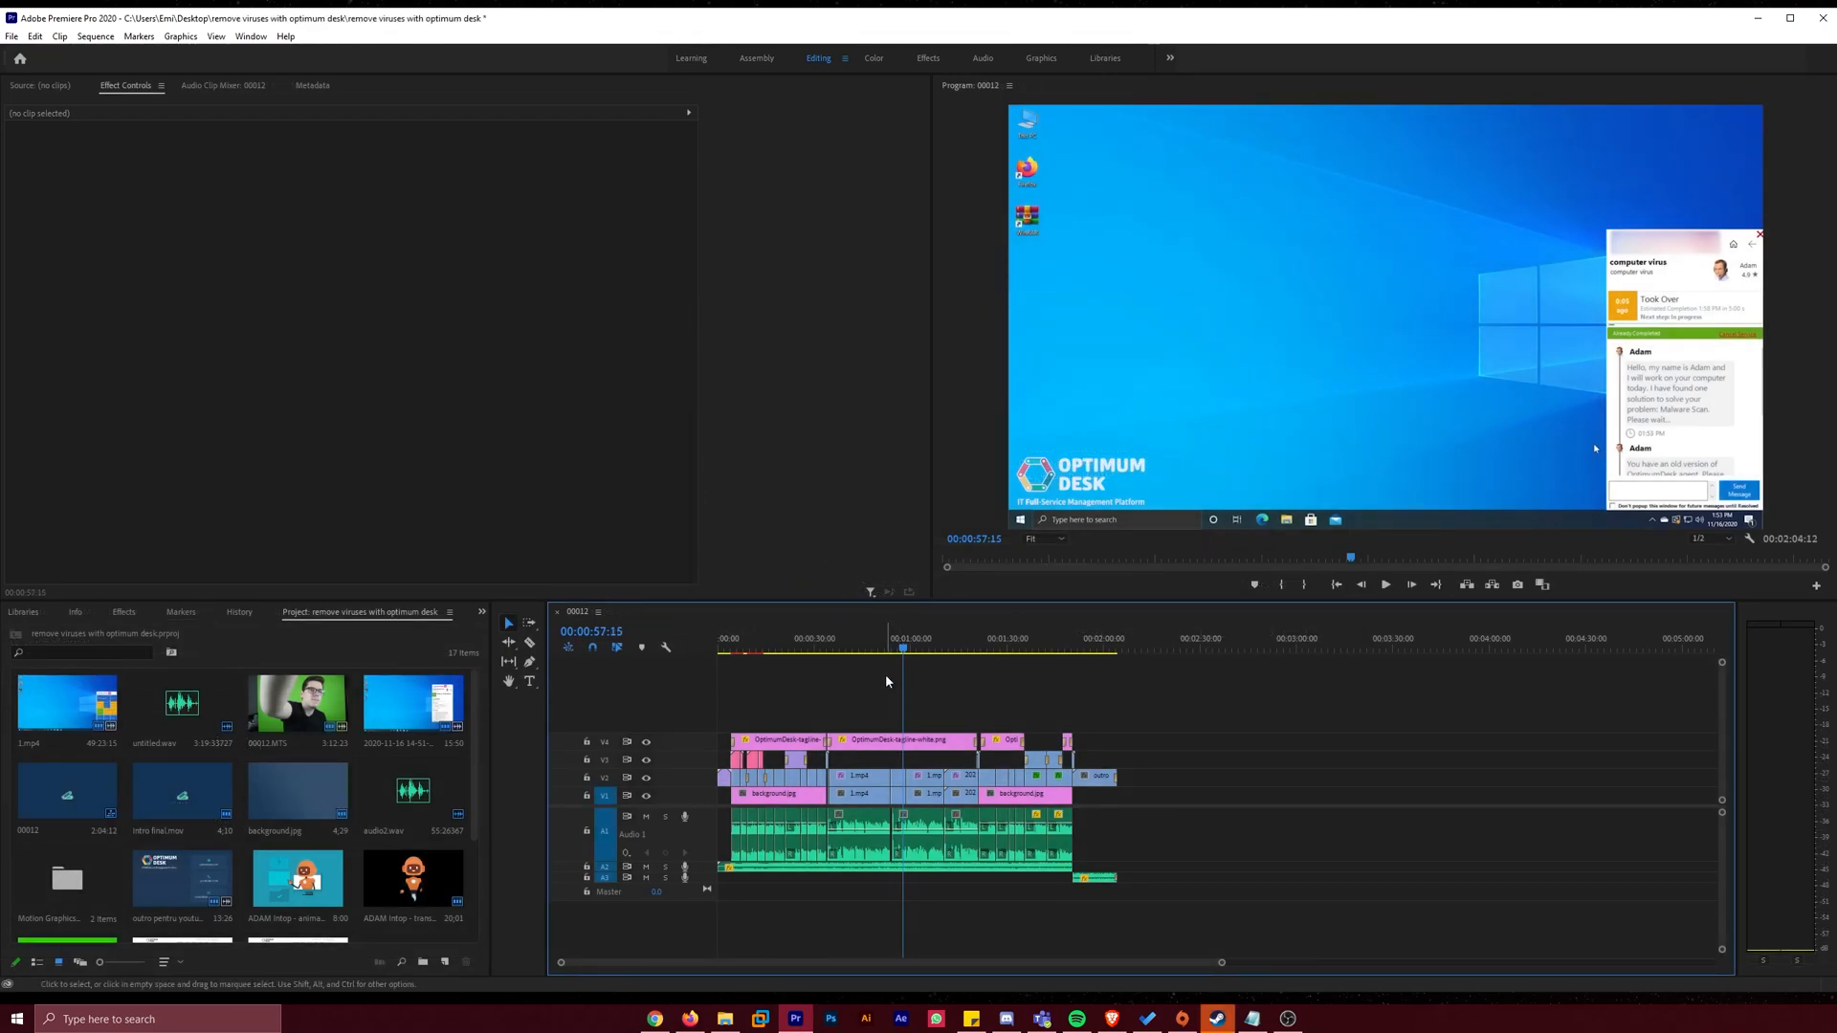